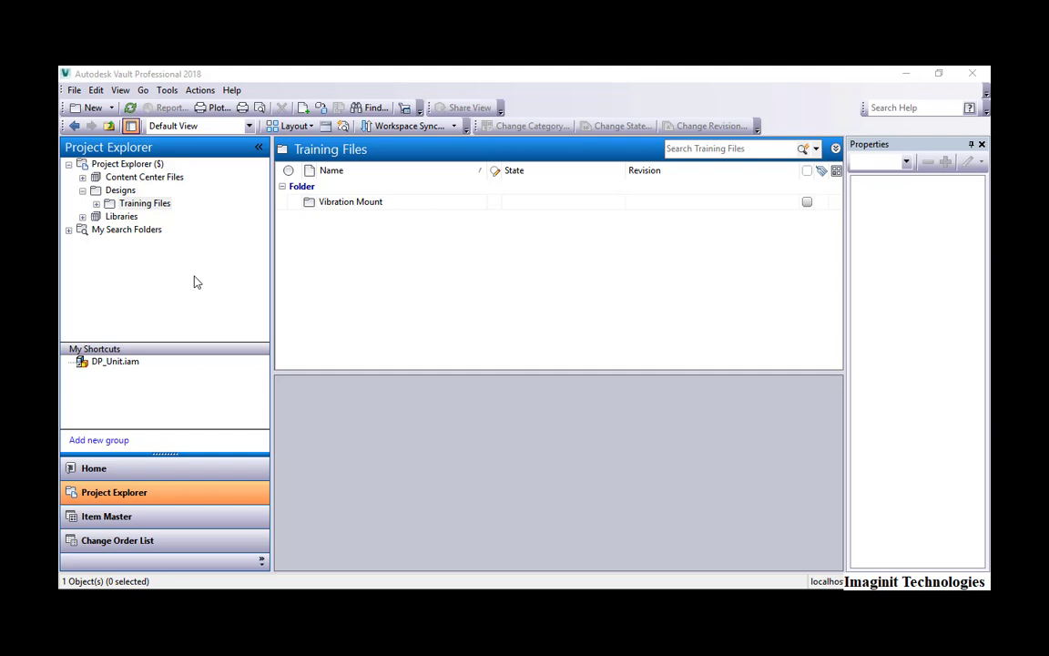
mouse_move(209, 281)
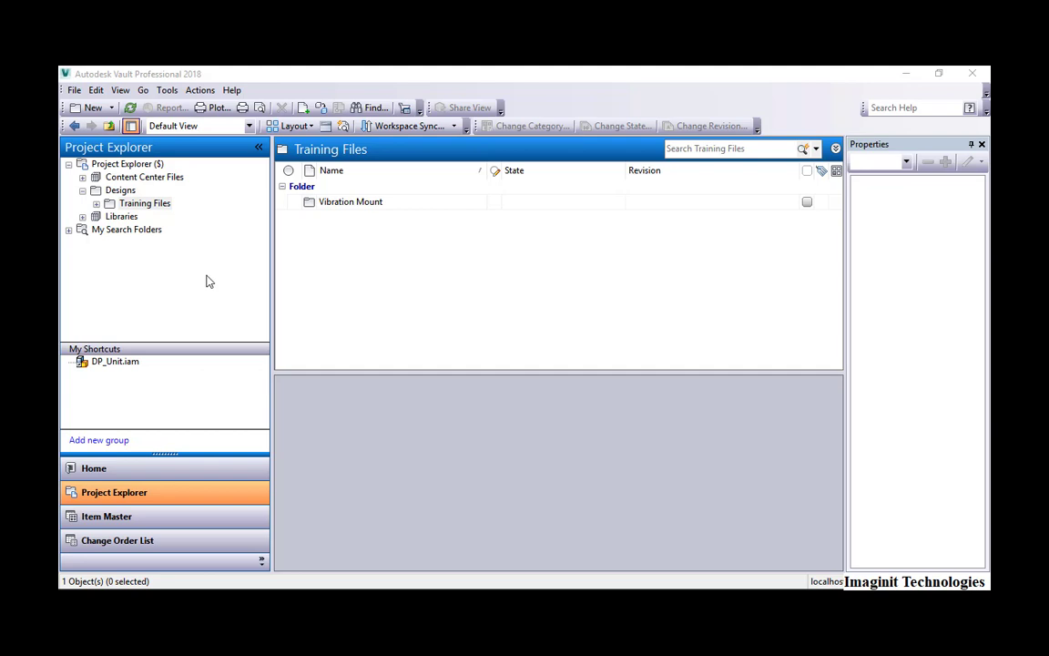
mouse_move(259, 283)
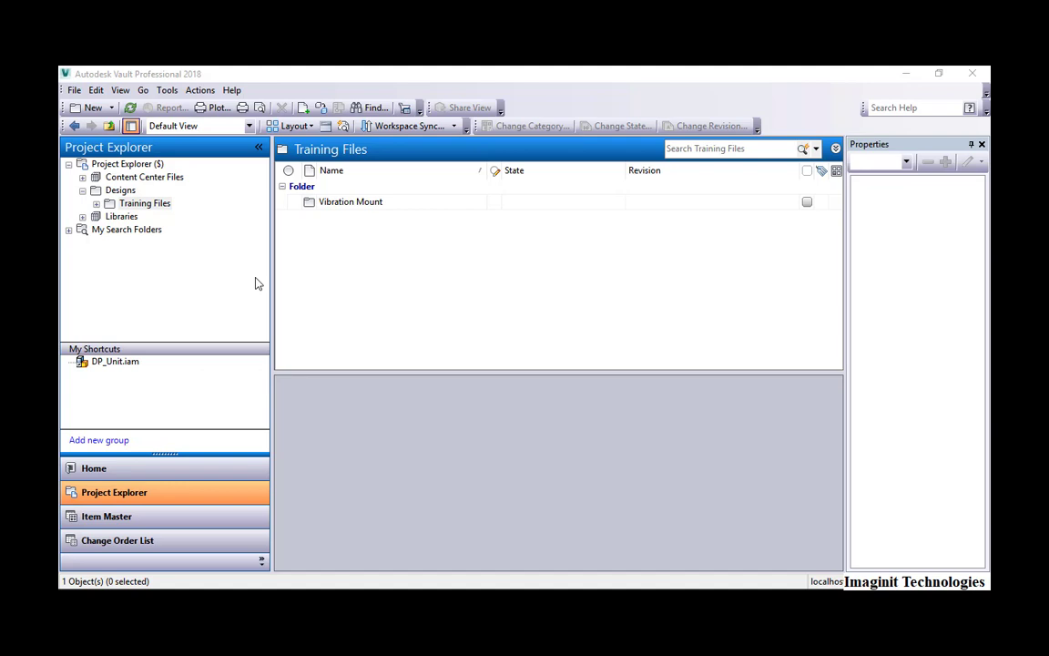
mouse_move(242, 275)
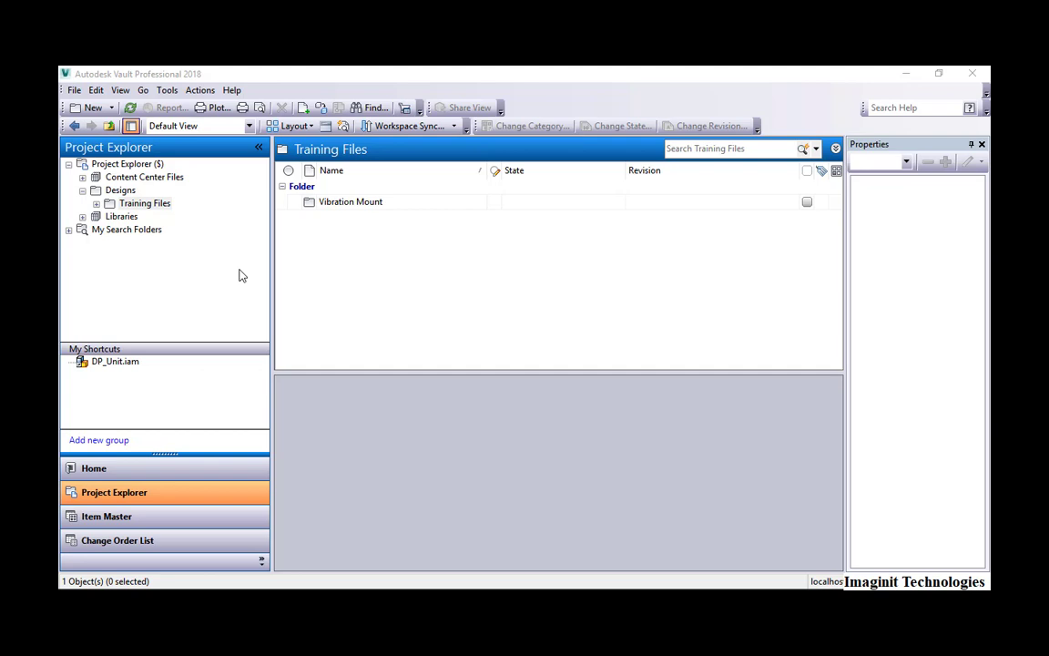
mouse_move(229, 242)
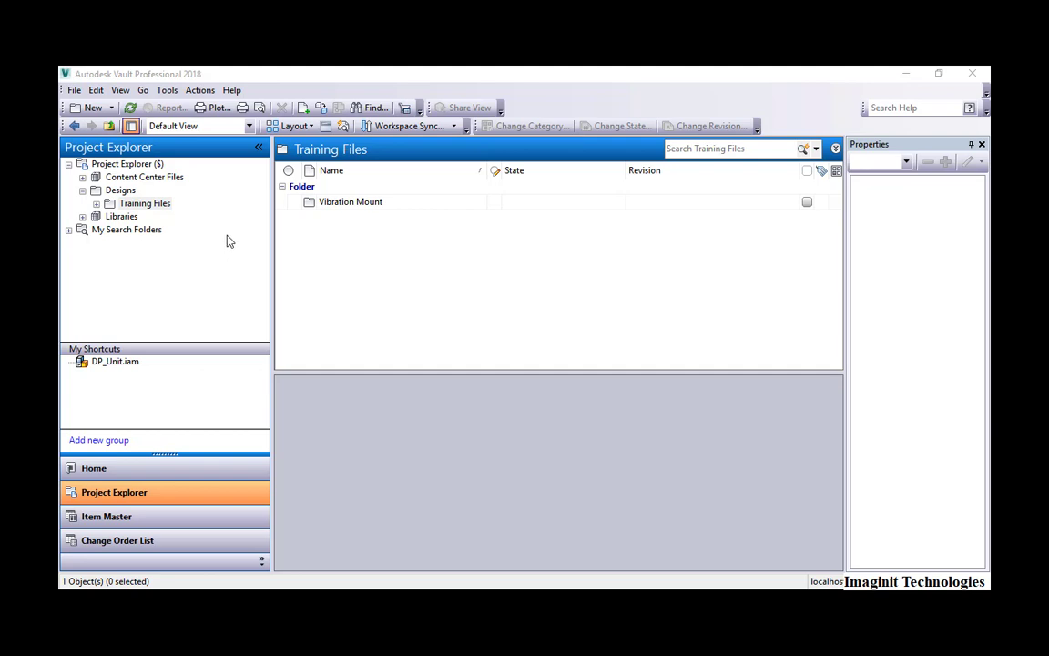
Open the Vault Settings Behaviors numbering definitions and filter the schemes list to files
left_click(166, 89)
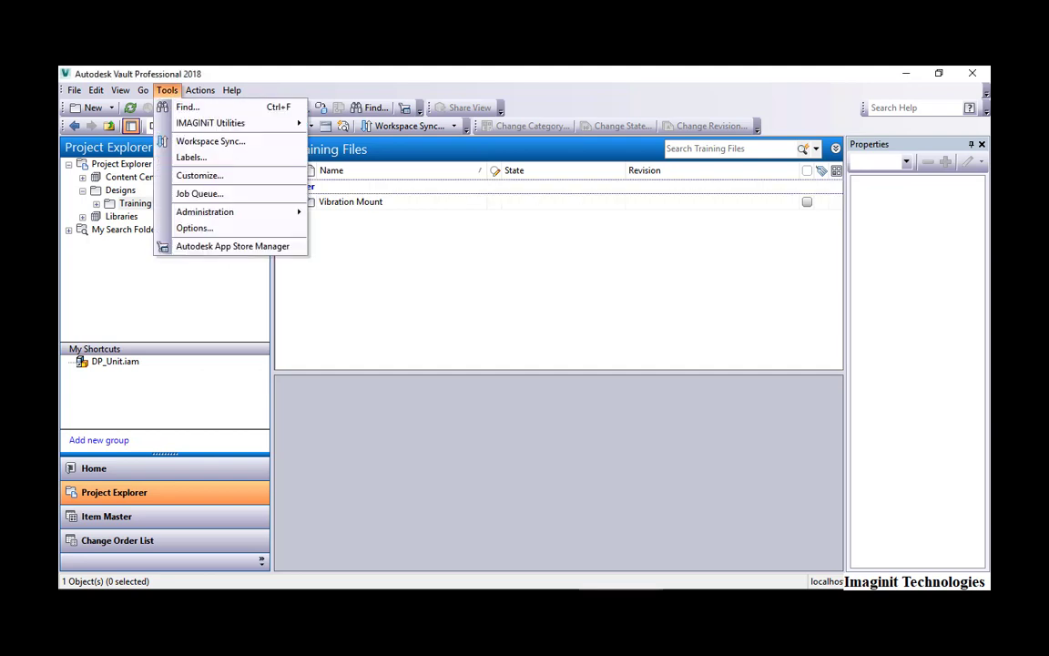
mouse_move(205, 211)
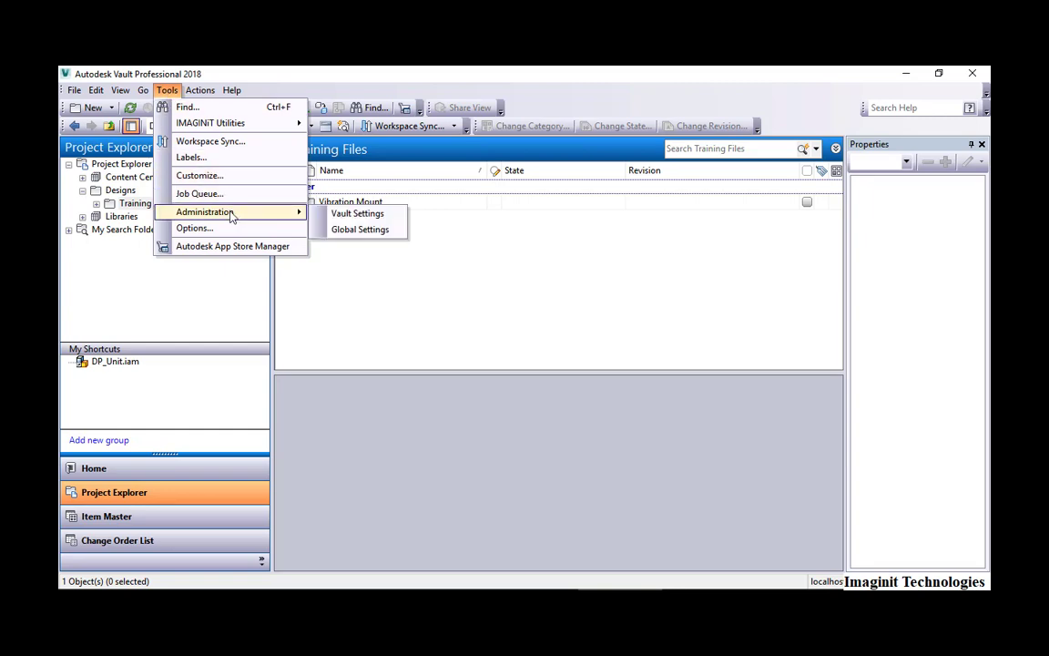
left_click(356, 213)
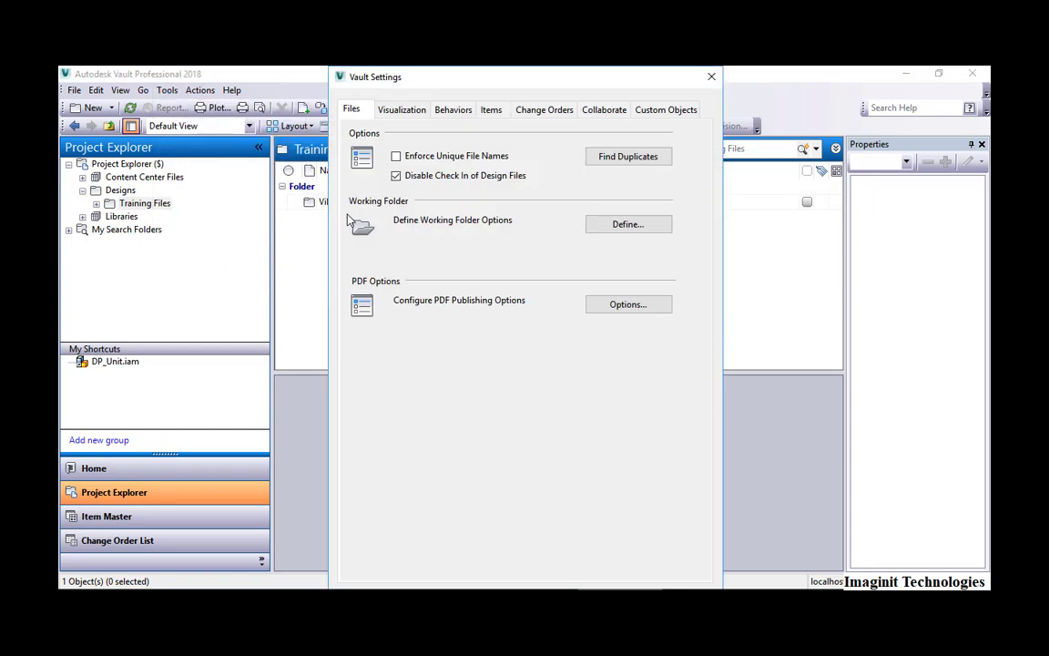
left_click(453, 109)
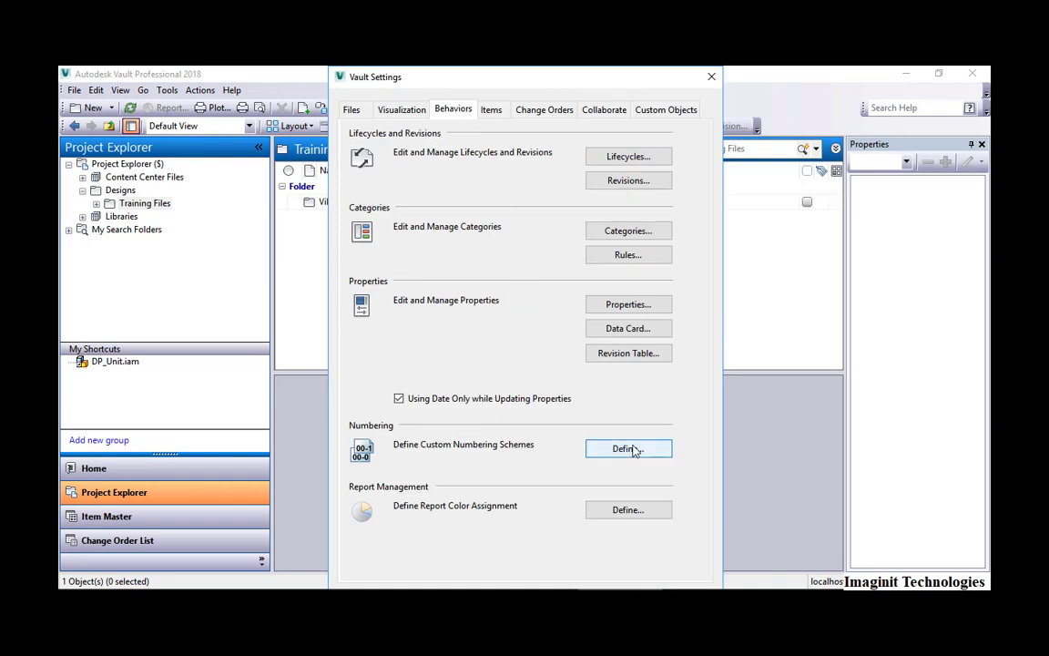
left_click(627, 448)
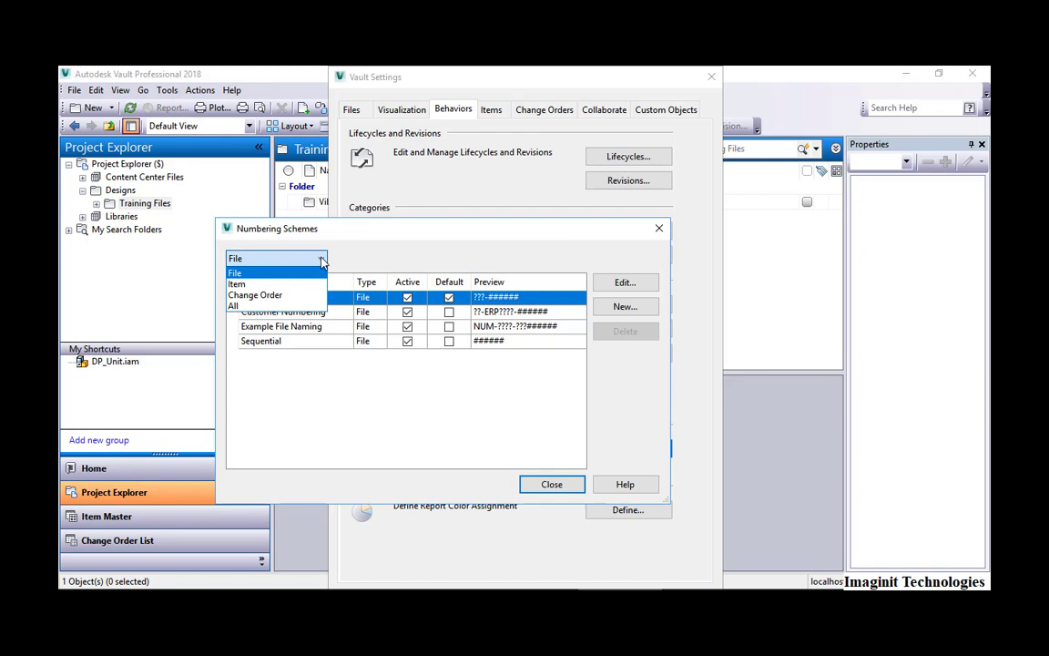
mouse_move(320, 263)
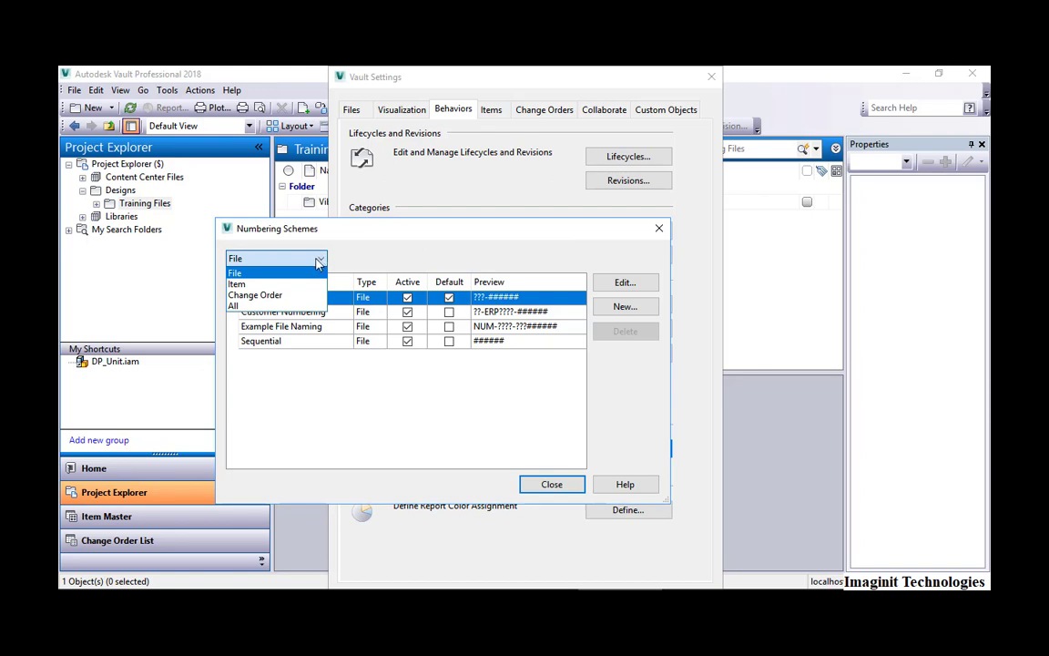
mouse_move(255, 294)
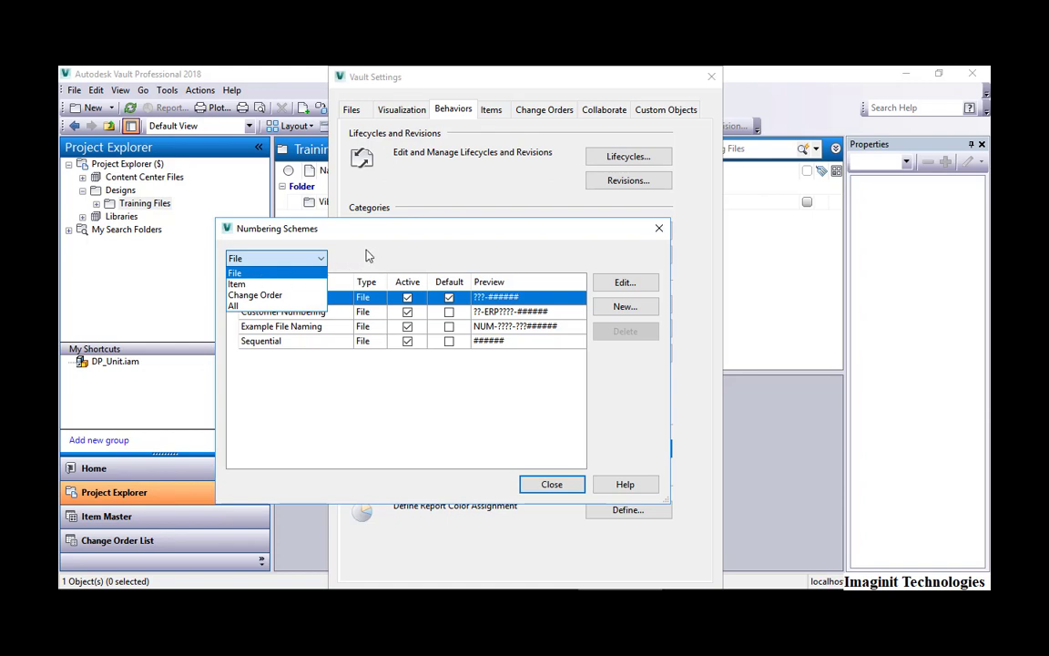
left_click(235, 272)
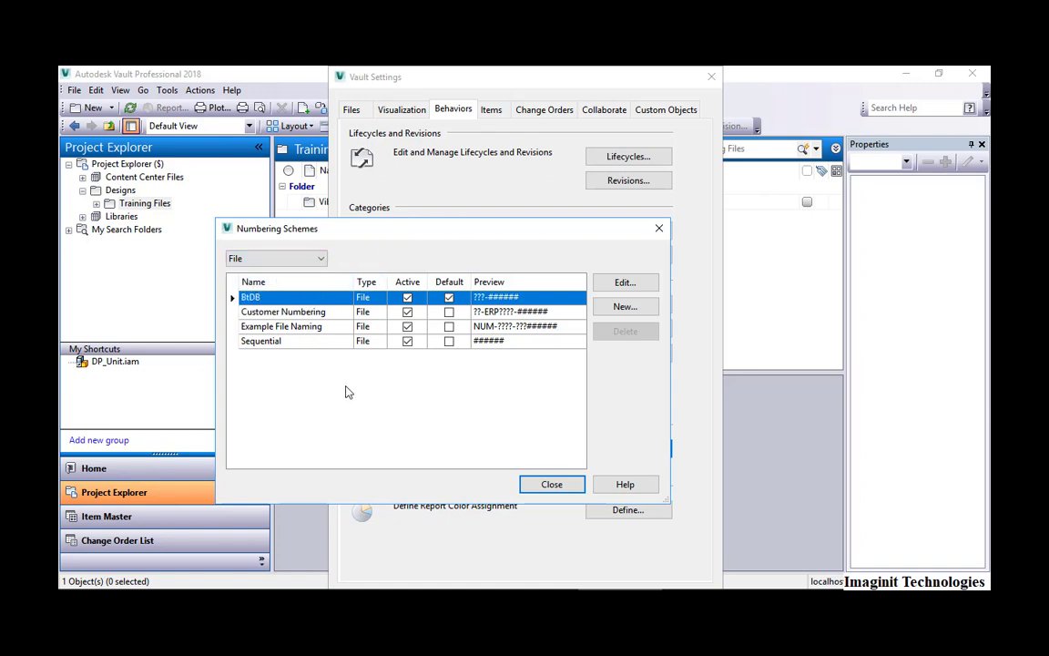
mouse_move(354, 391)
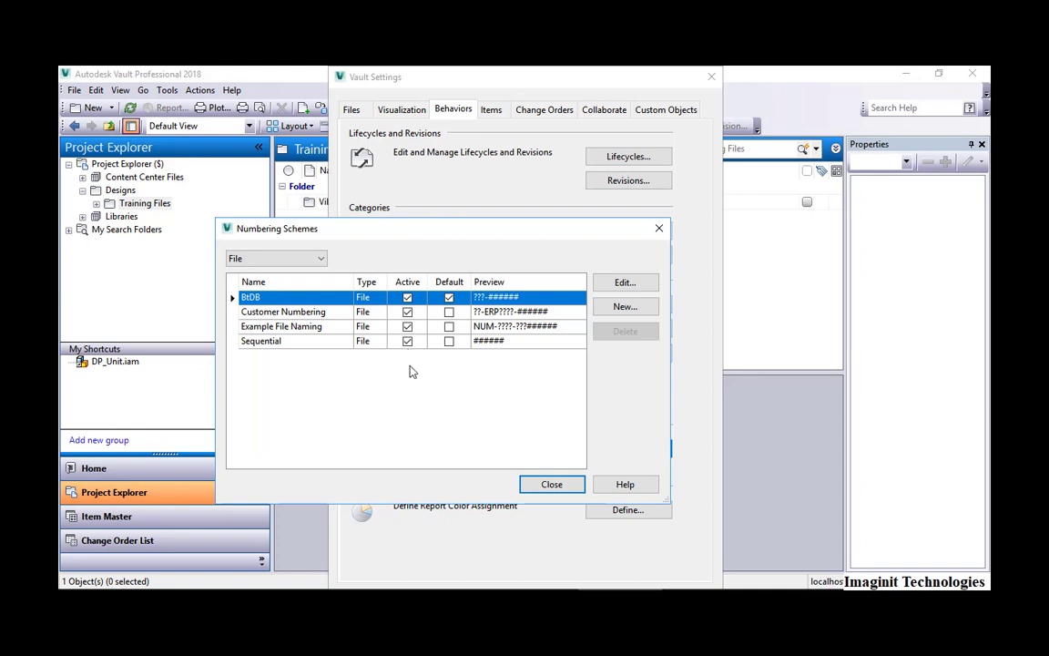
Select the Example File Naming row in the Numbering Schemes list
left_click(448, 298)
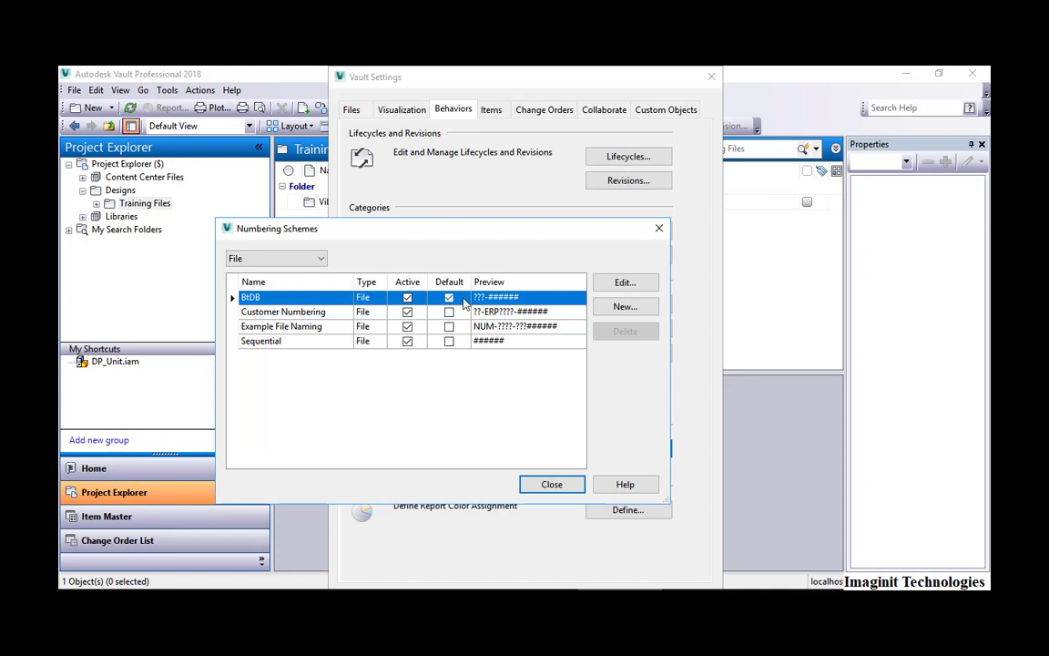
left_click(448, 297)
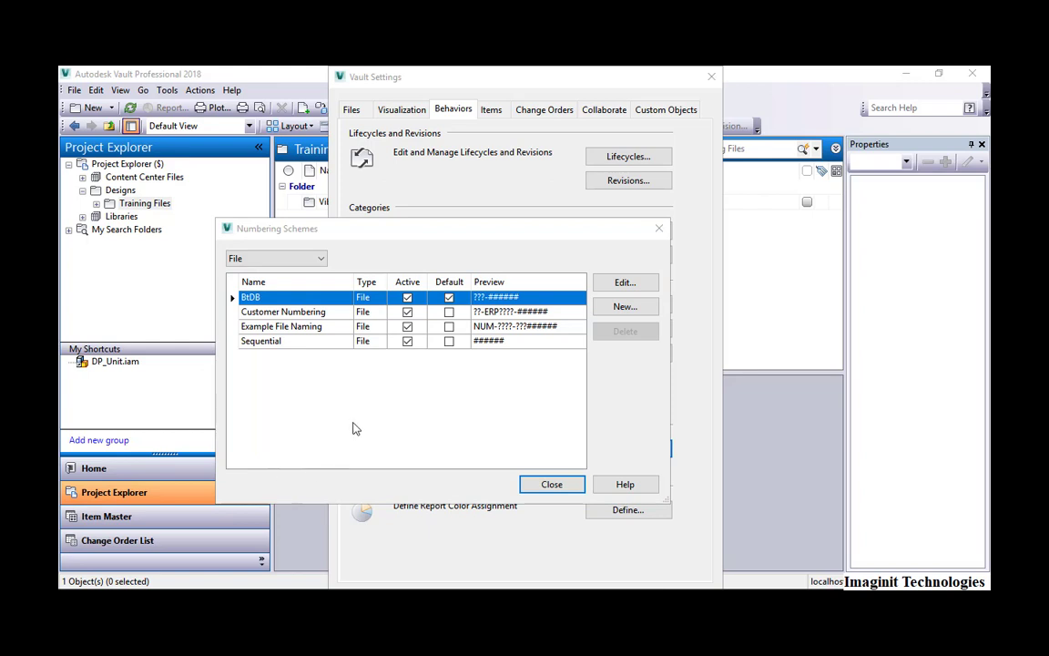
mouse_move(412, 440)
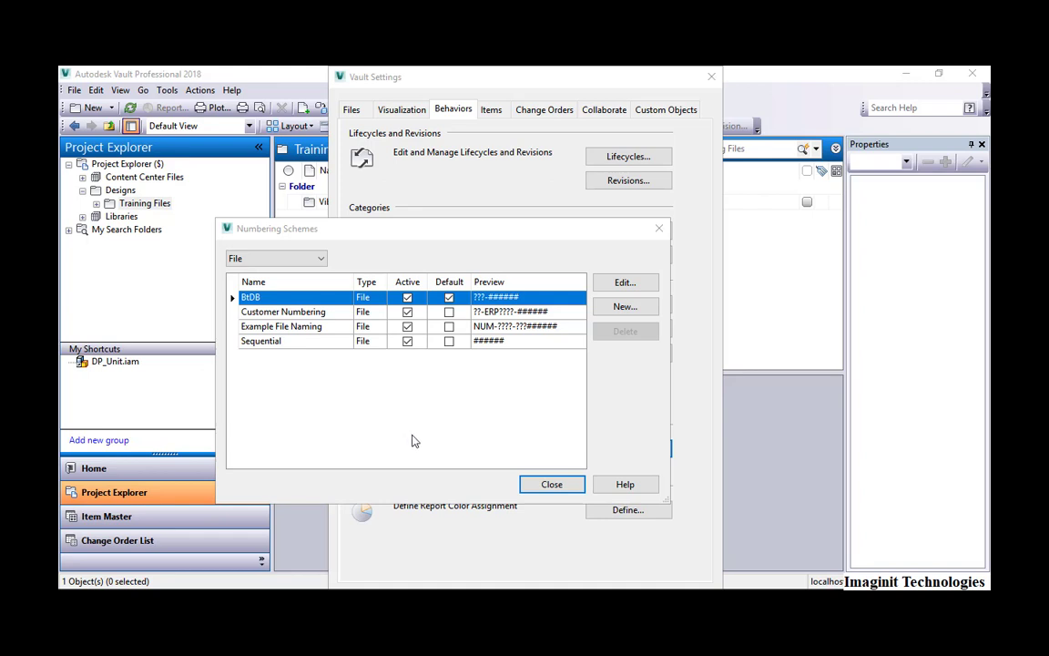
mouse_move(499, 390)
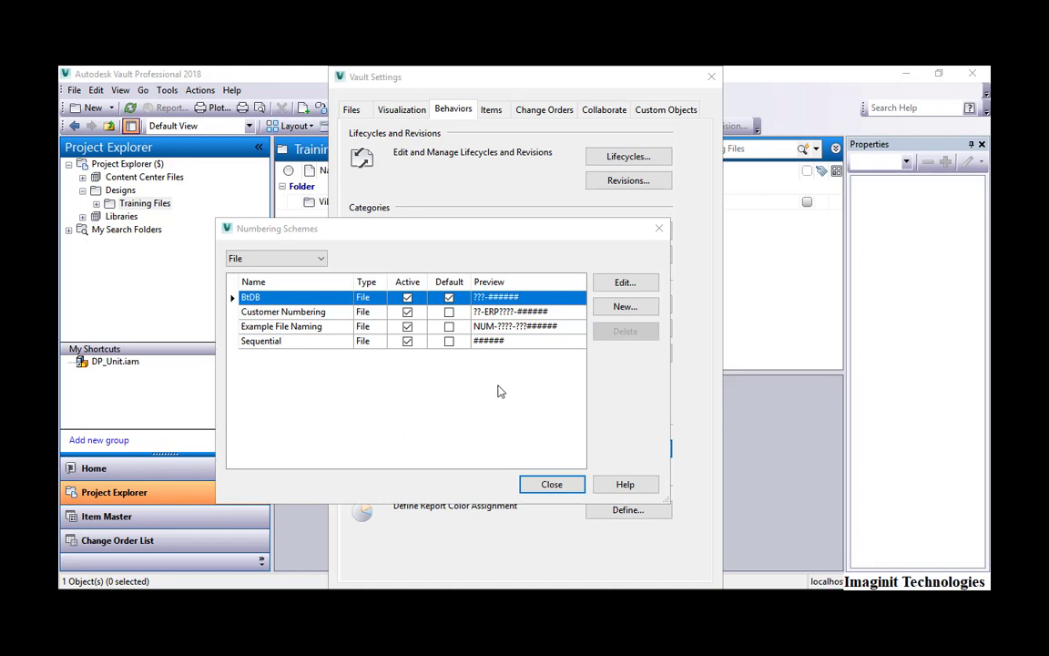
mouse_move(537, 319)
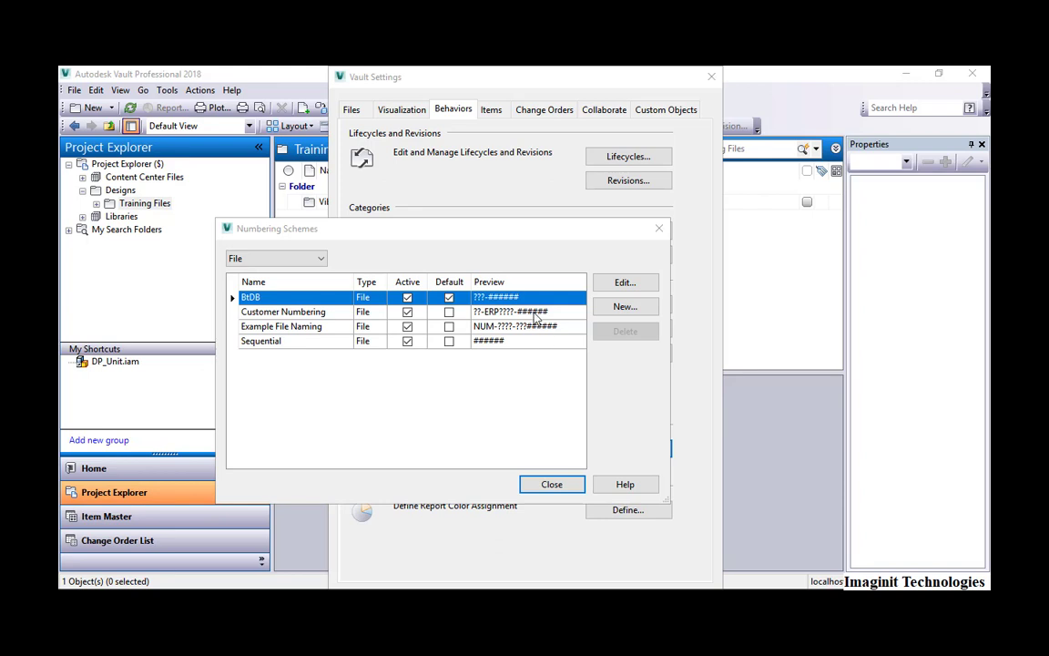
mouse_move(410, 422)
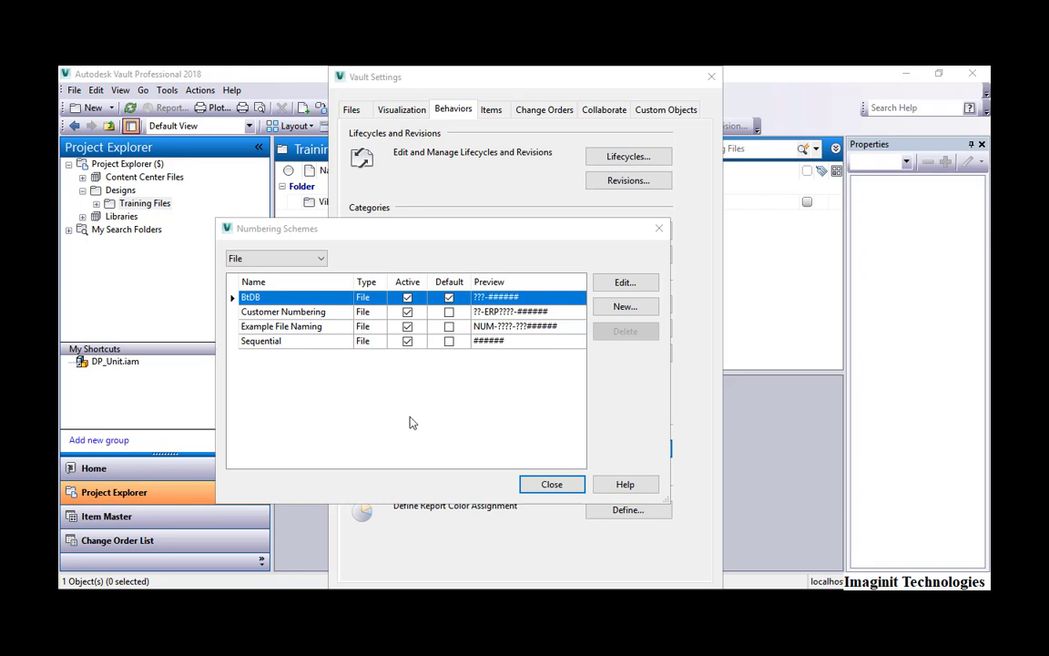
mouse_move(416, 422)
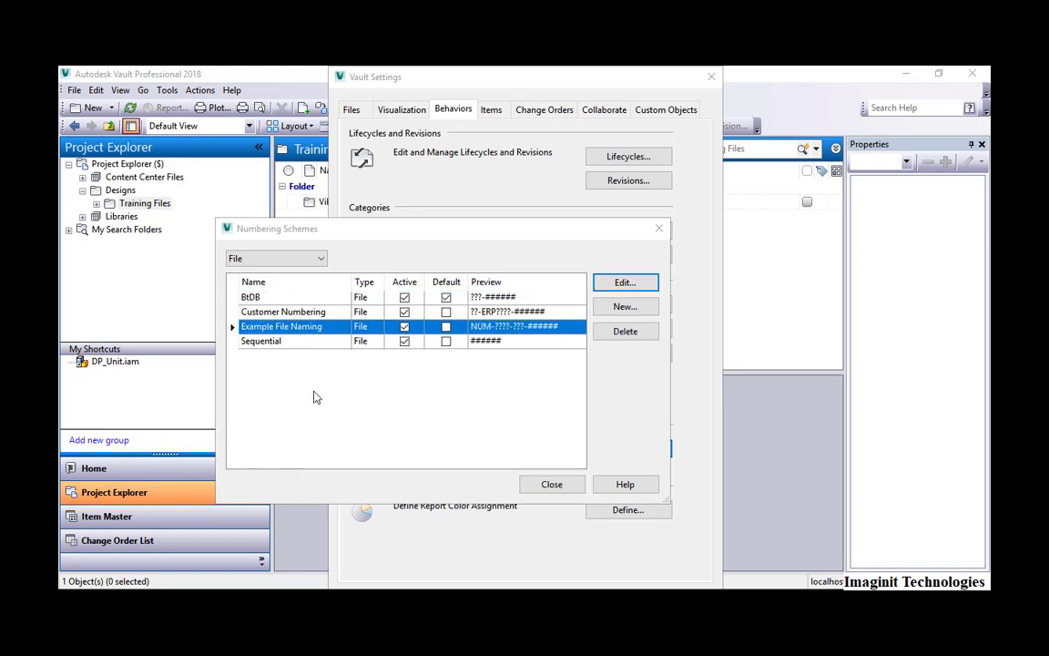
mouse_move(313, 380)
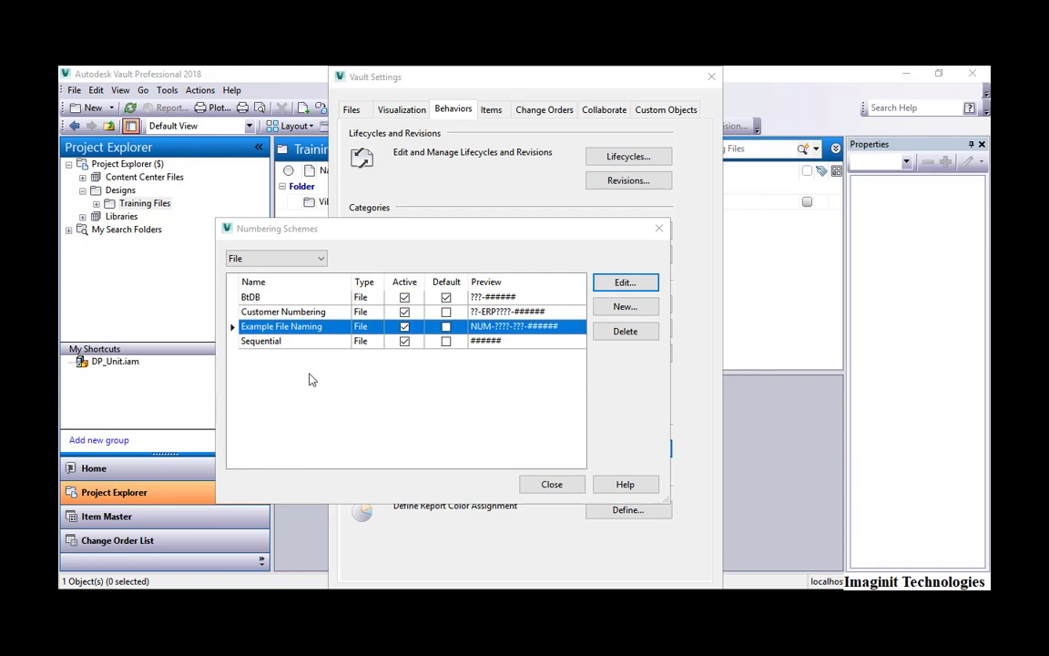
mouse_move(563, 295)
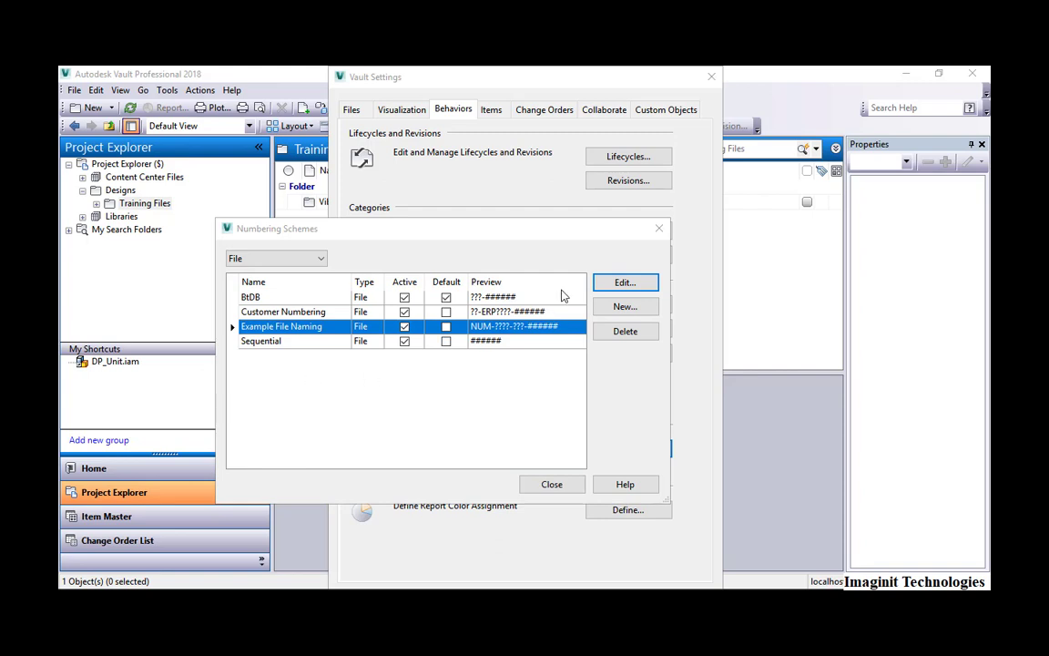
mouse_move(625, 282)
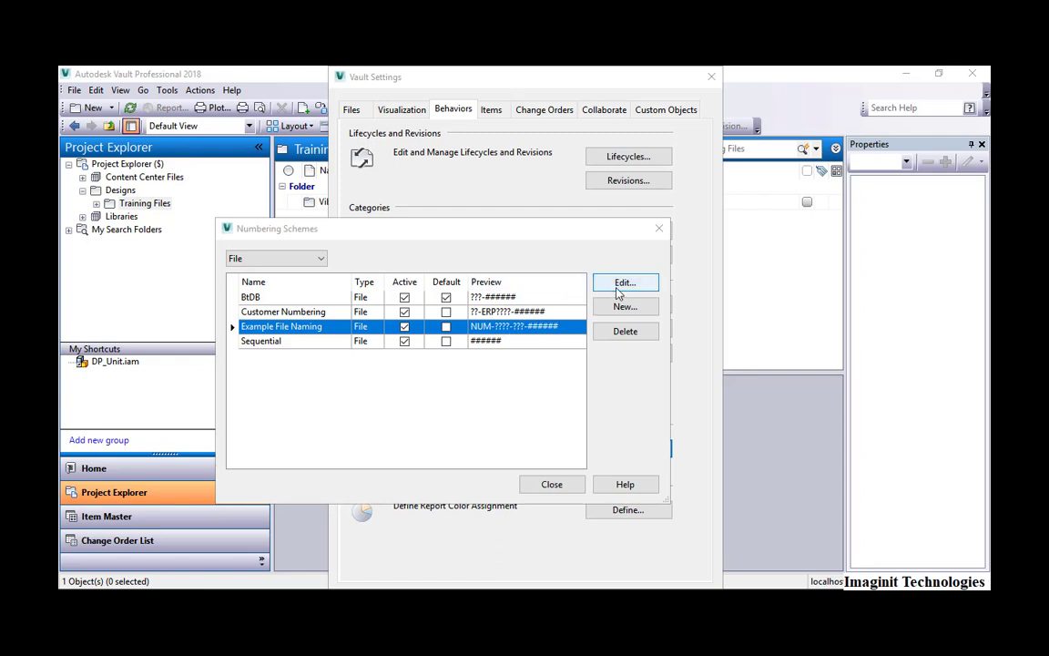
Edit Example File Naming and view its '-' delimiter field settings
left_click(624, 281)
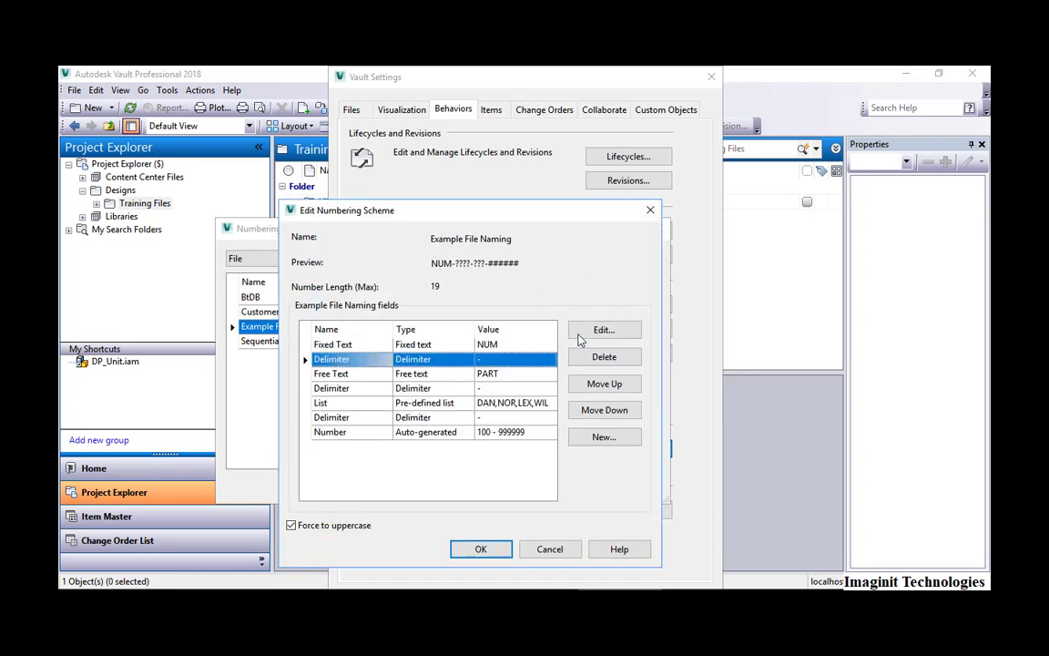
left_click(604, 329)
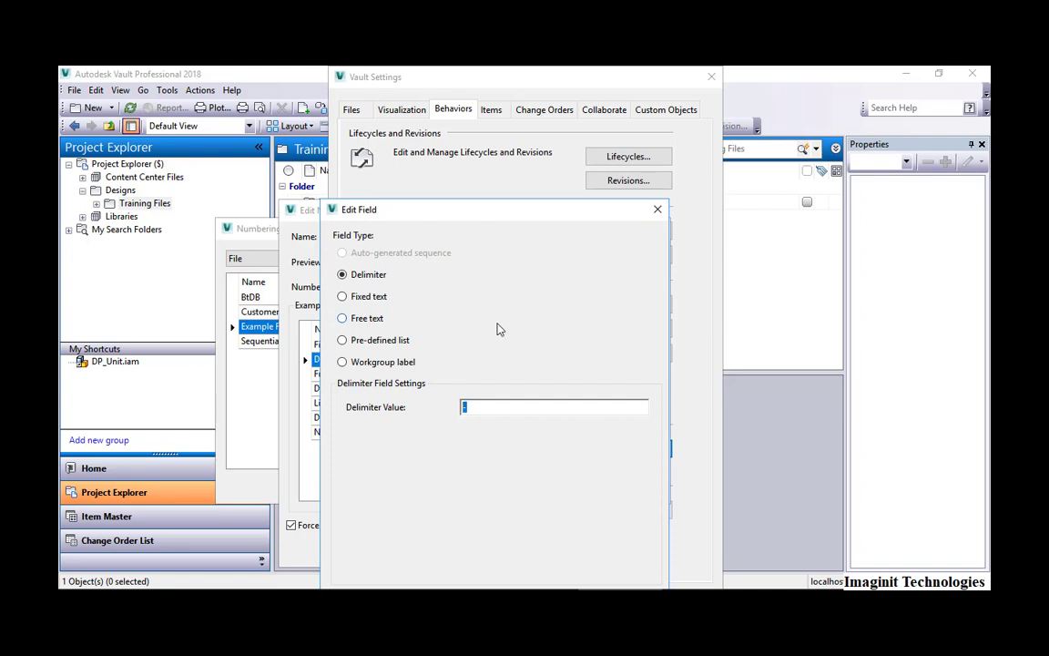
mouse_move(491, 369)
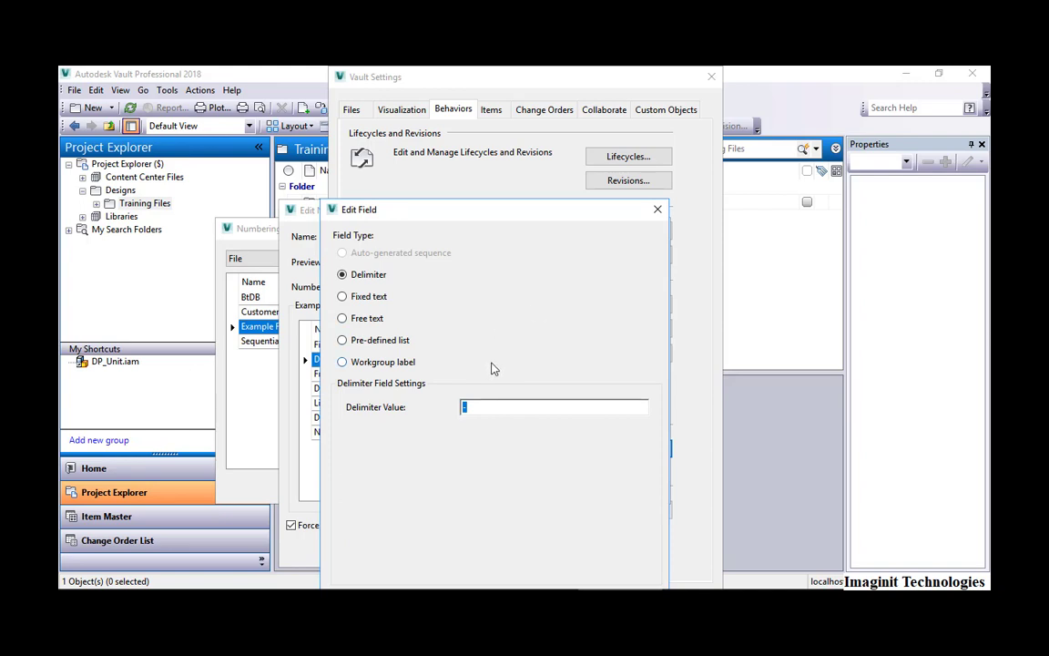
mouse_move(628, 255)
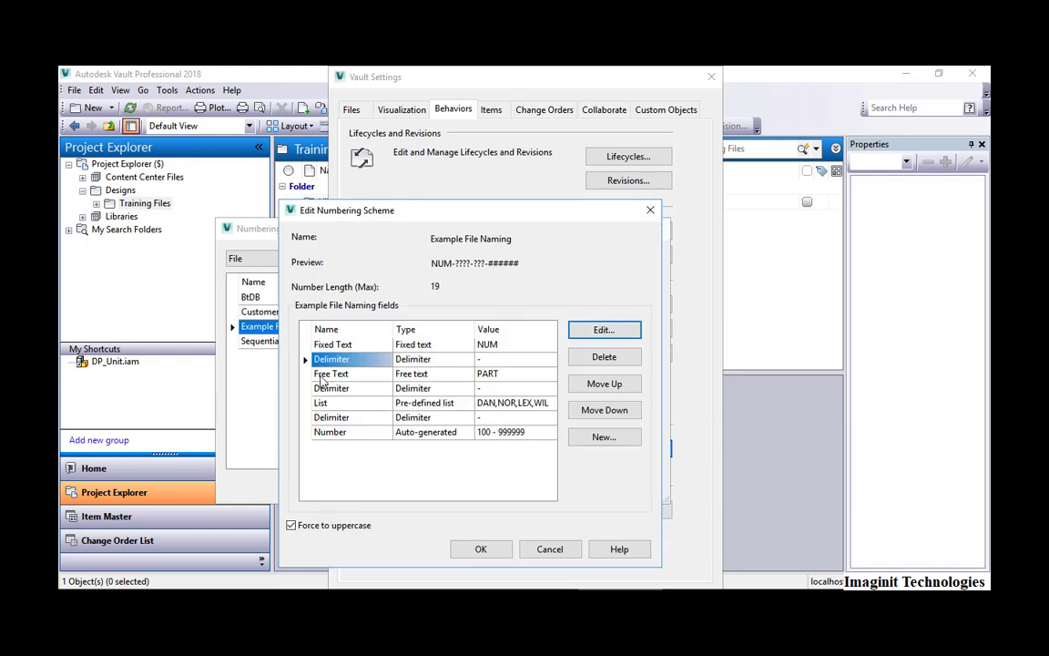
left_click(330, 373)
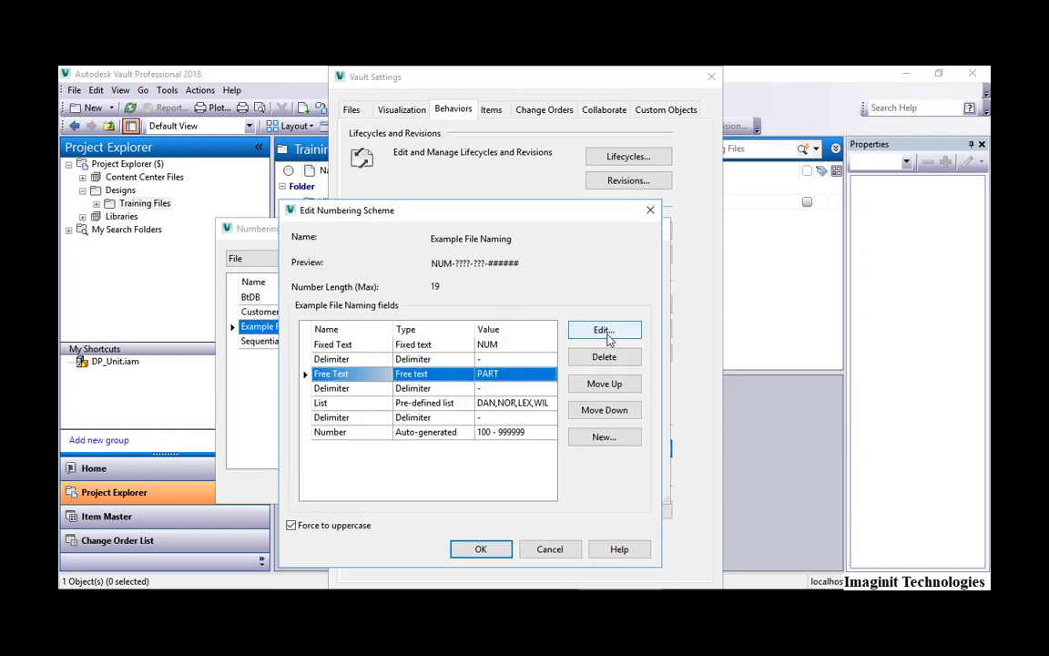
left_click(604, 330)
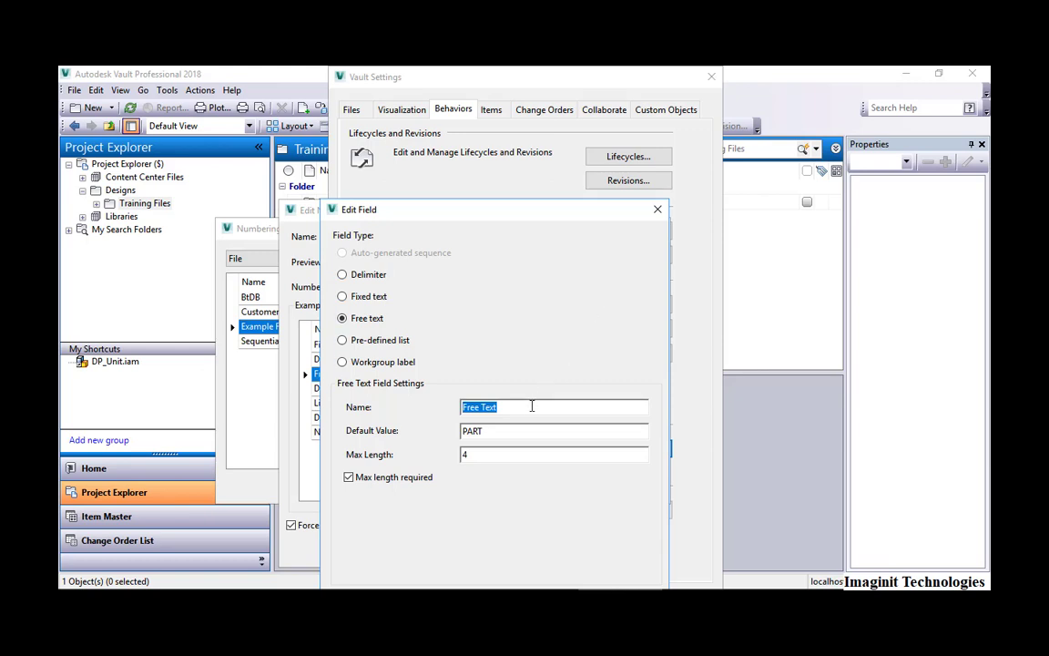
mouse_move(491, 432)
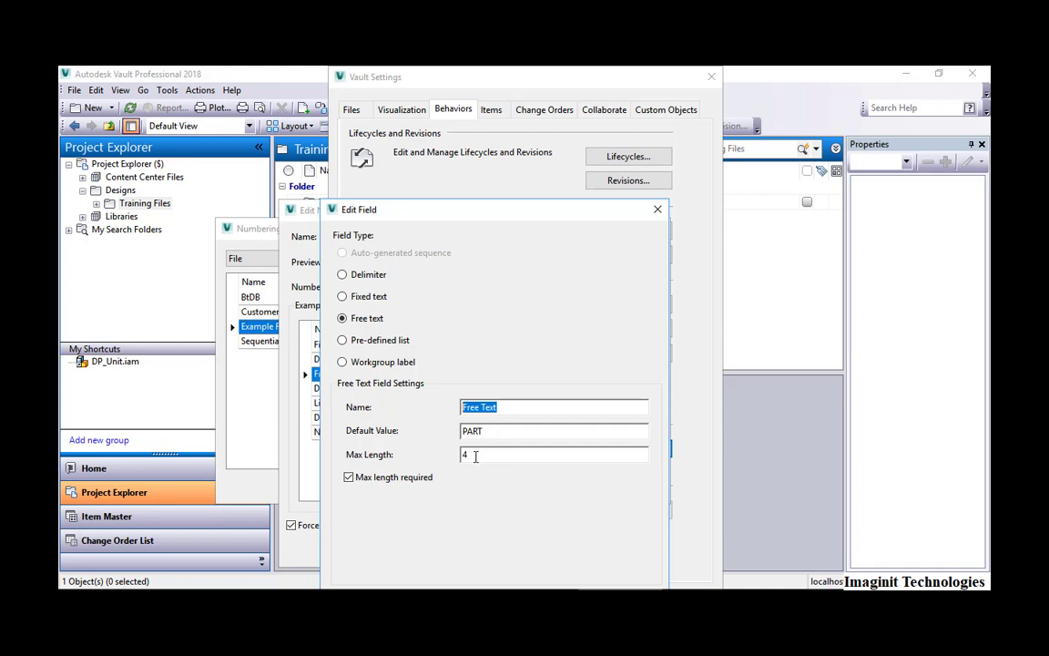
mouse_move(555, 346)
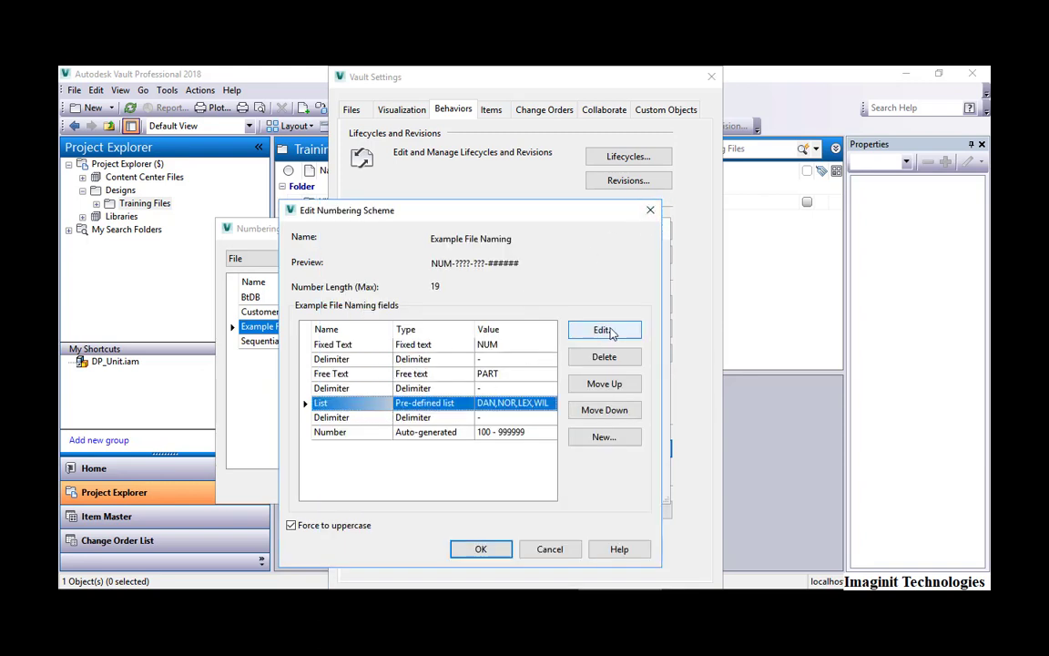
left_click(604, 329)
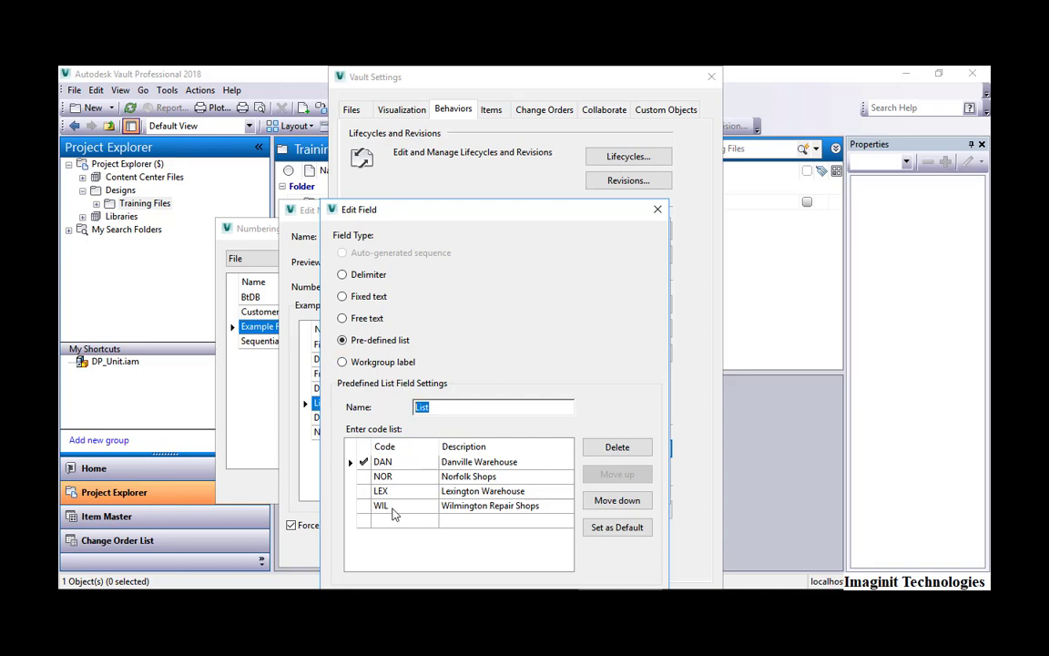
mouse_move(464, 520)
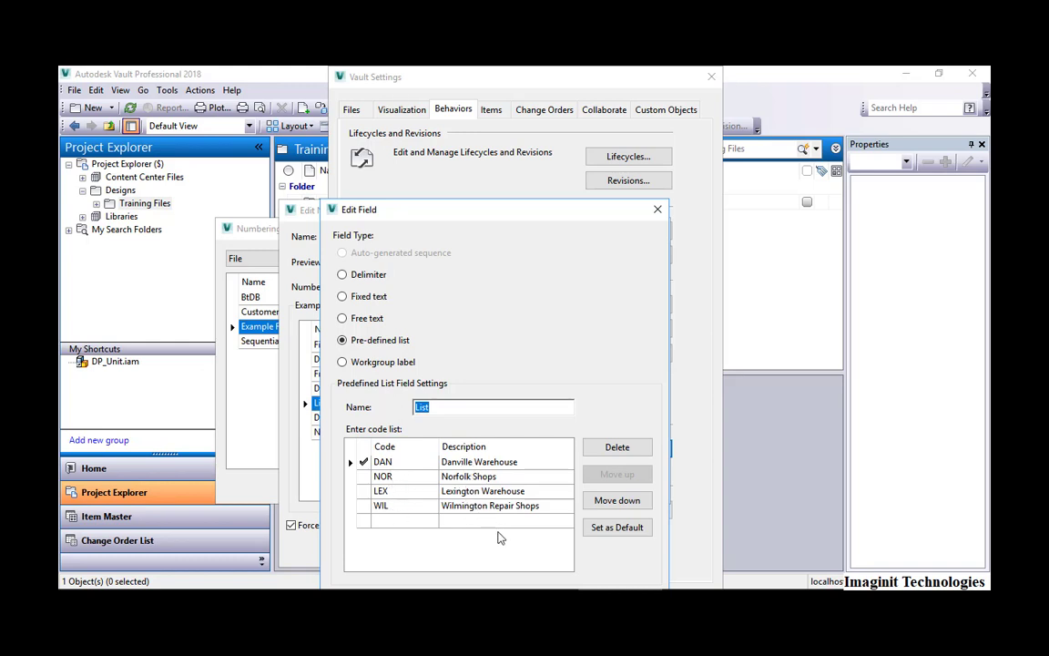
mouse_move(494, 549)
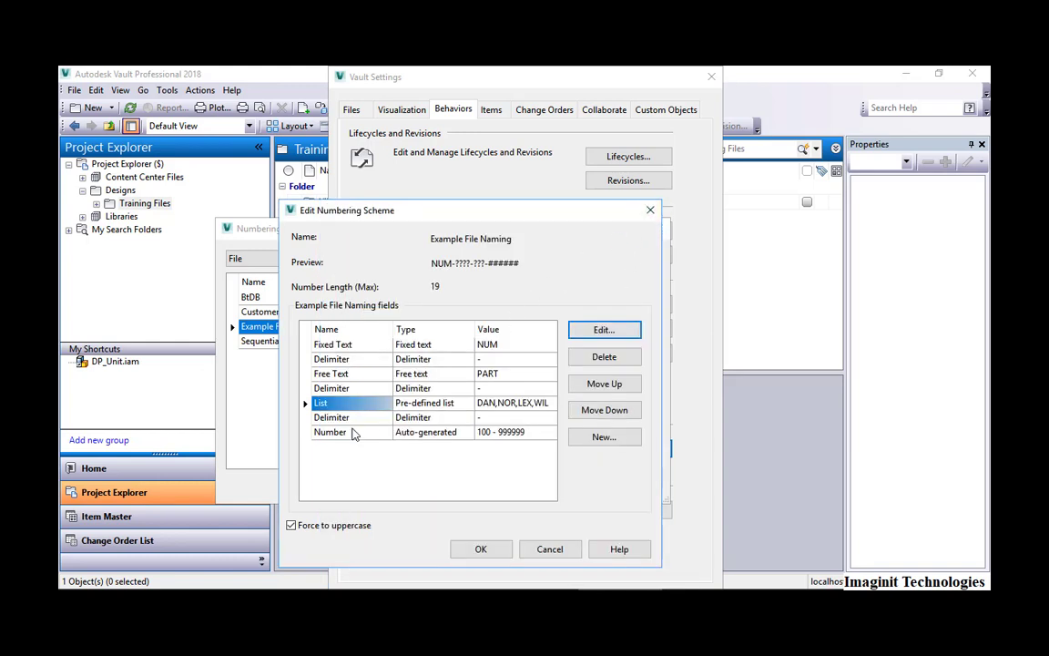
Open the Number field's settings: length 6, range 000100–999999, step 1
left_click(329, 432)
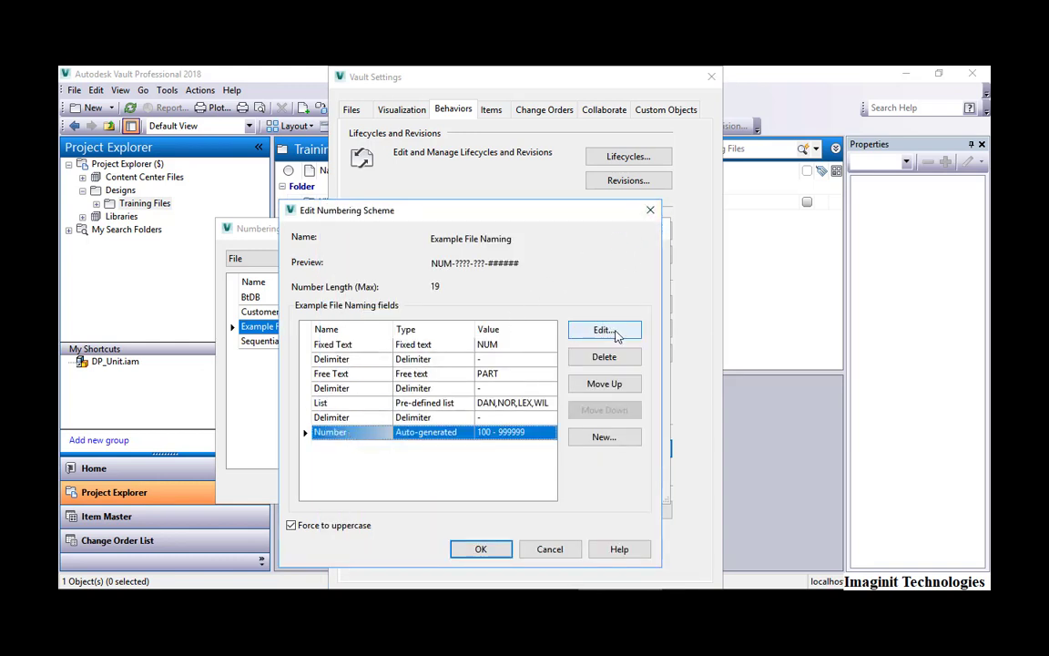
left_click(604, 330)
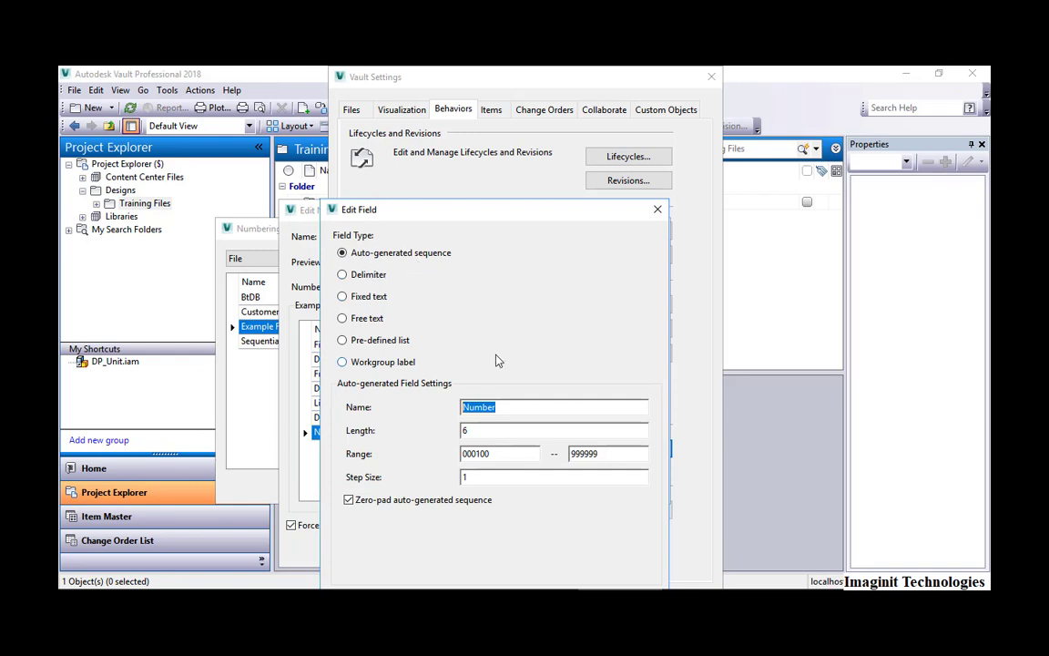
mouse_move(515, 349)
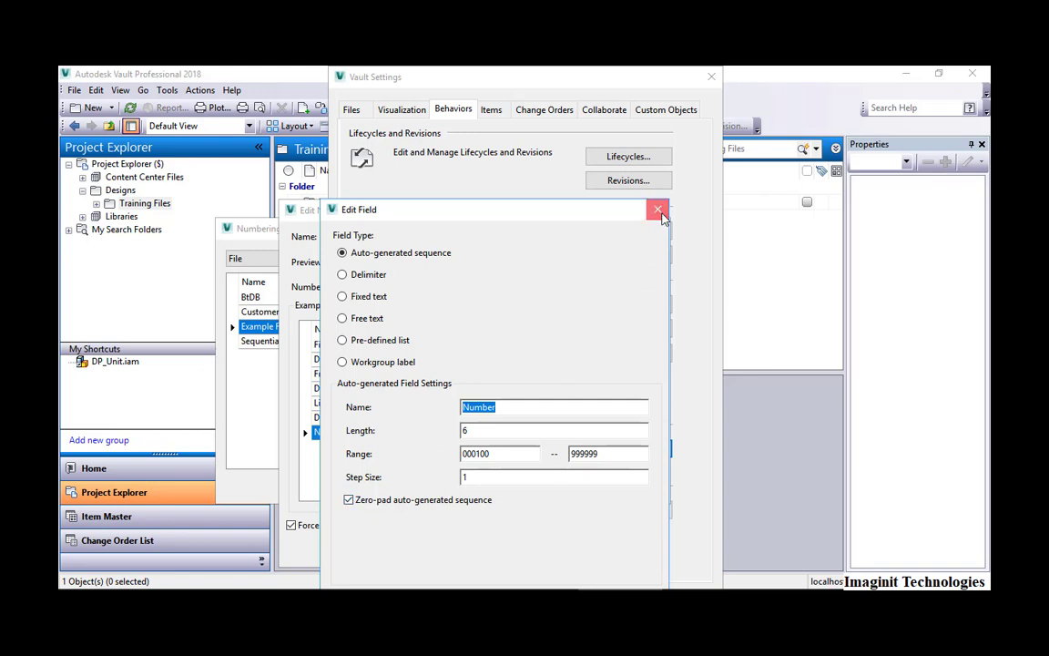
Close the Number field, cancel adding a field, and keep Force to uppercase checked
left_click(657, 210)
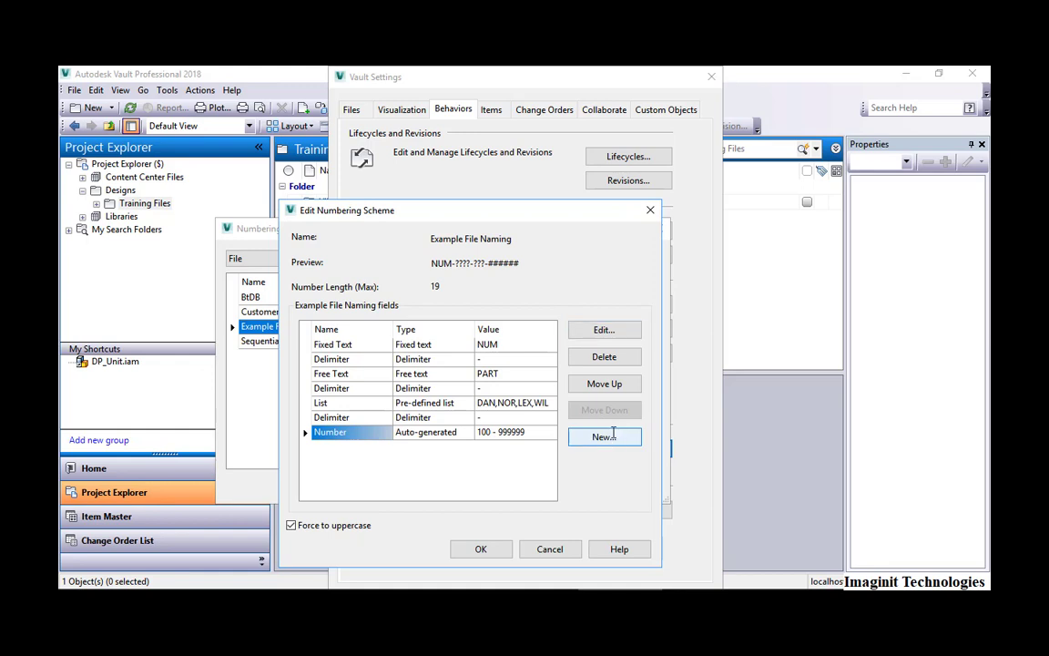
left_click(603, 438)
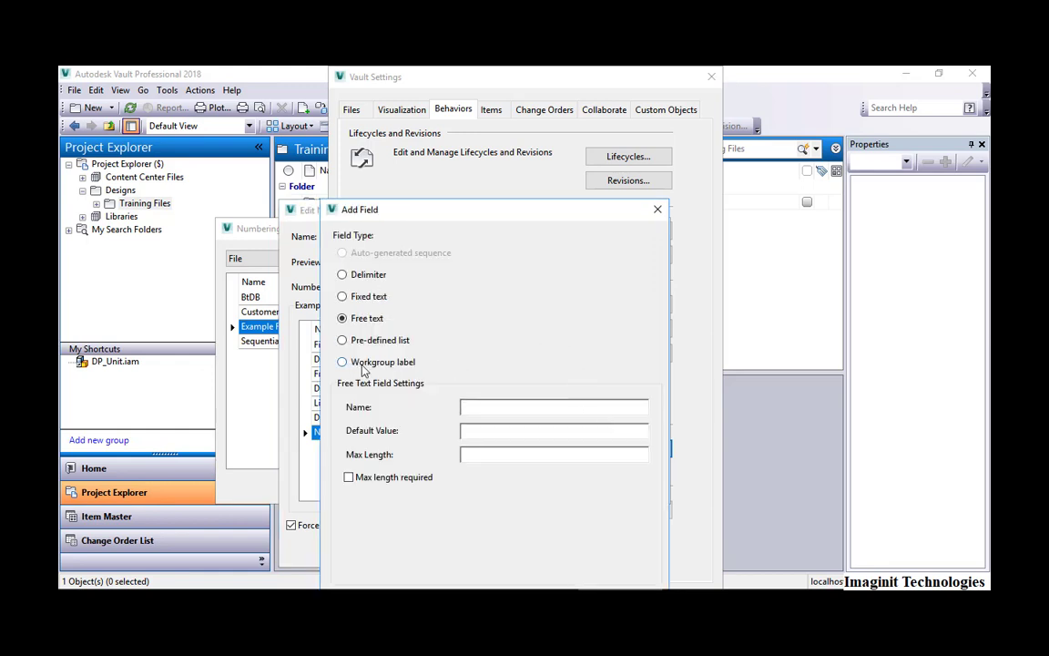
mouse_move(501, 352)
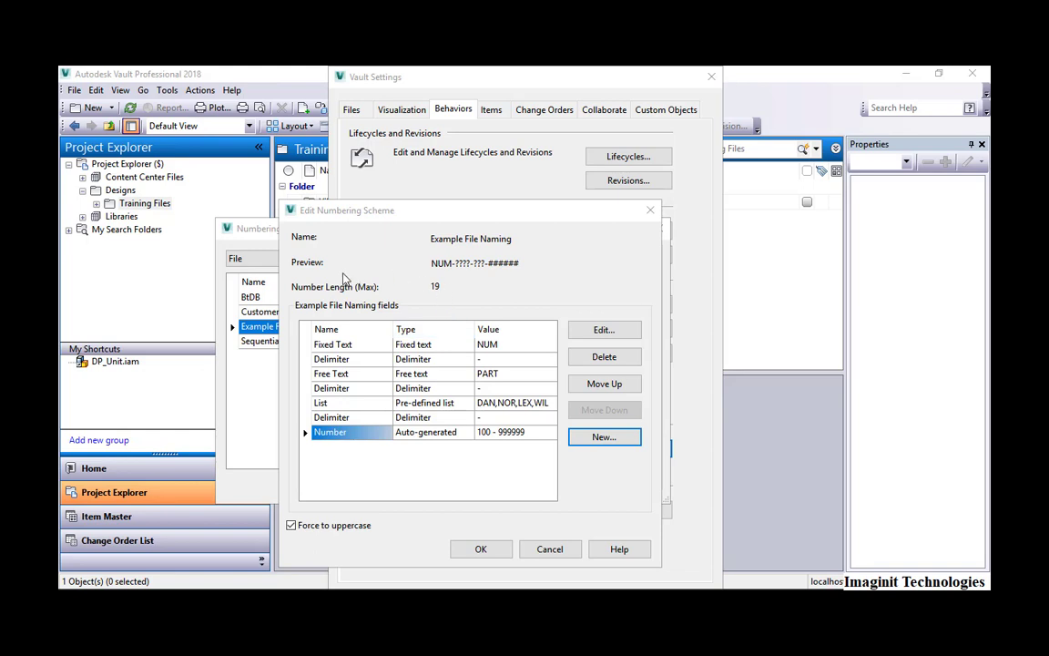
mouse_move(519, 274)
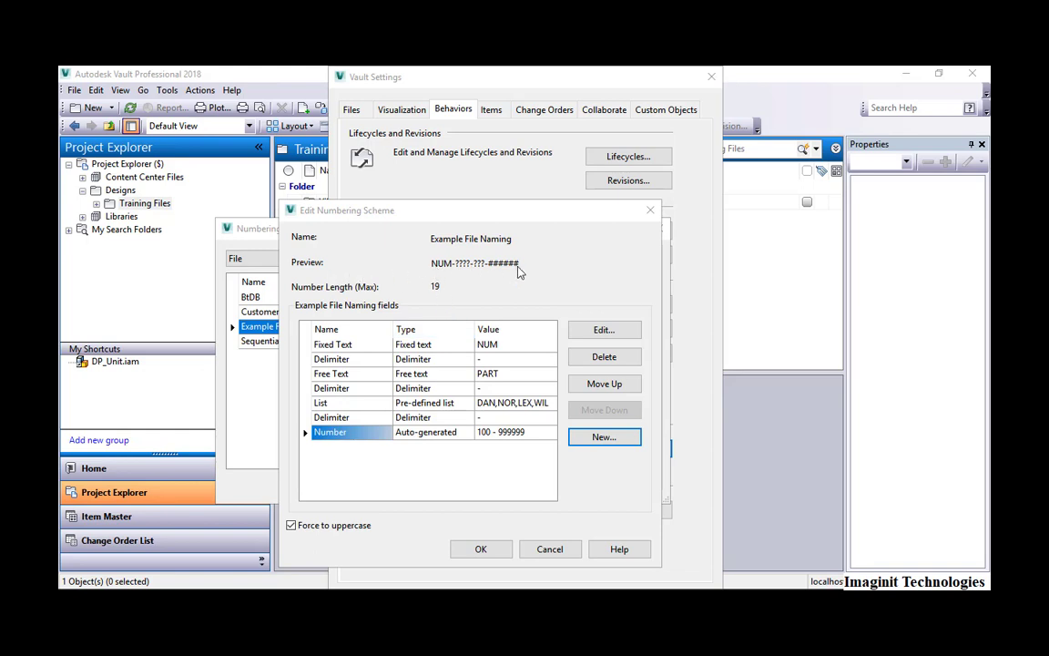
mouse_move(492, 274)
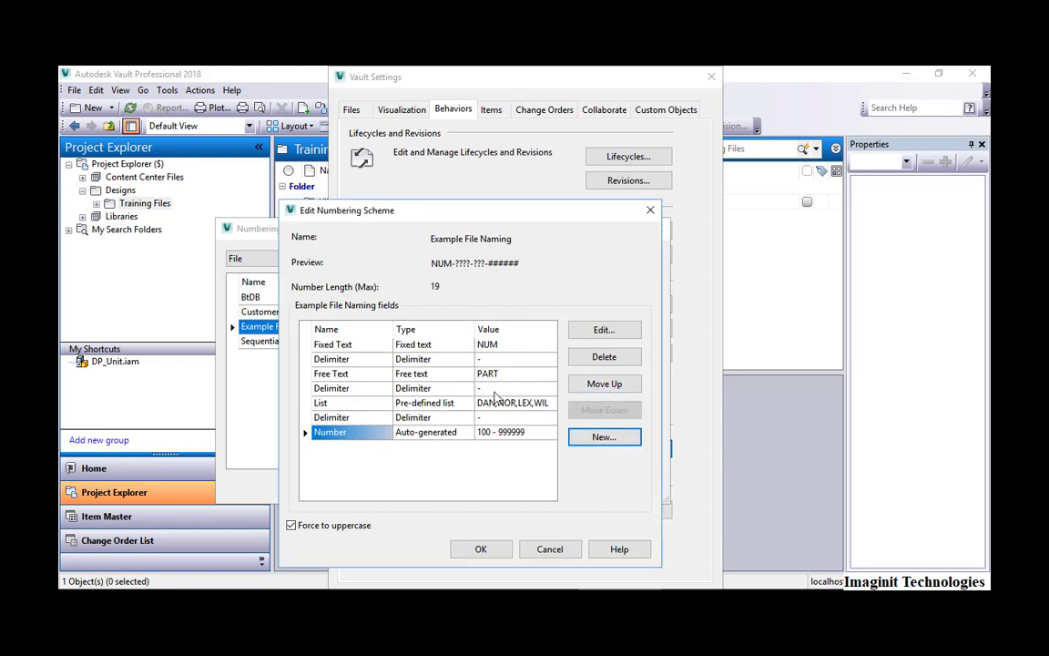
left_click(290, 524)
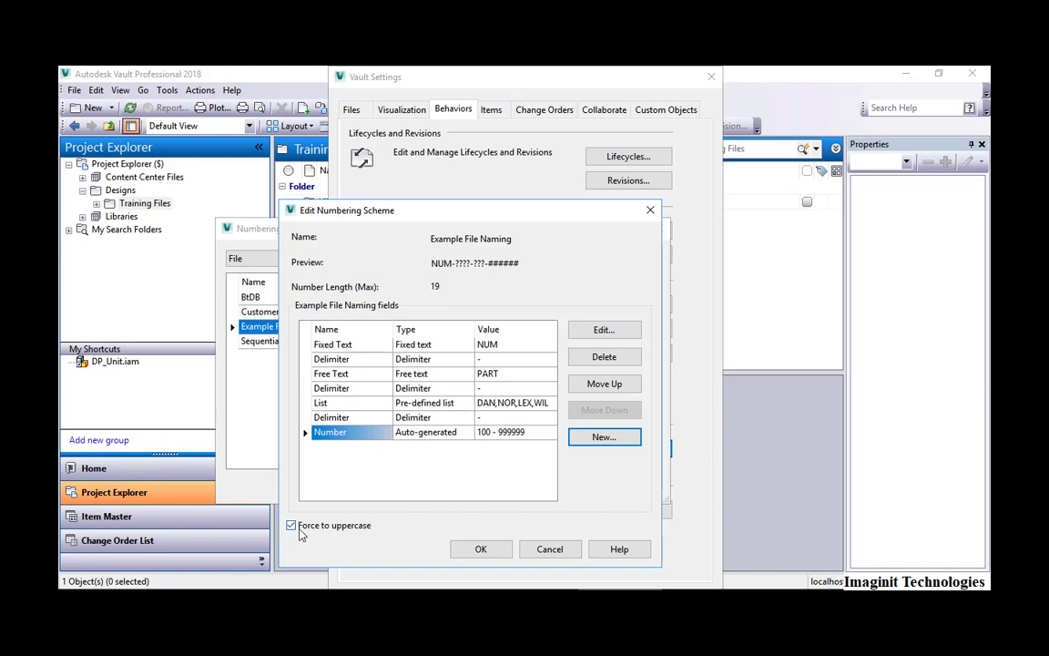
left_click(291, 526)
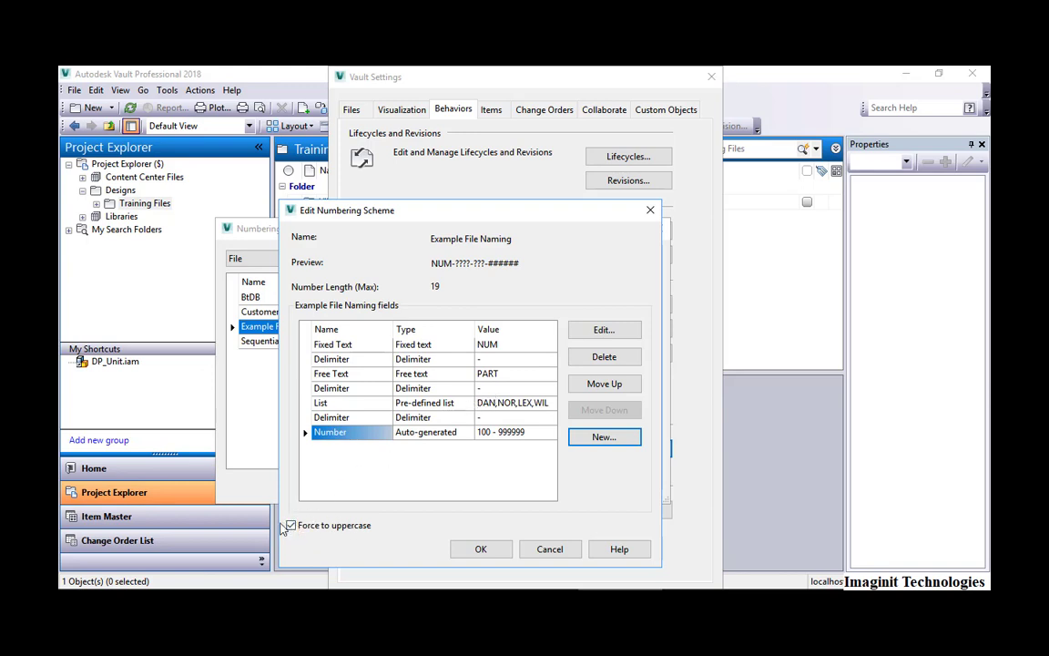
left_click(290, 525)
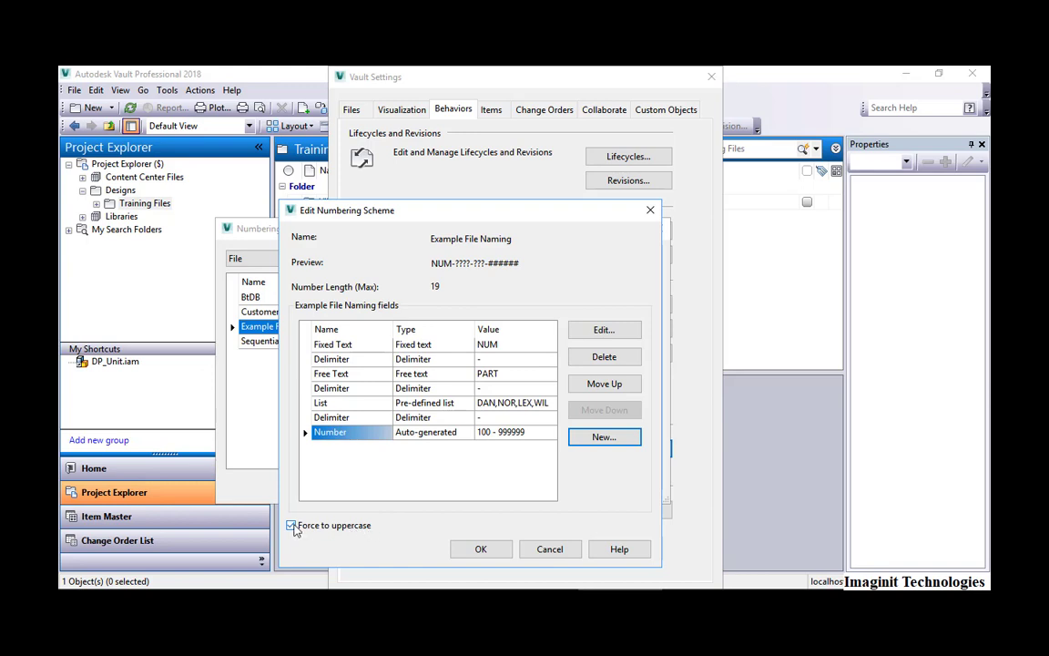
left_click(291, 525)
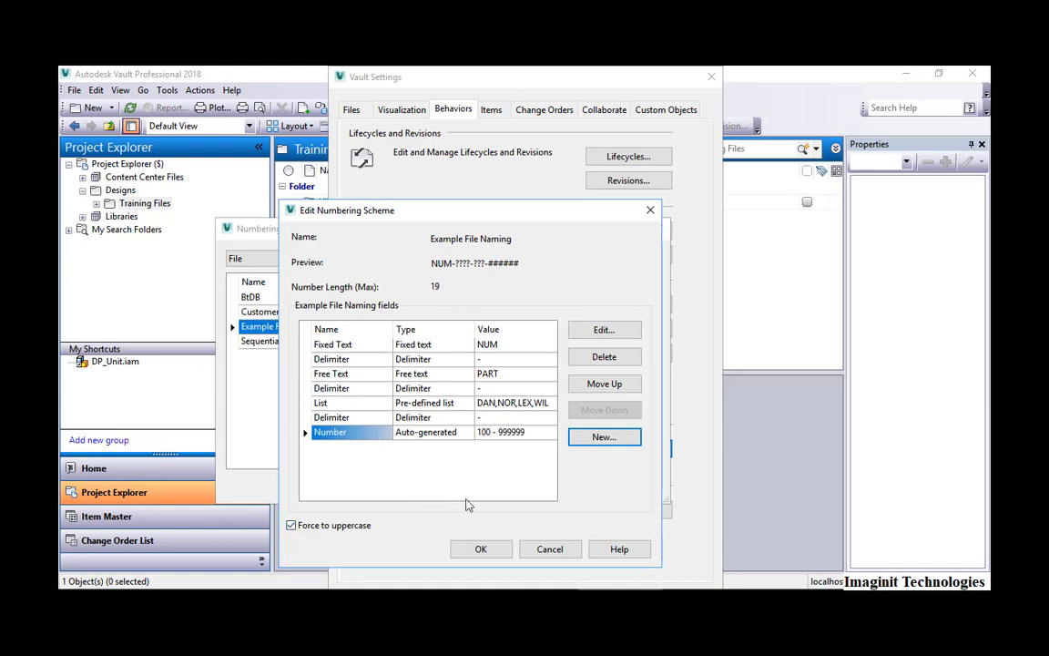
Confirm the Example File Naming scheme, then close Numbering Schemes and Vault Settings
left_click(481, 549)
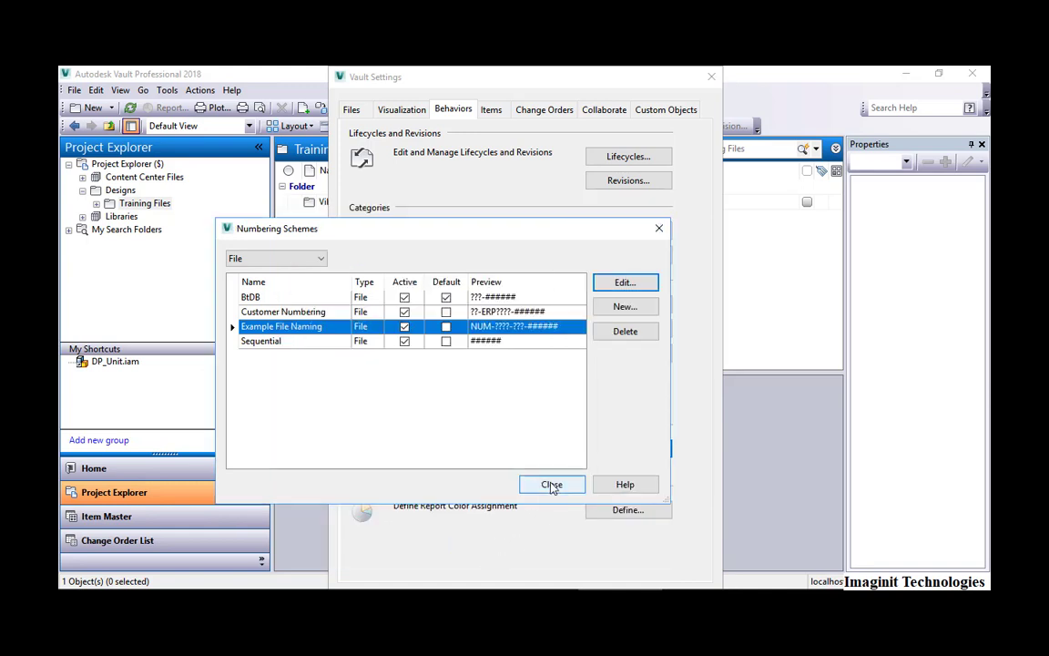
left_click(552, 484)
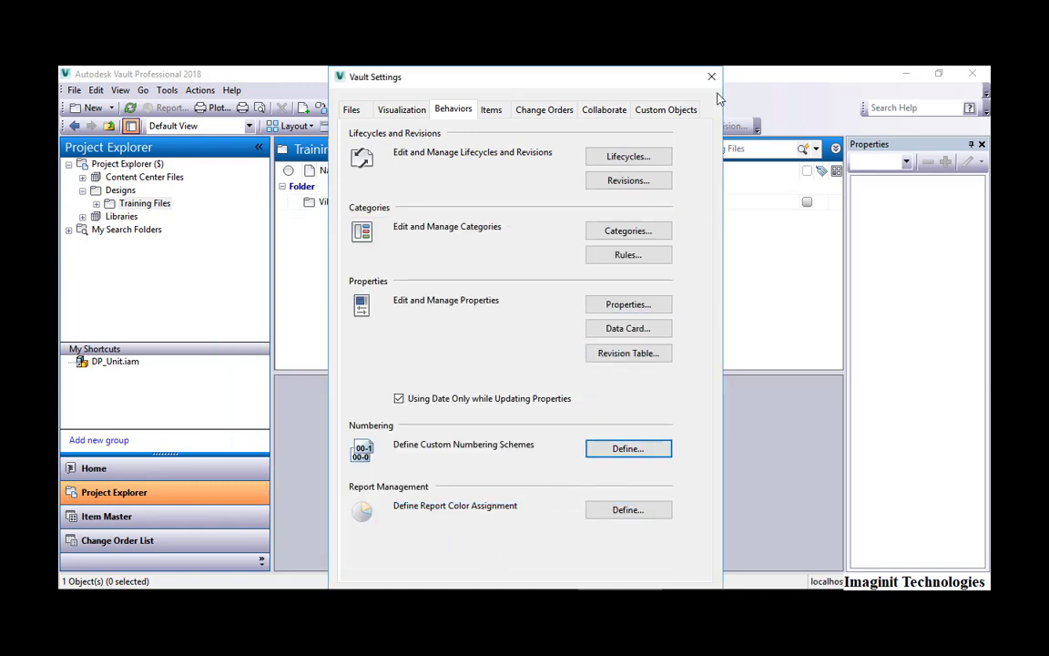
left_click(711, 76)
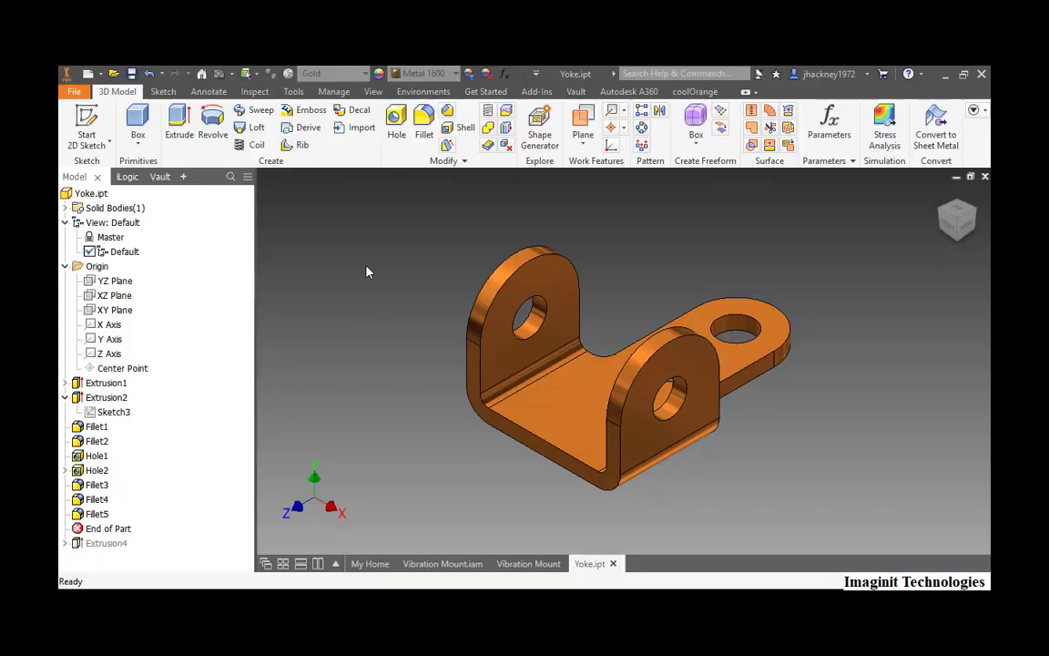
mouse_move(365, 269)
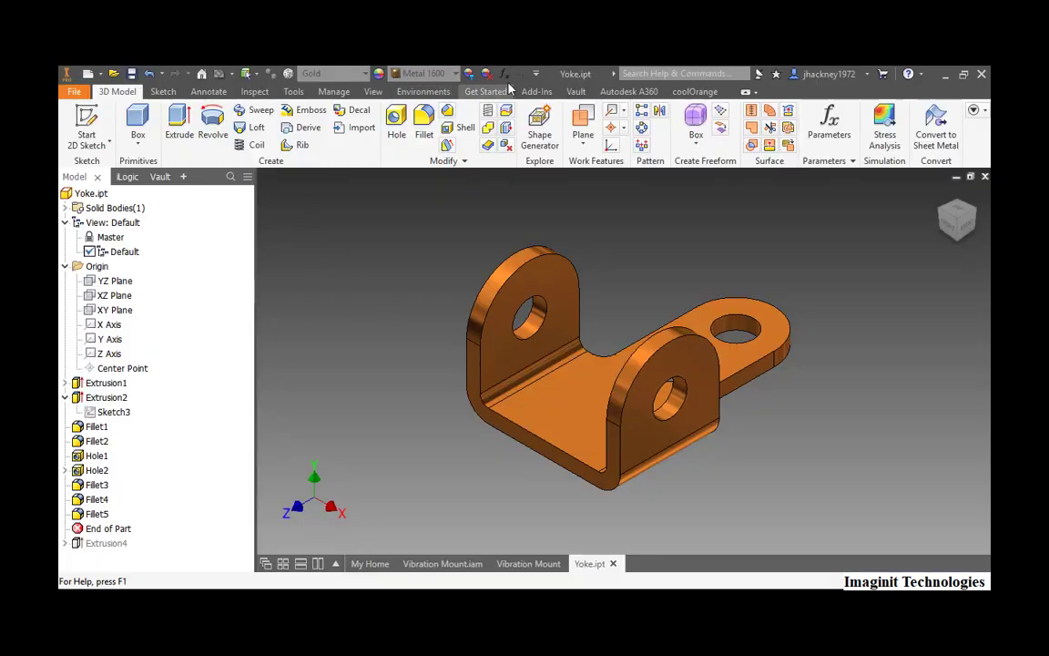
Use Save As on Yoke.ipt to get a BtDB RIC-###### file number prompt
left_click(576, 91)
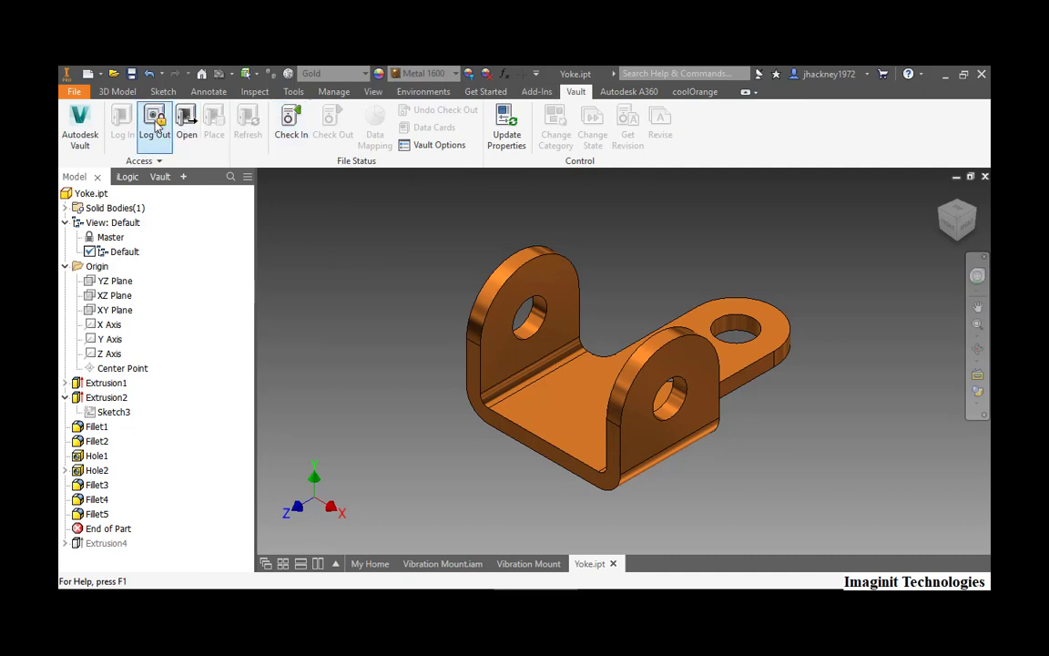
mouse_move(155, 123)
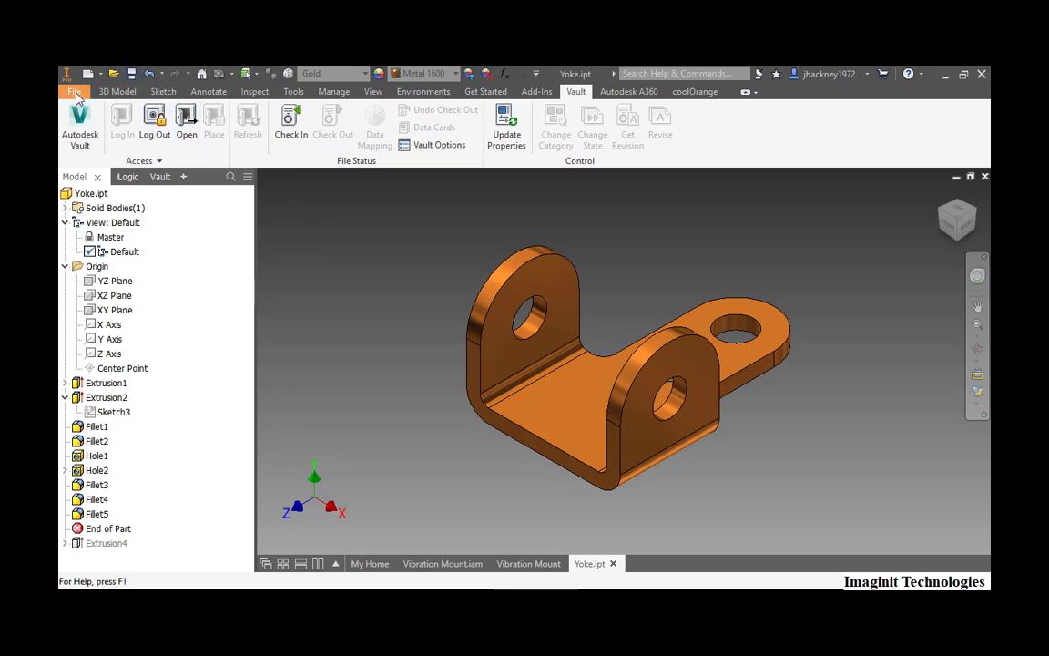
left_click(74, 91)
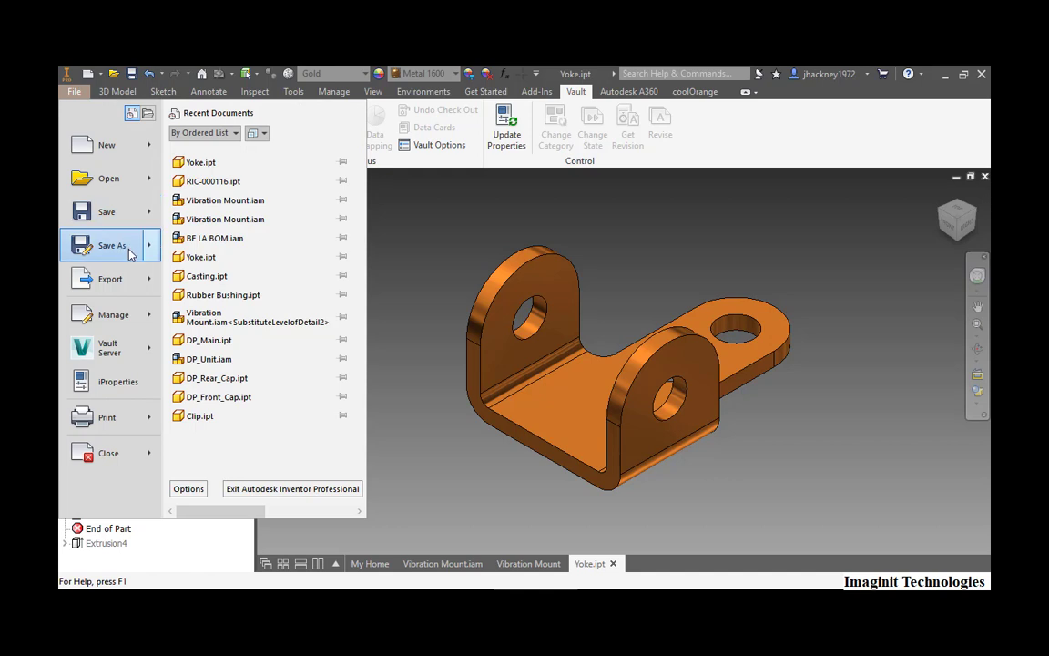
left_click(111, 245)
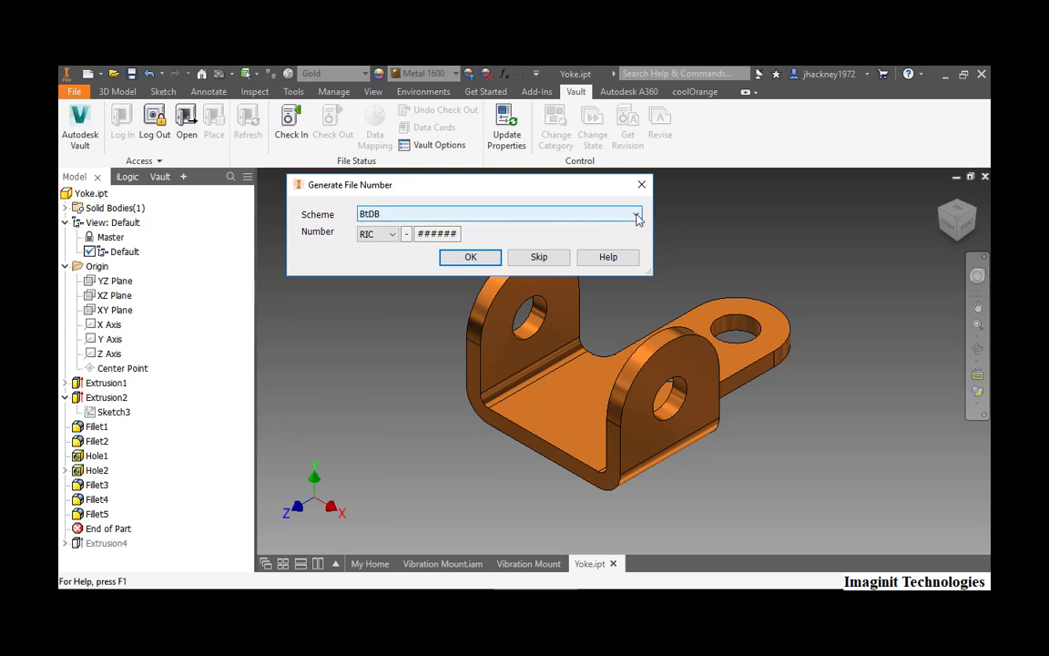
Keep the BtDB scheme and choose the NOR - Norfolk number prefix
left_click(635, 214)
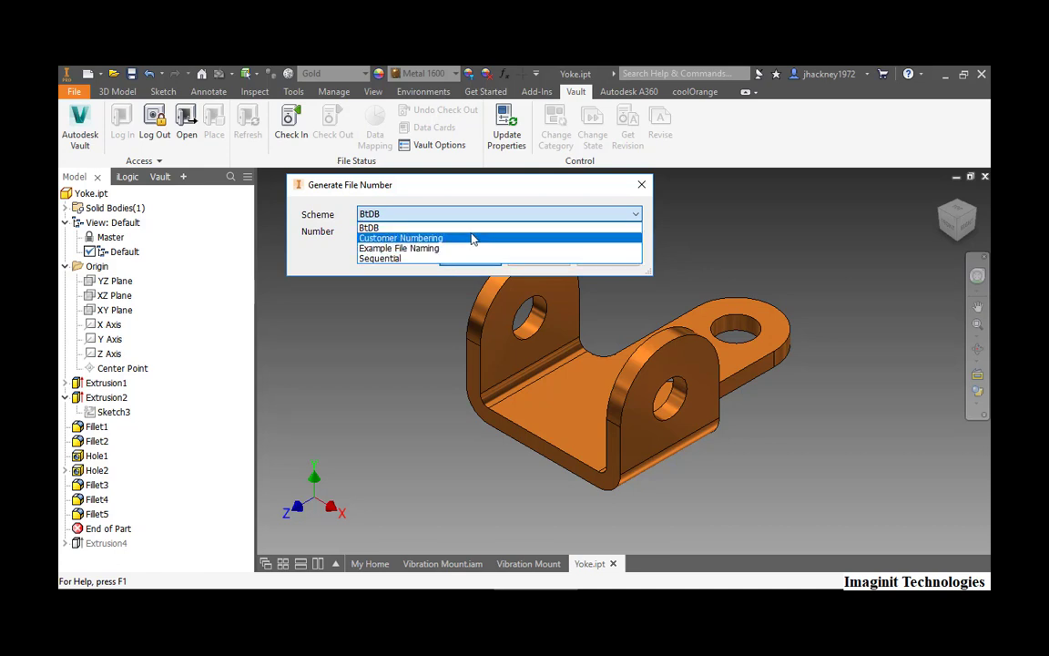
left_click(401, 237)
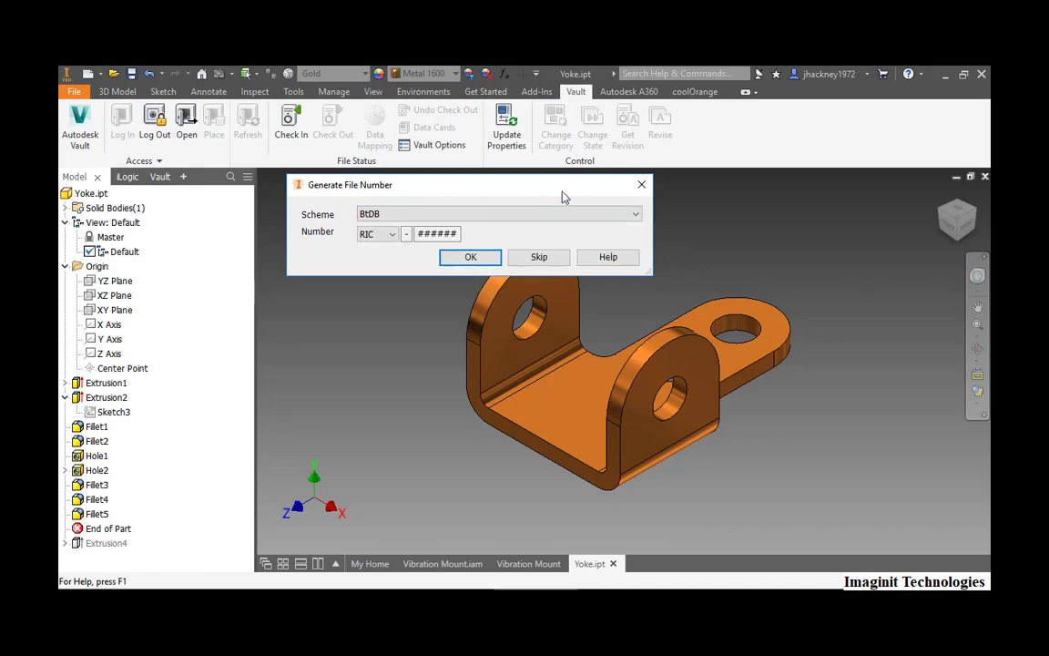
left_click(376, 233)
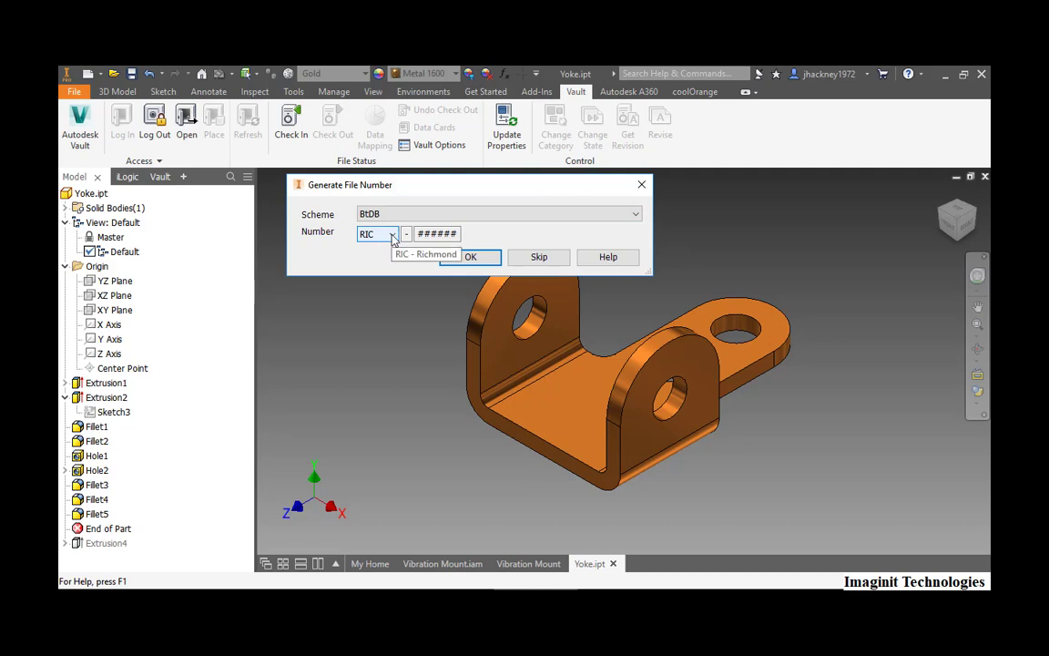
left_click(393, 234)
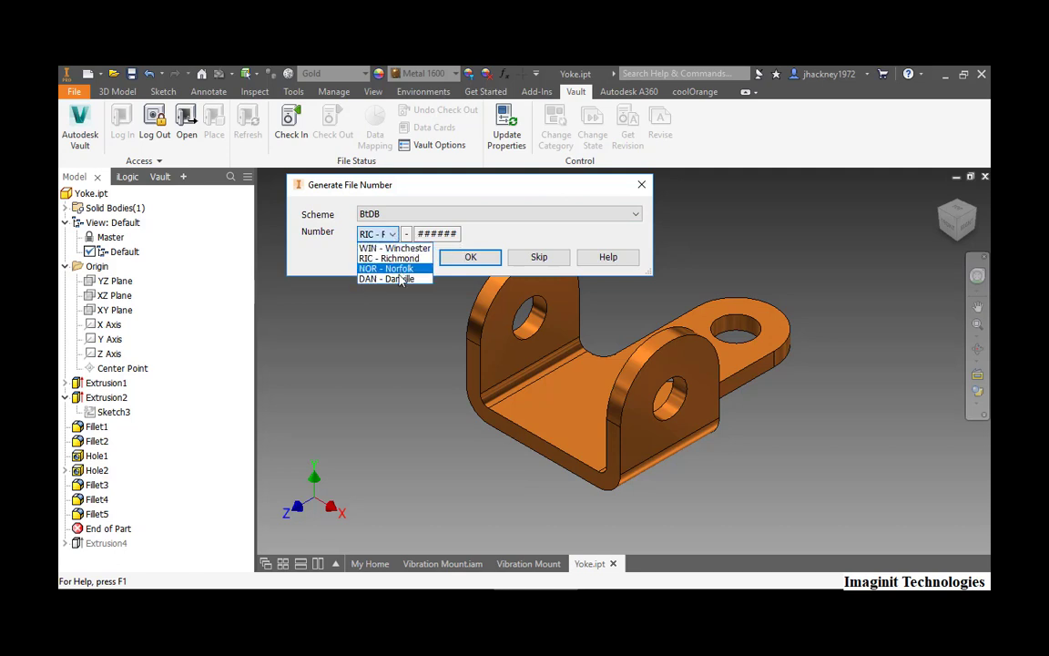
left_click(384, 268)
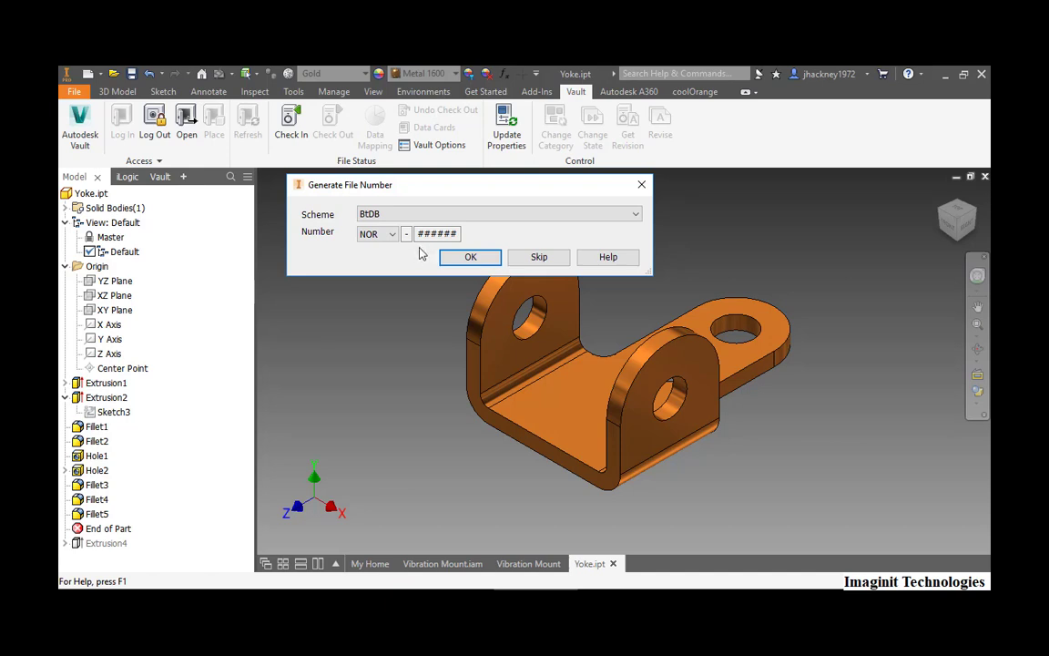
mouse_move(420, 255)
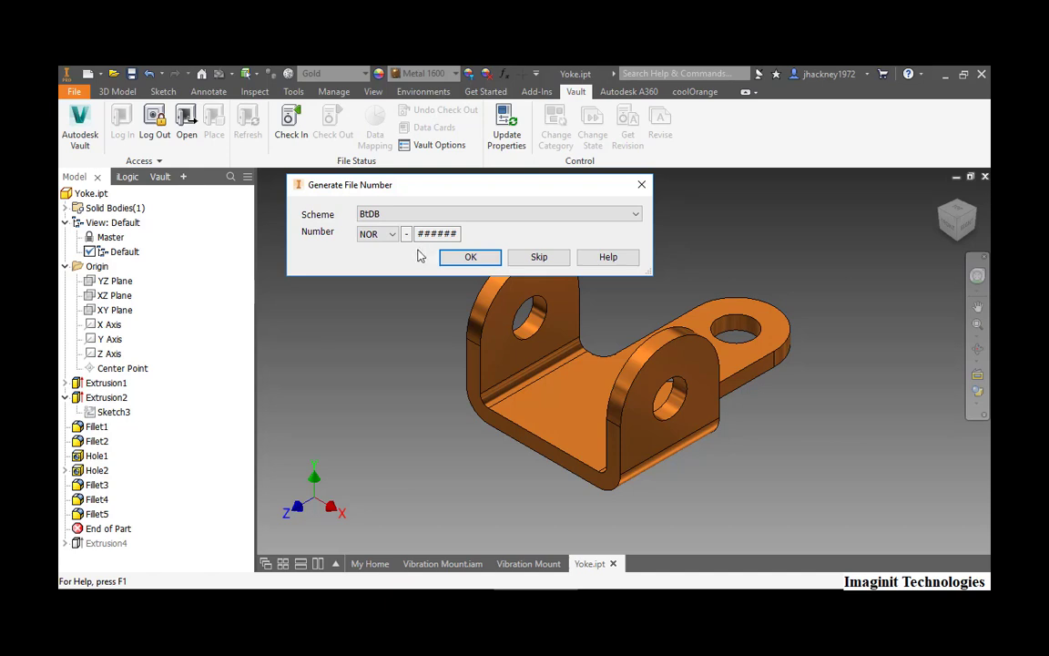
mouse_move(432, 262)
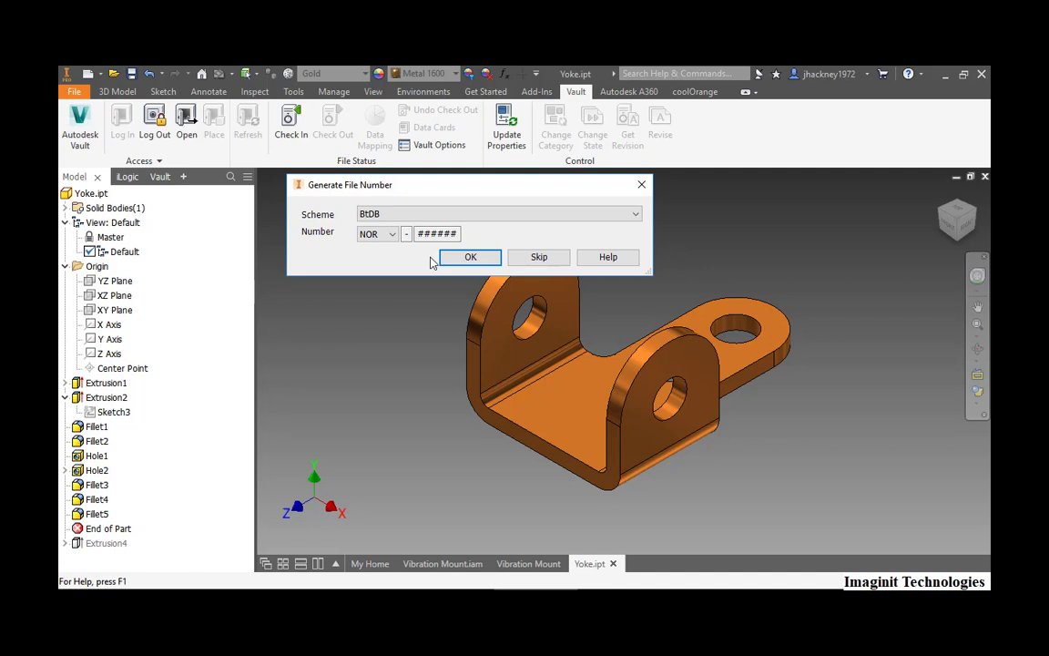
mouse_move(470, 257)
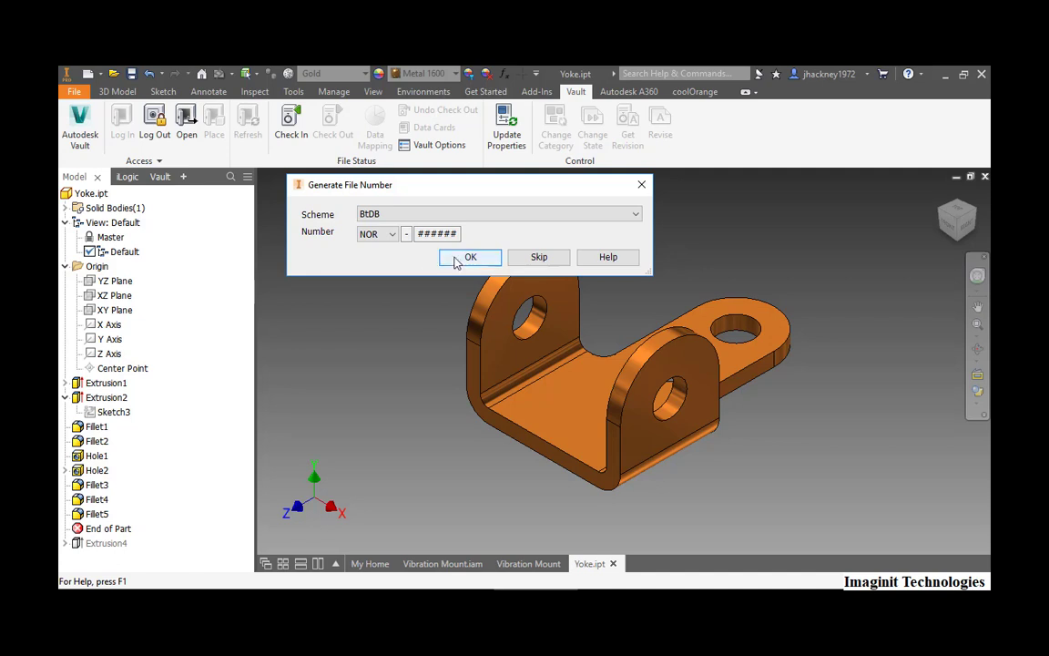
Accept the Norfolk number but cancel the Save As, returning to the File menu
left_click(470, 257)
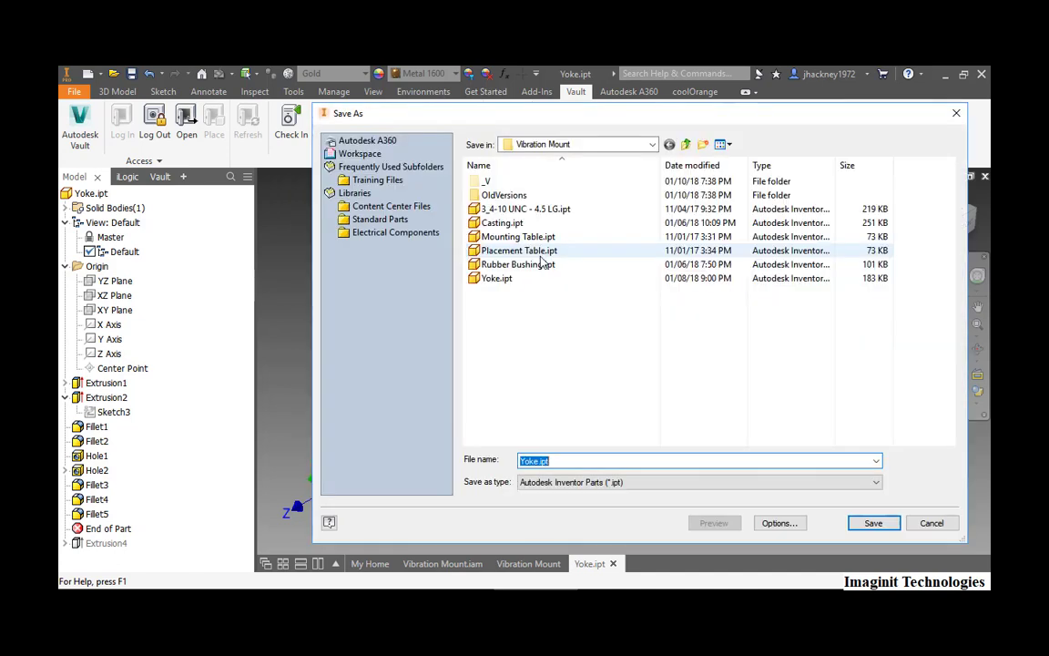
mouse_move(576, 362)
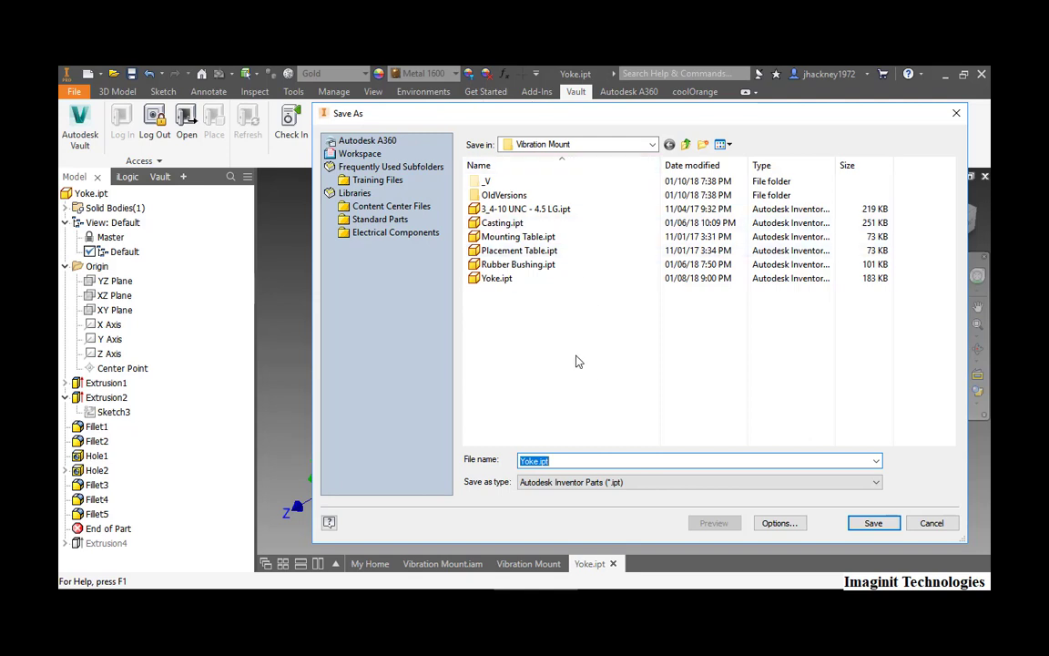
left_click(872, 522)
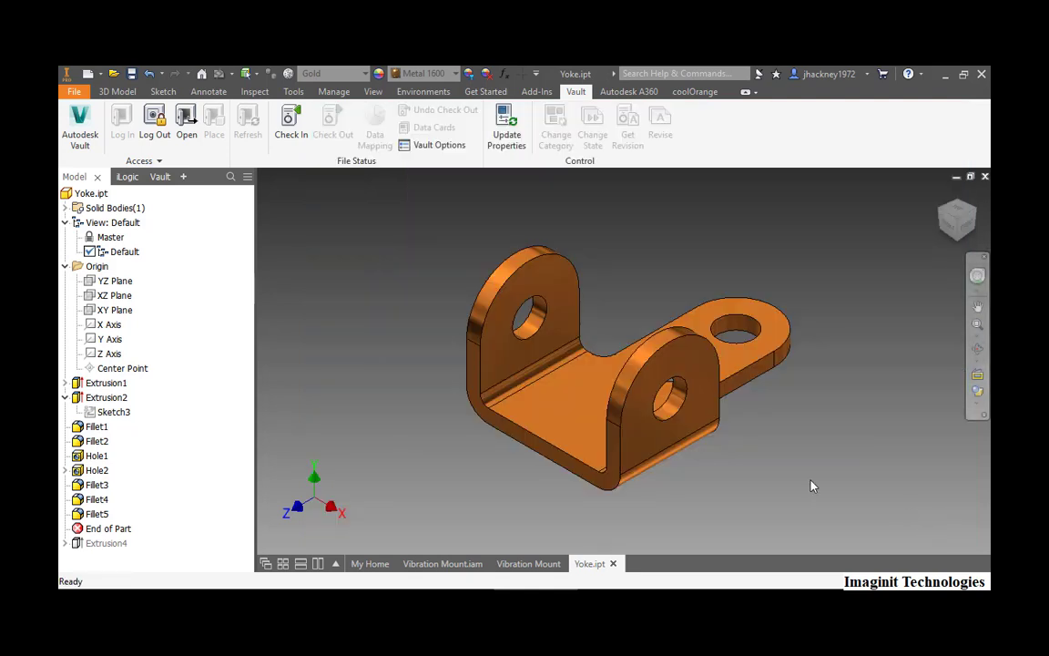
left_click(74, 91)
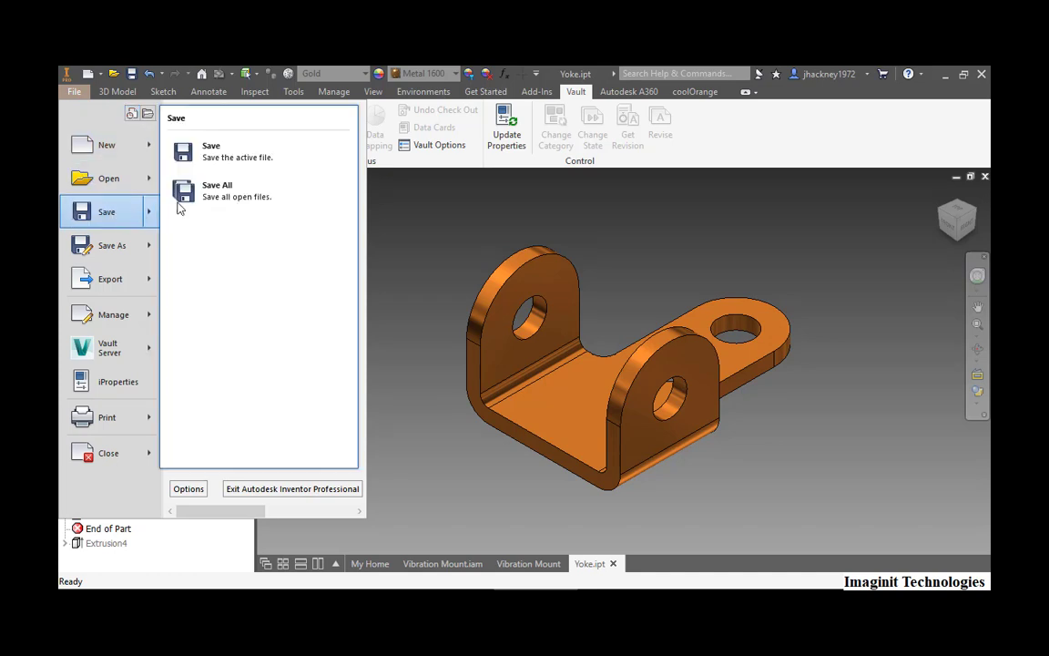
Save Yoke as RIC-000117.ipt in the Vault Part Numbers folder
left_click(210, 150)
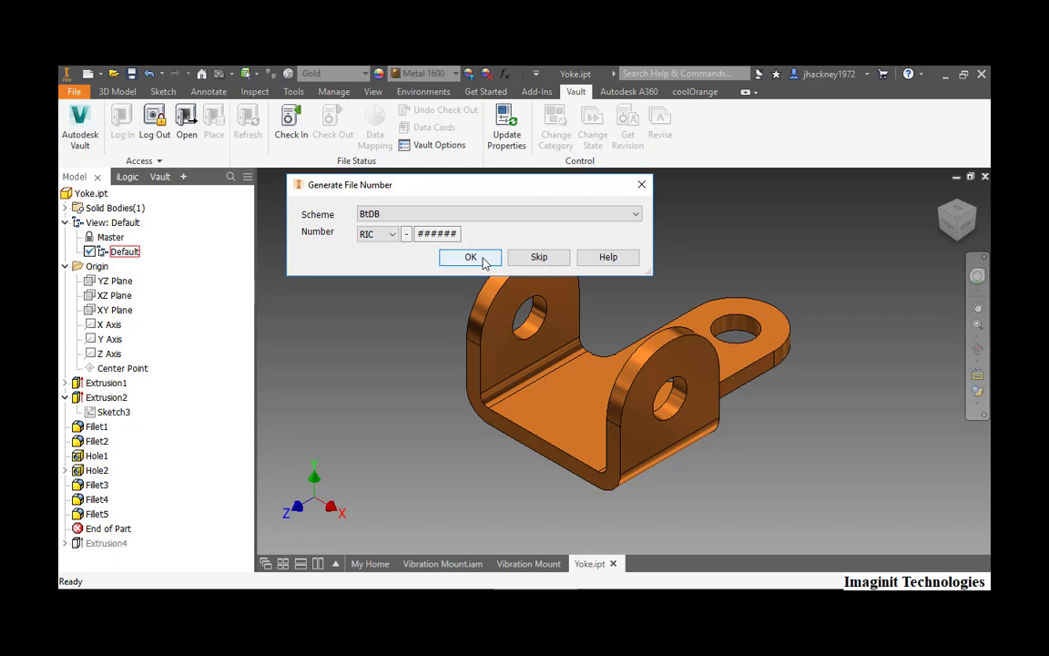
left_click(470, 256)
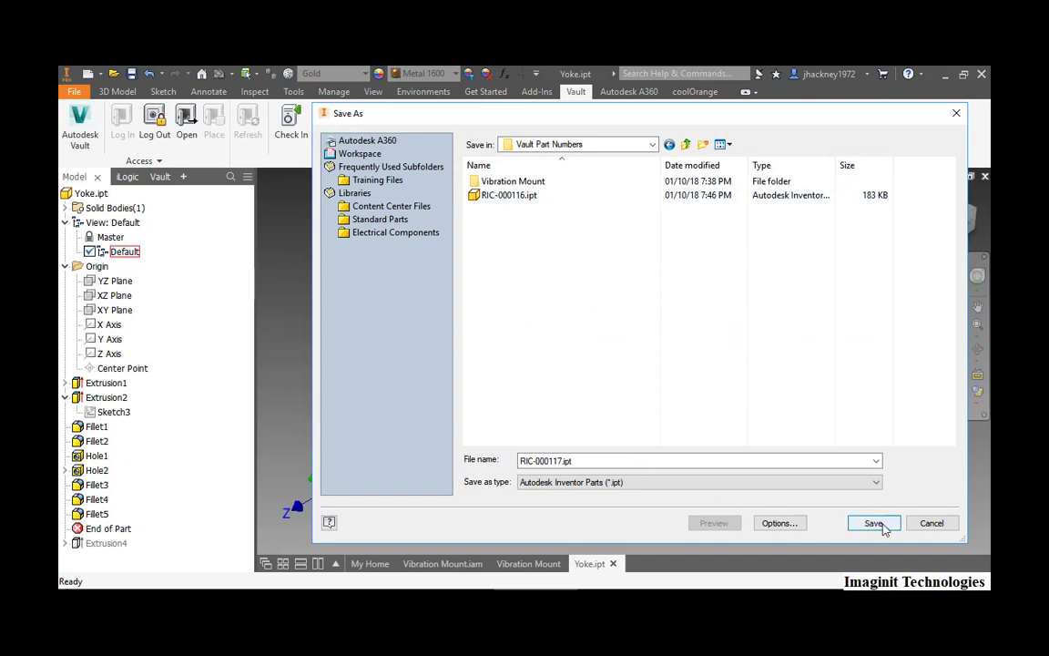
left_click(872, 523)
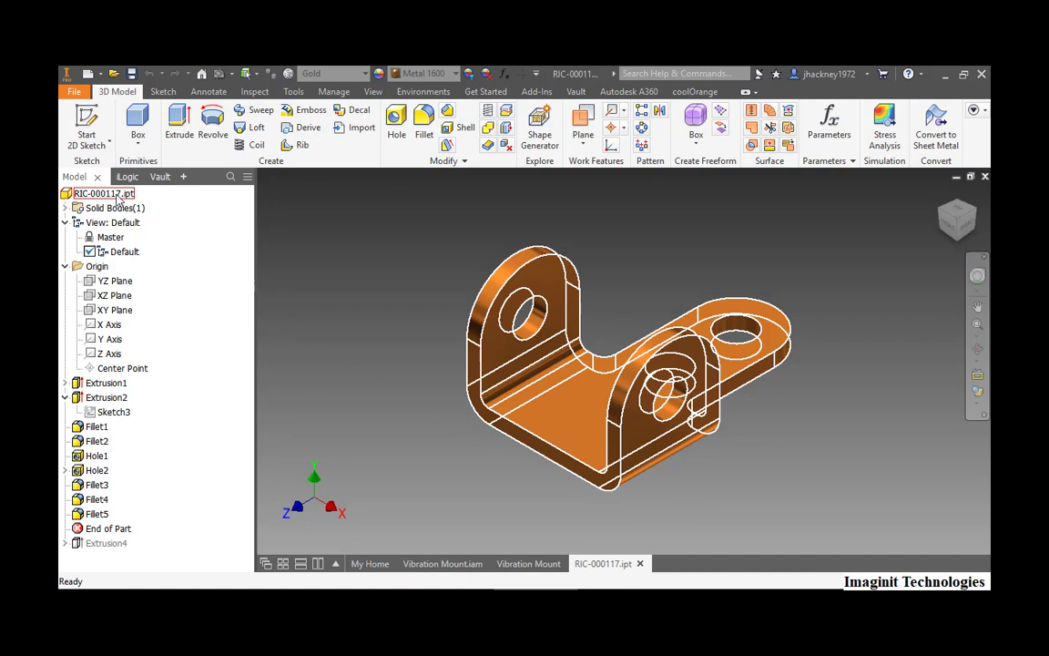
View the Project tab of RIC-000117.ipt's iProperties
right_click(103, 193)
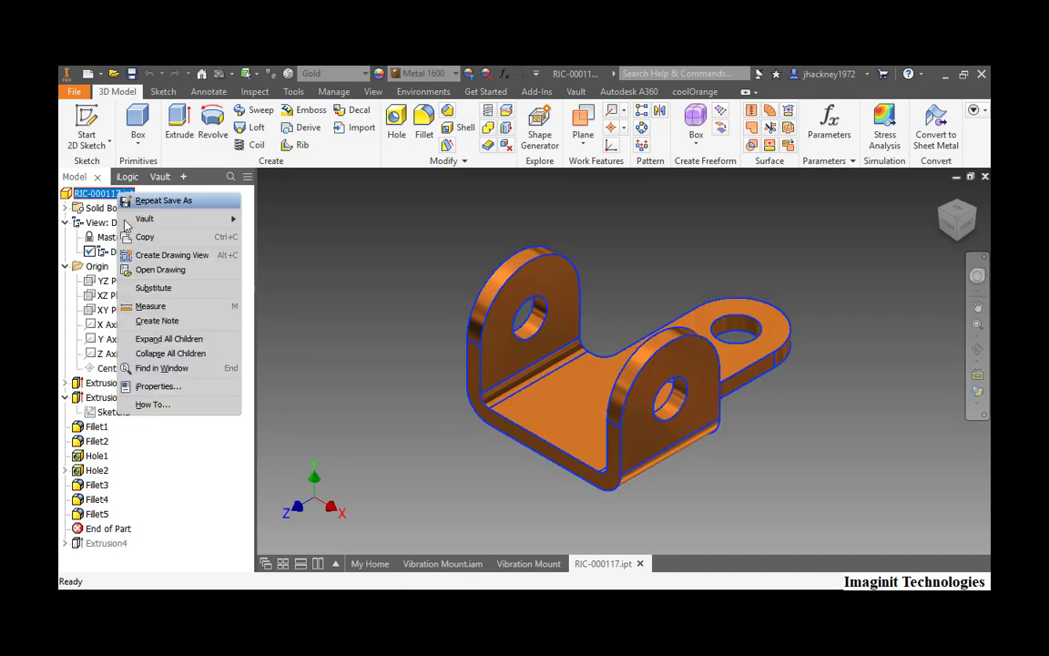
left_click(158, 386)
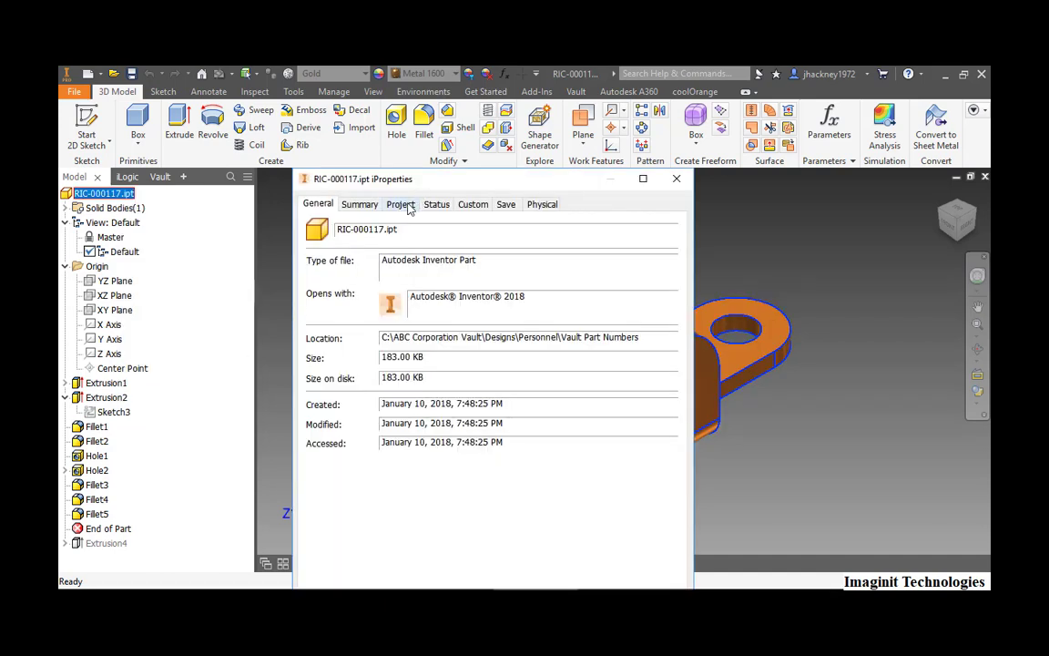
left_click(401, 204)
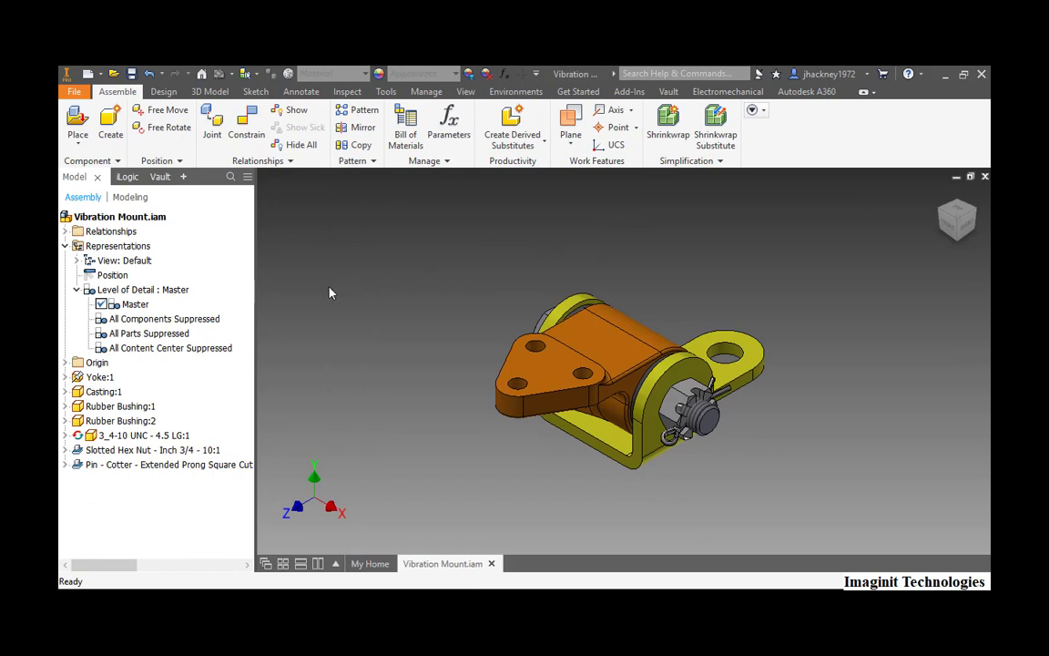
Begin Save As for the assembly with the BtDB scheme and RIC - Richmond number
left_click(75, 91)
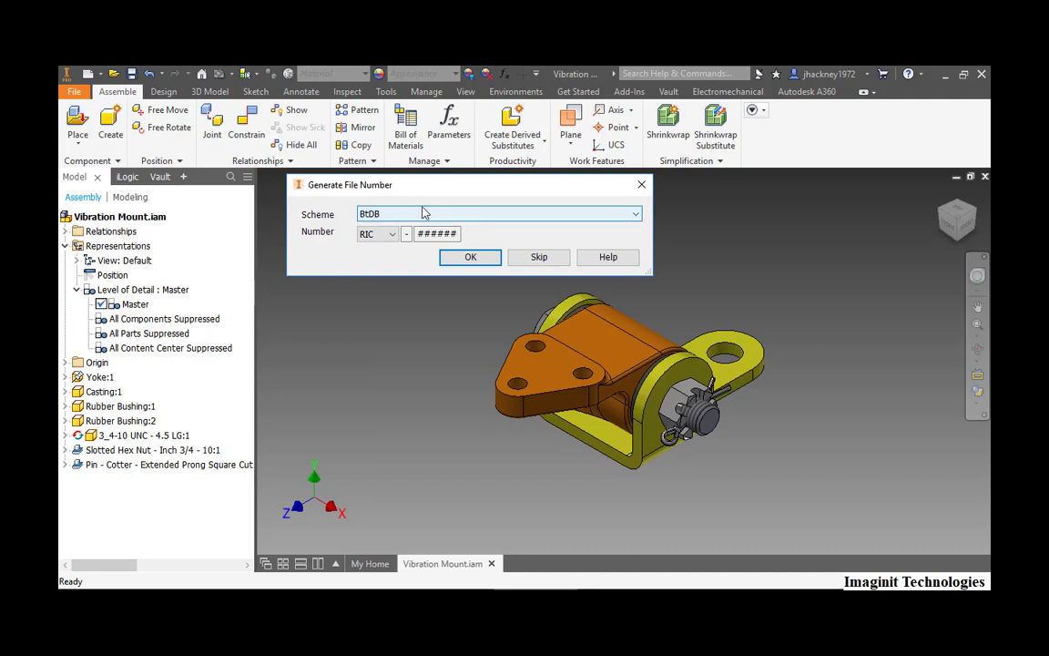
left_click(634, 214)
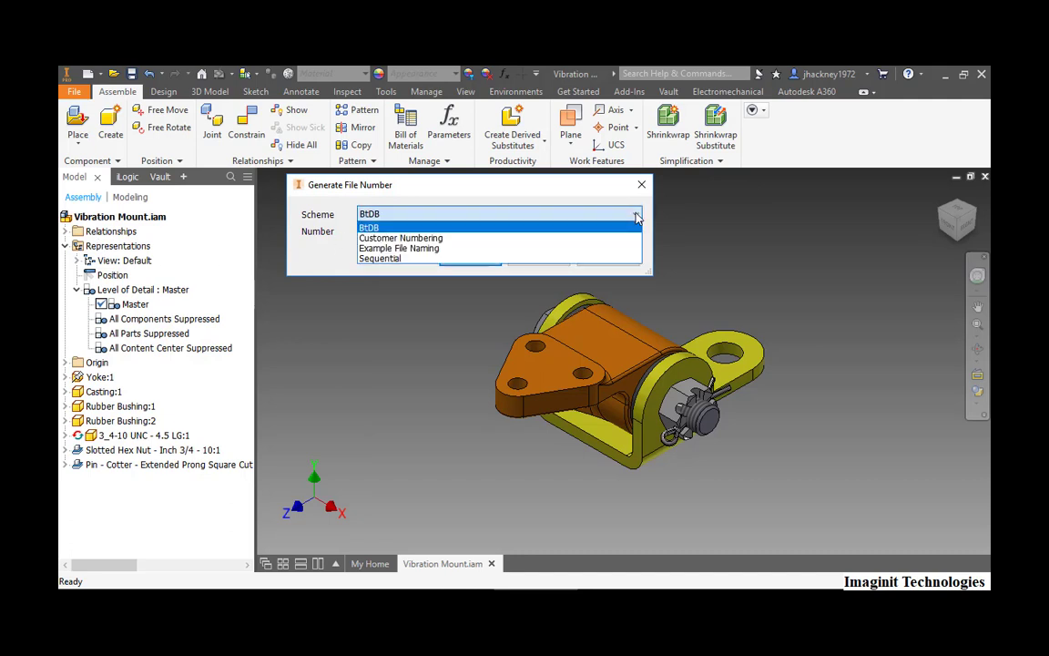
mouse_move(626, 194)
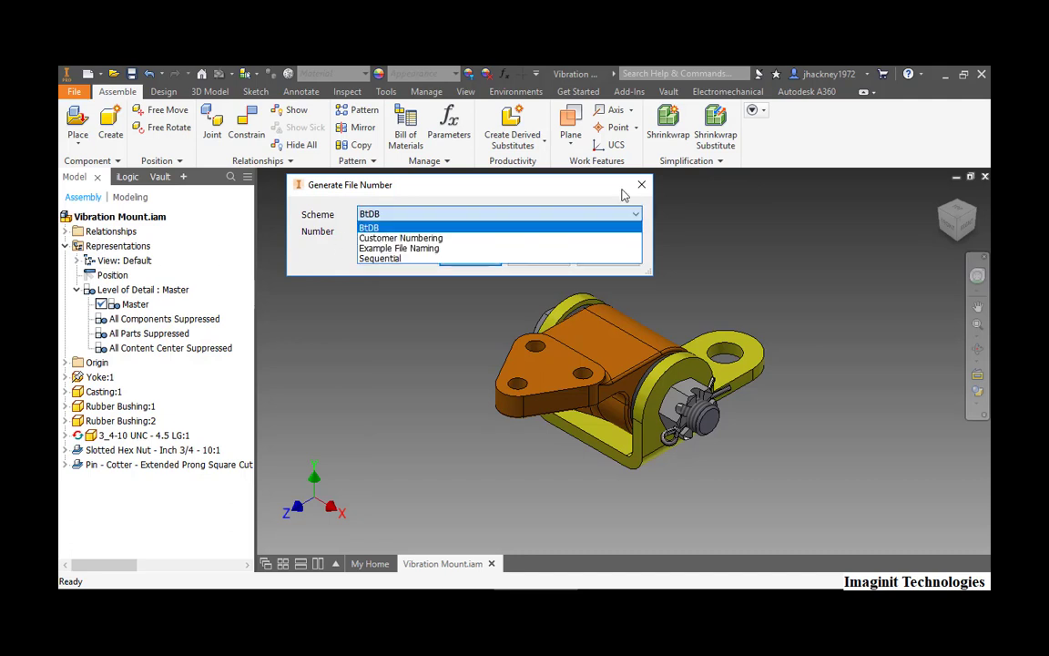
left_click(368, 227)
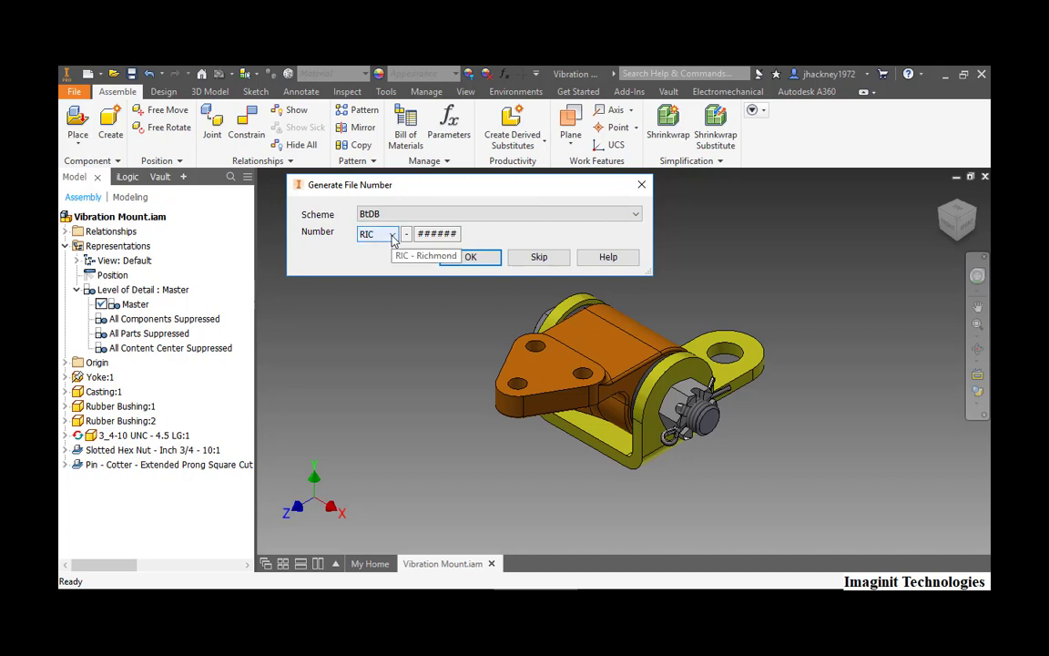
left_click(393, 234)
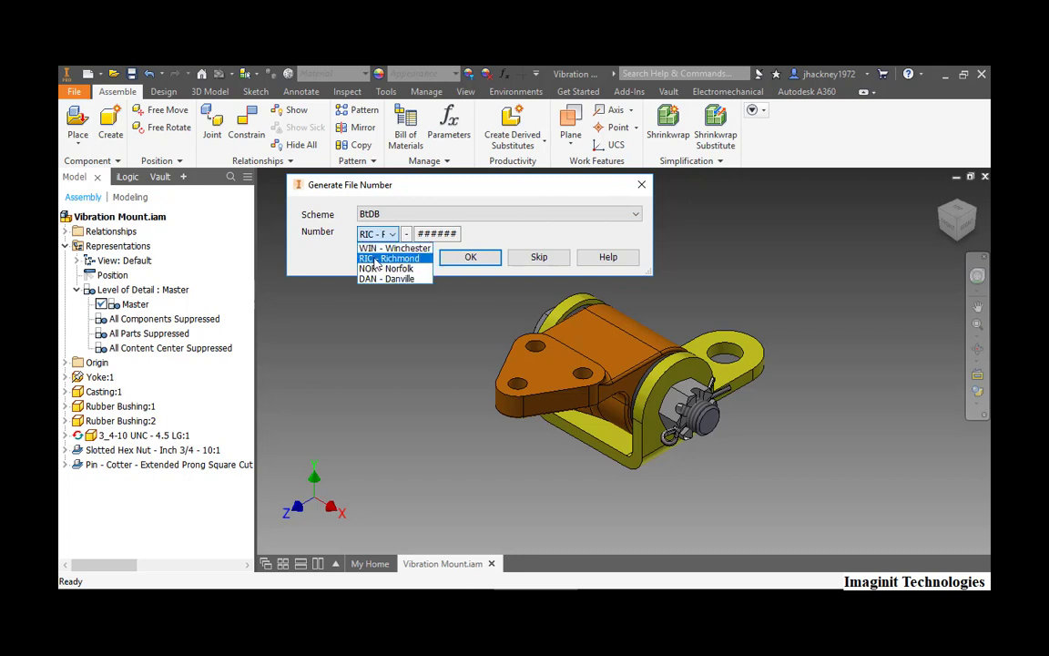
left_click(470, 256)
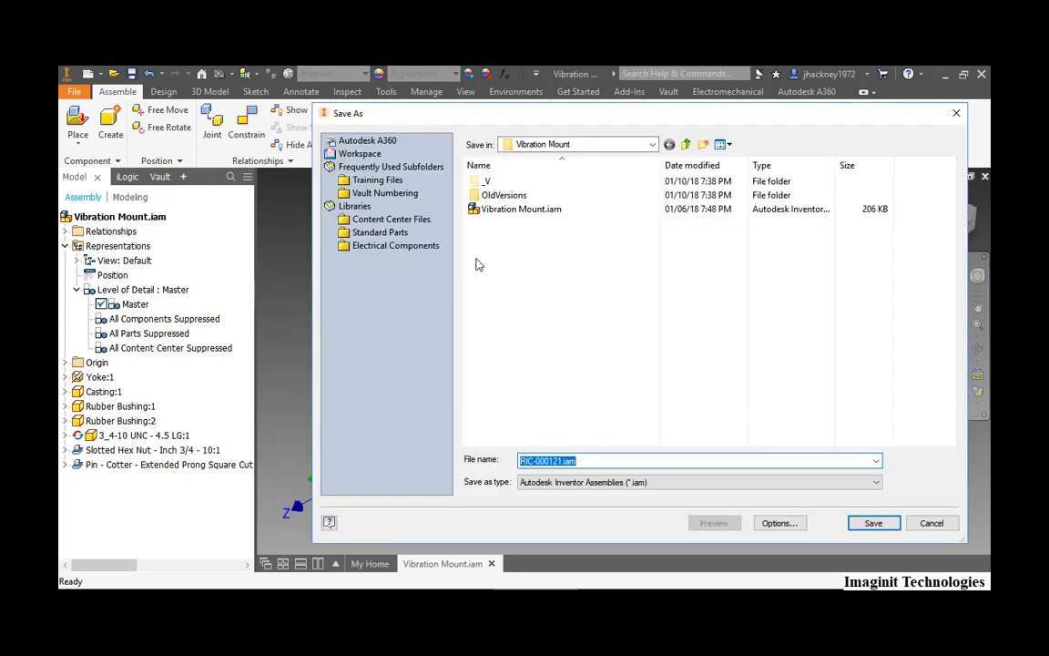
mouse_move(531, 242)
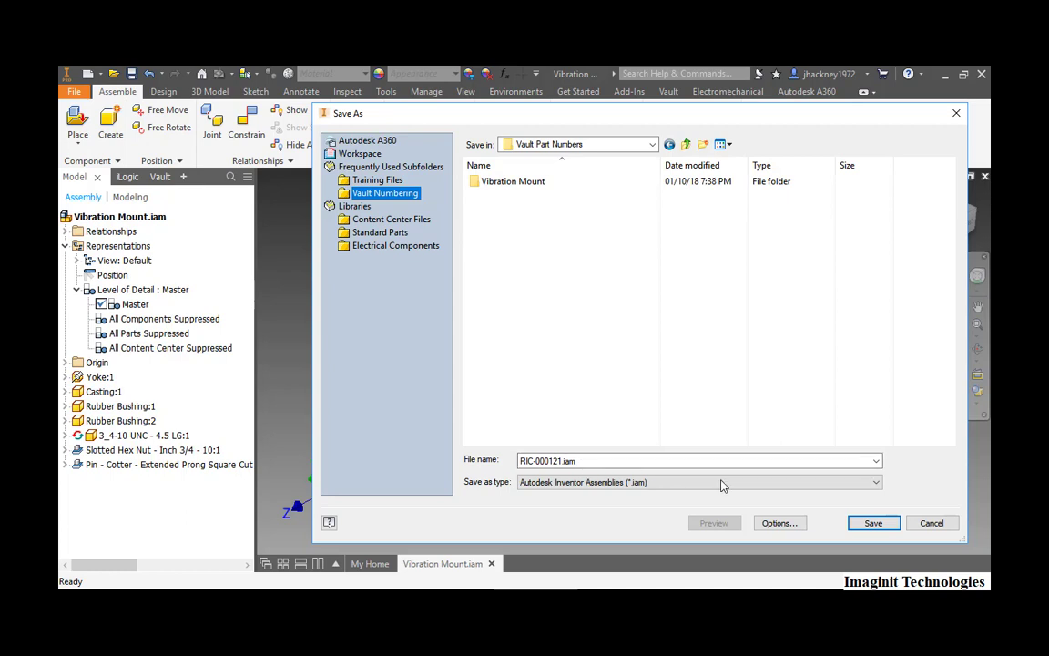
Save the assembly as RIC-000121.iam in the Vault Numbering folder
left_click(872, 522)
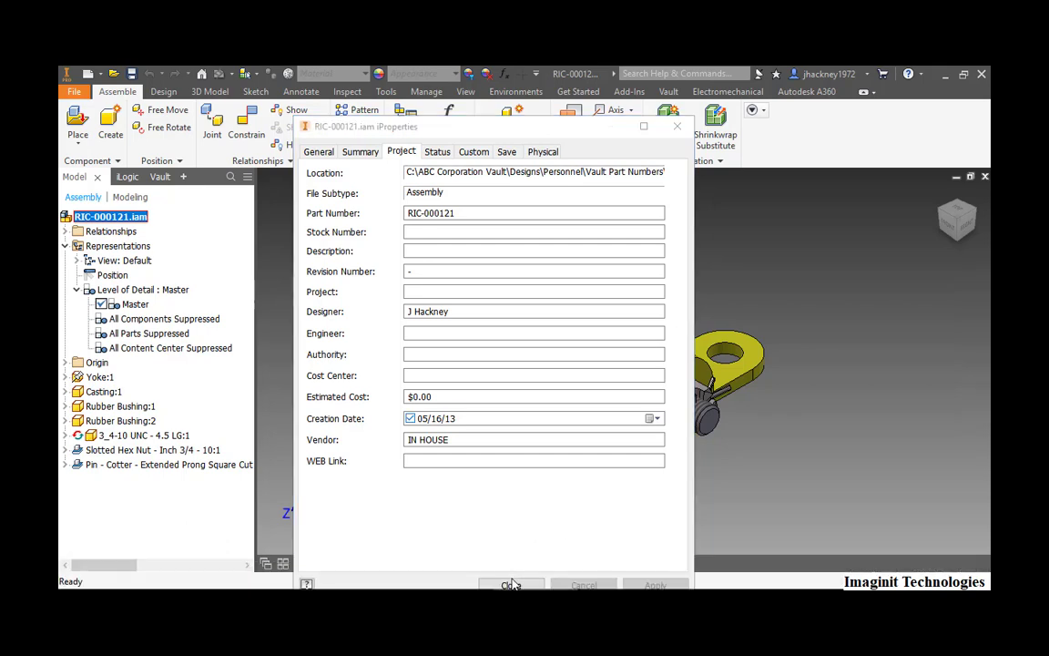
left_click(510, 585)
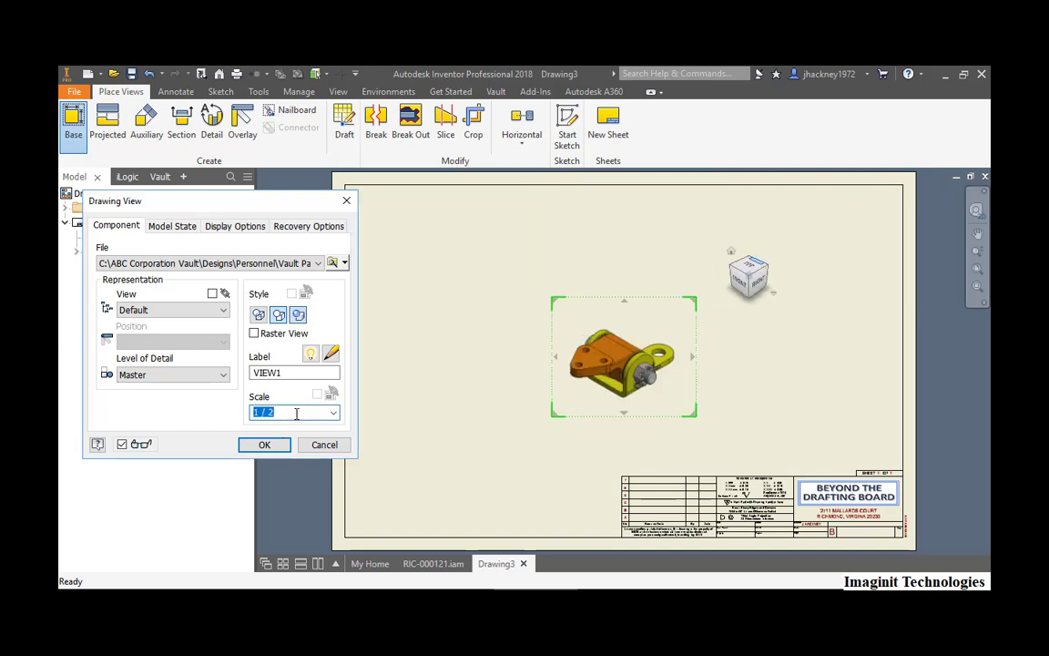
Place the RIC-000121.iam base view and save the drawing as RIC-000121.idw
left_click(333, 412)
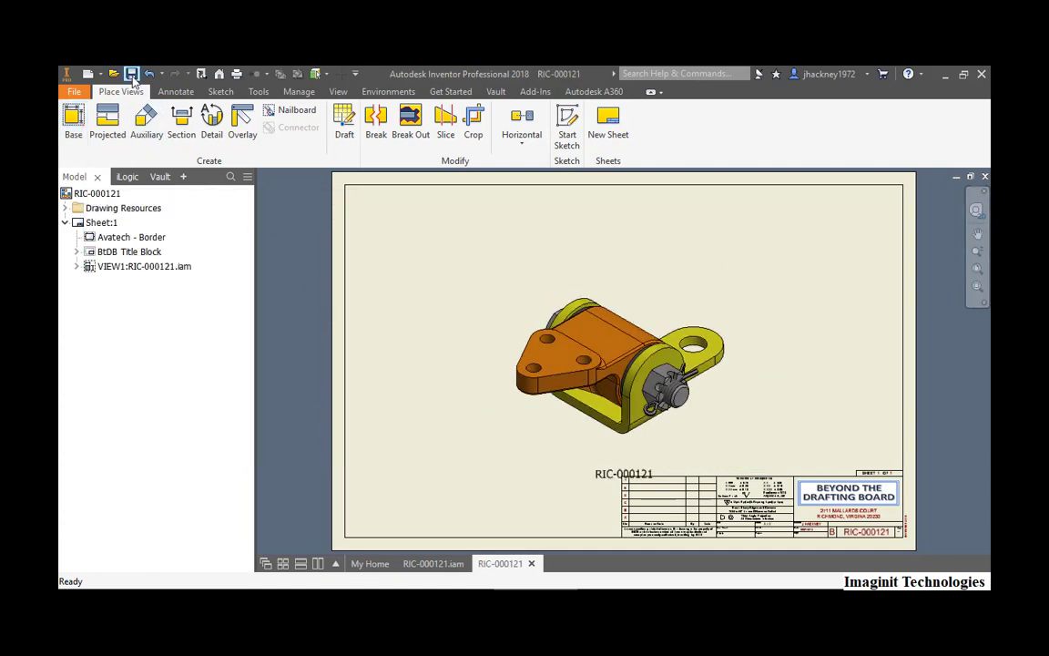
left_click(132, 74)
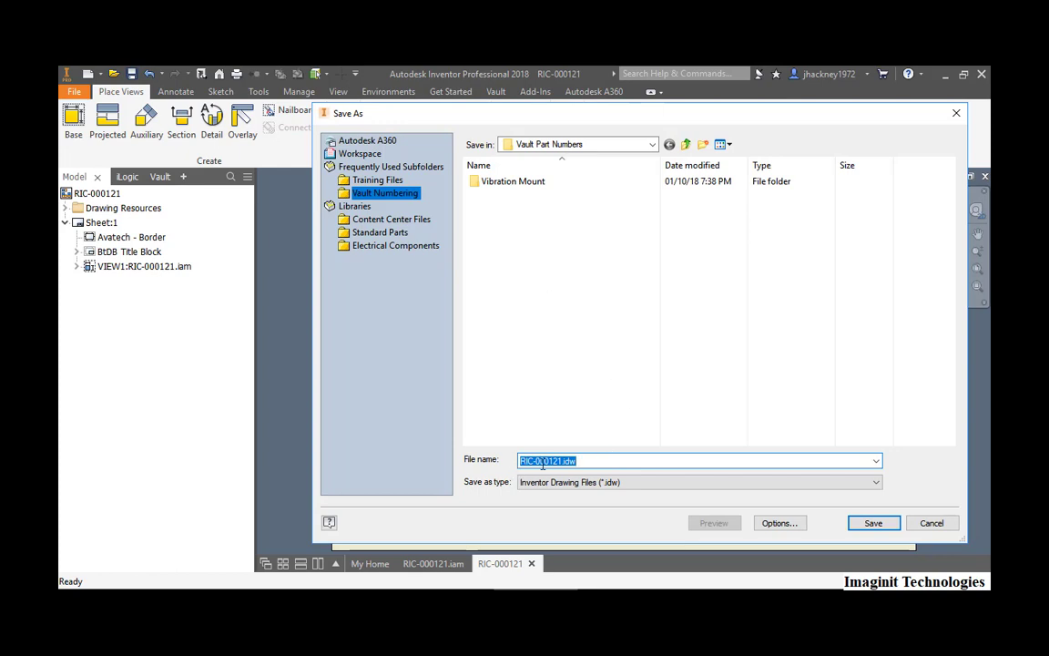
mouse_move(592, 433)
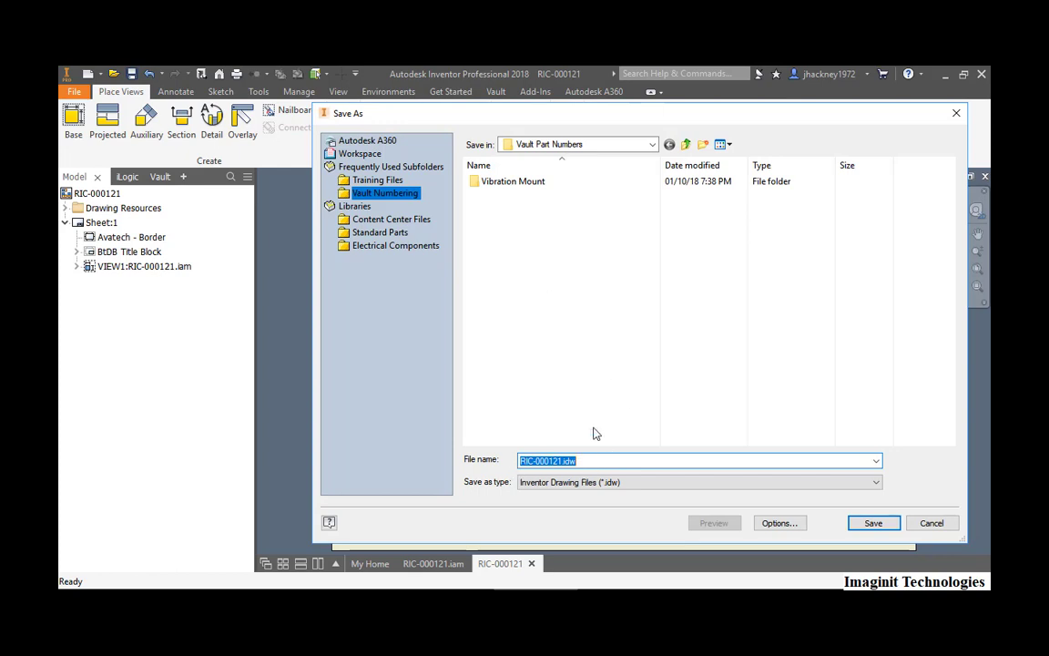
mouse_move(638, 396)
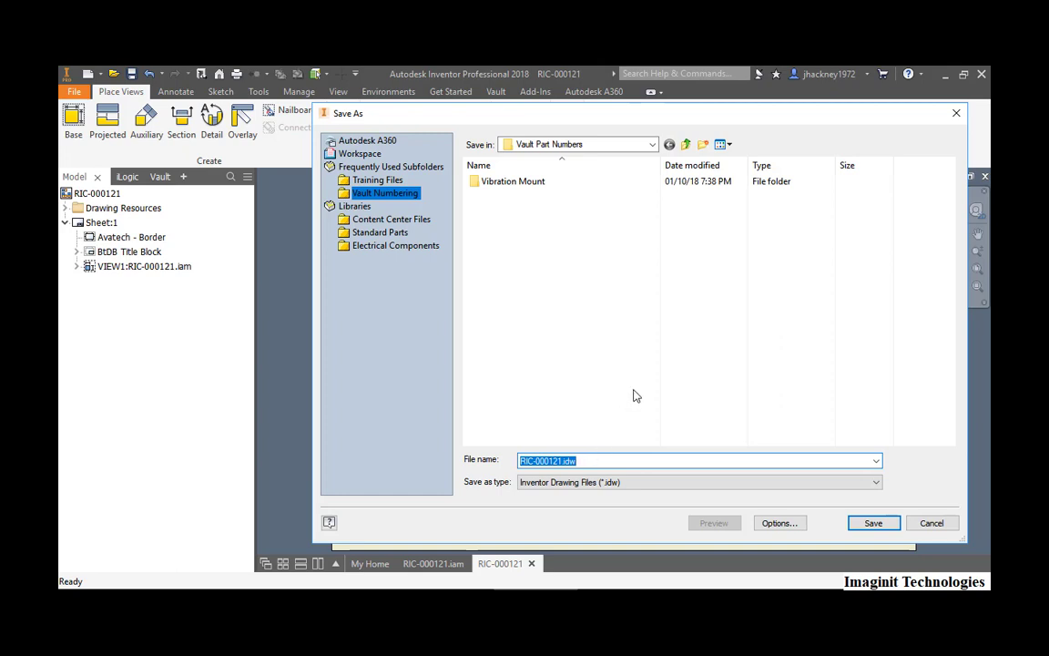
mouse_move(761, 384)
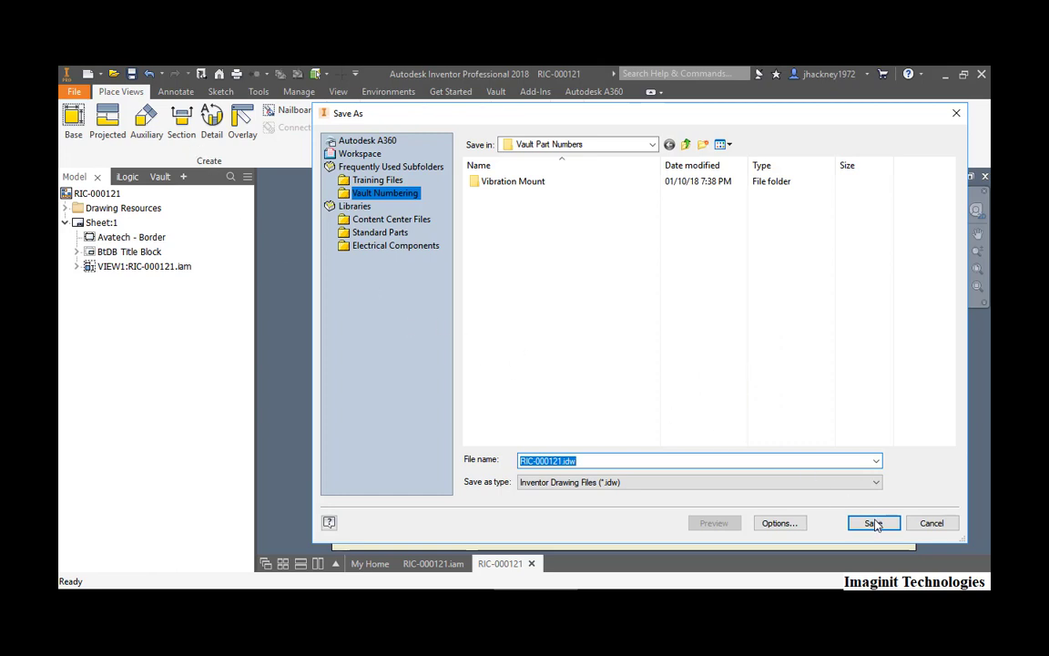
left_click(871, 522)
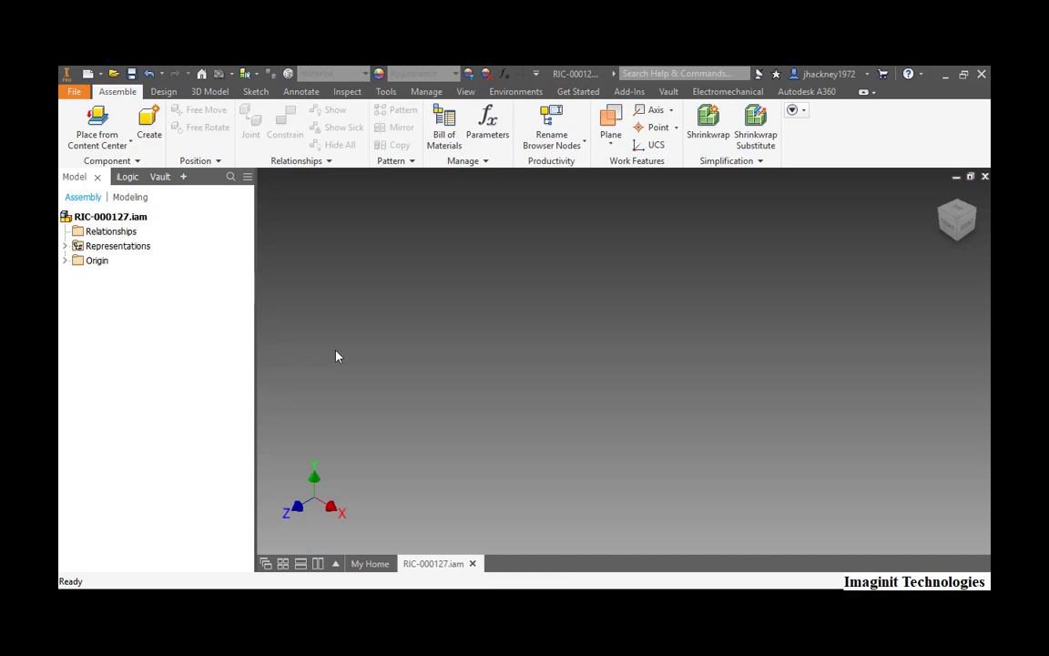
mouse_move(314, 328)
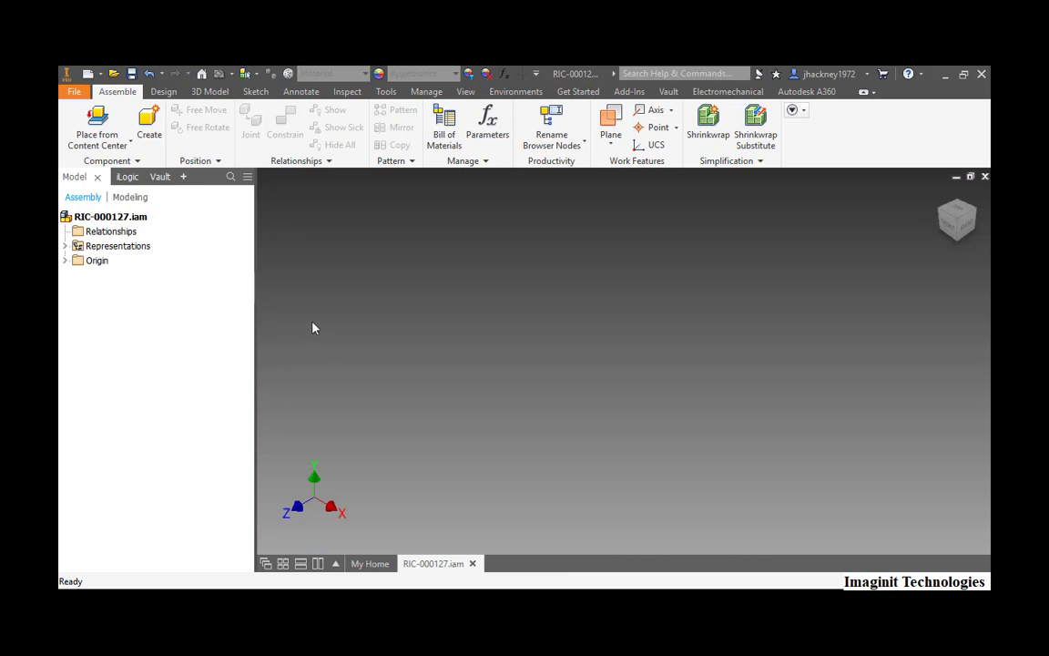
mouse_move(200, 309)
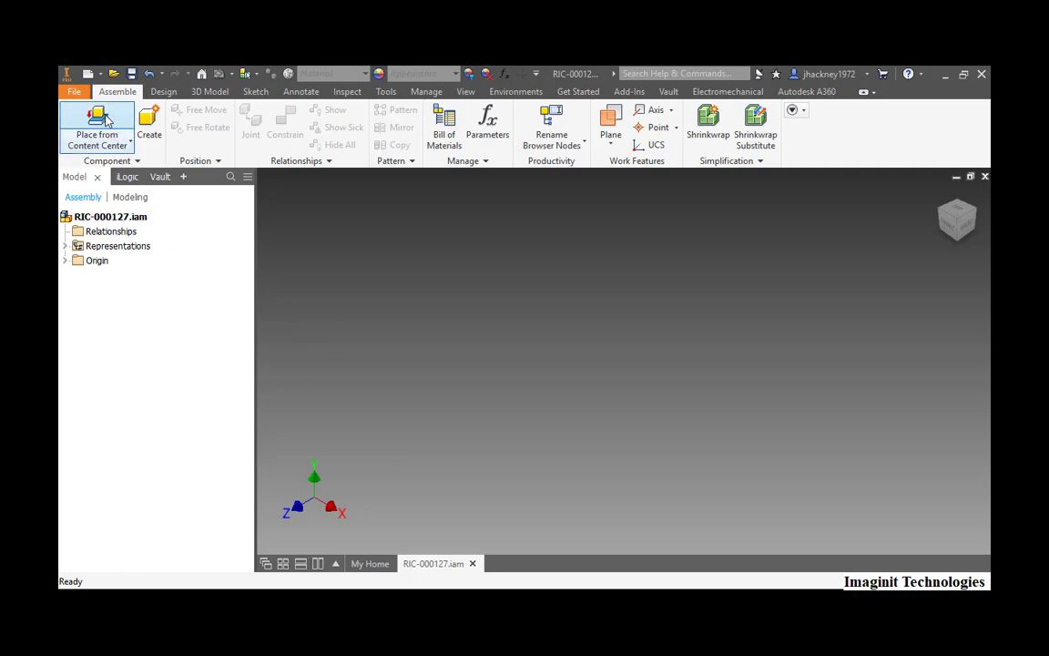
Insert a 10-inch L 2x2x1/8 Content Center angle saved as RIC-000129
left_click(96, 128)
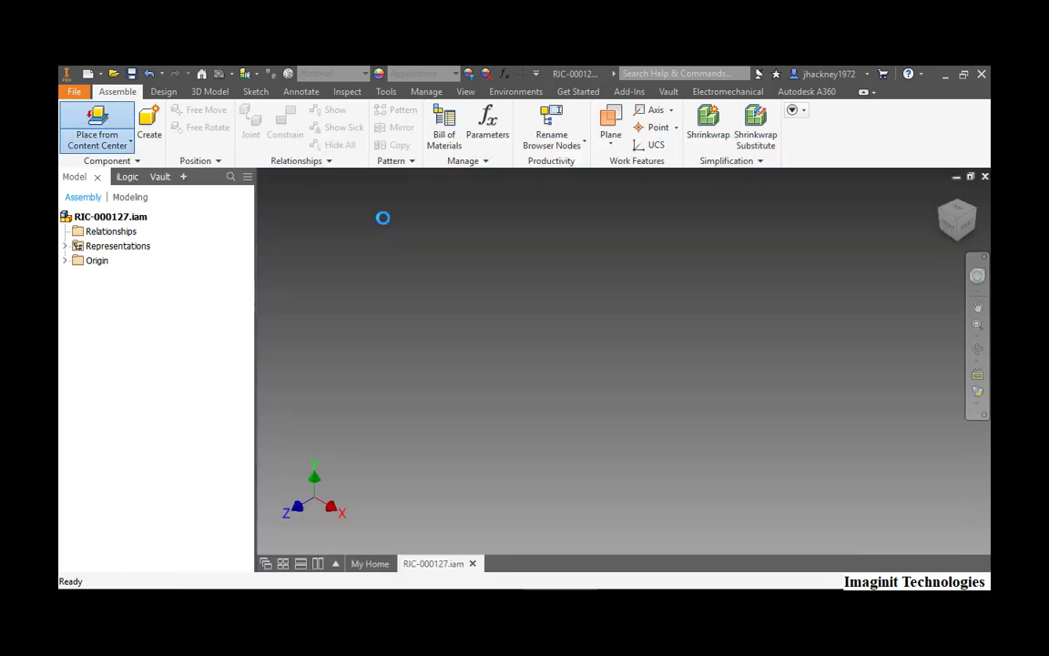
left_click(96, 128)
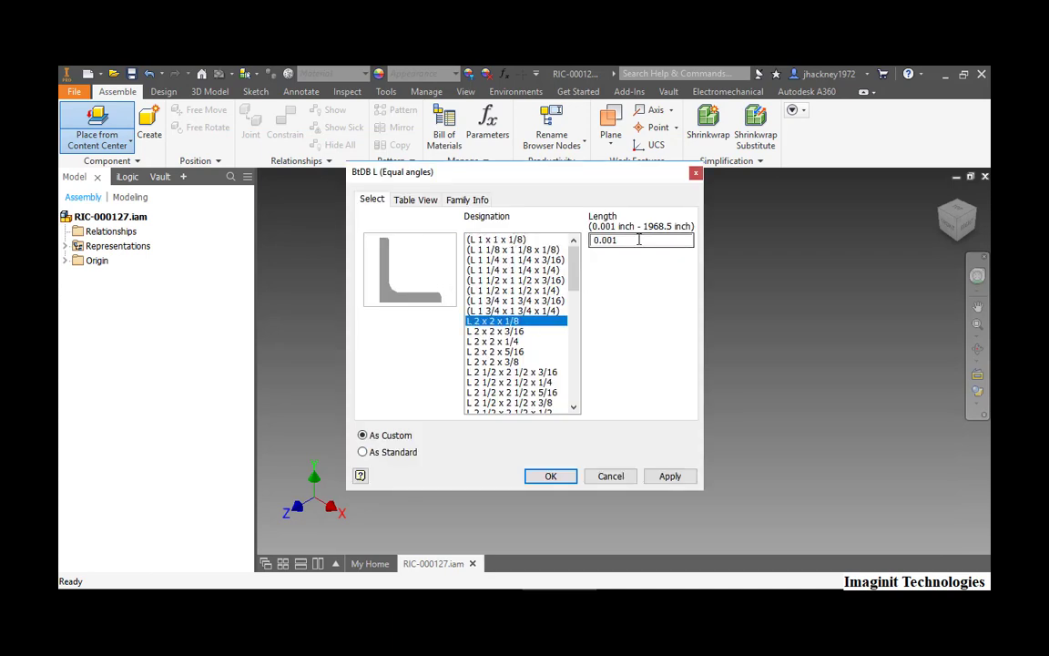
type("10")
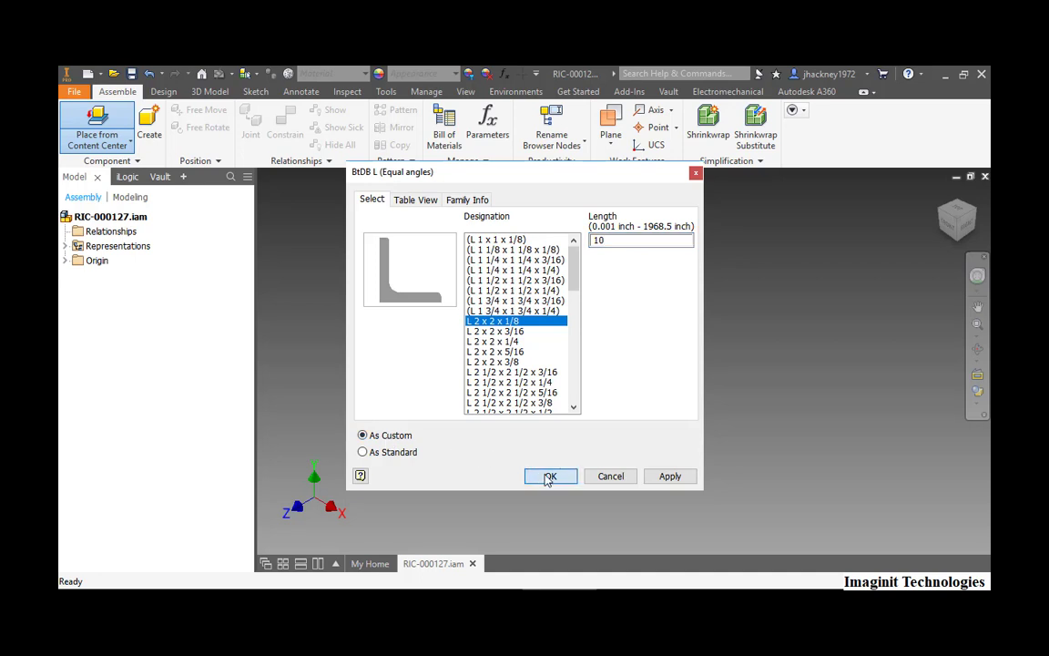
left_click(550, 476)
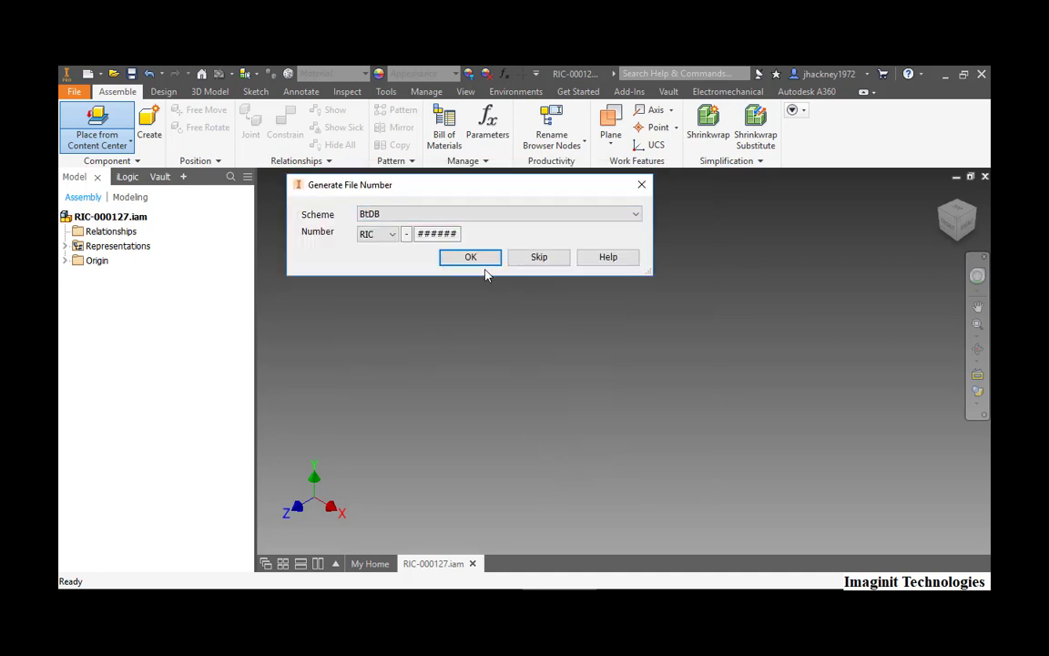
left_click(470, 256)
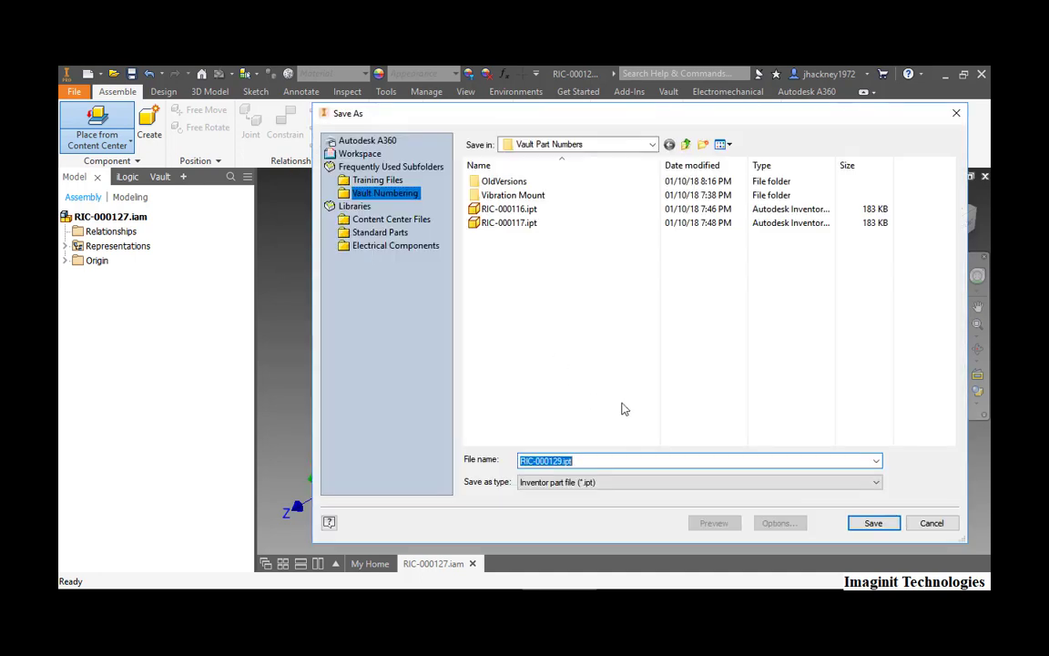
left_click(873, 523)
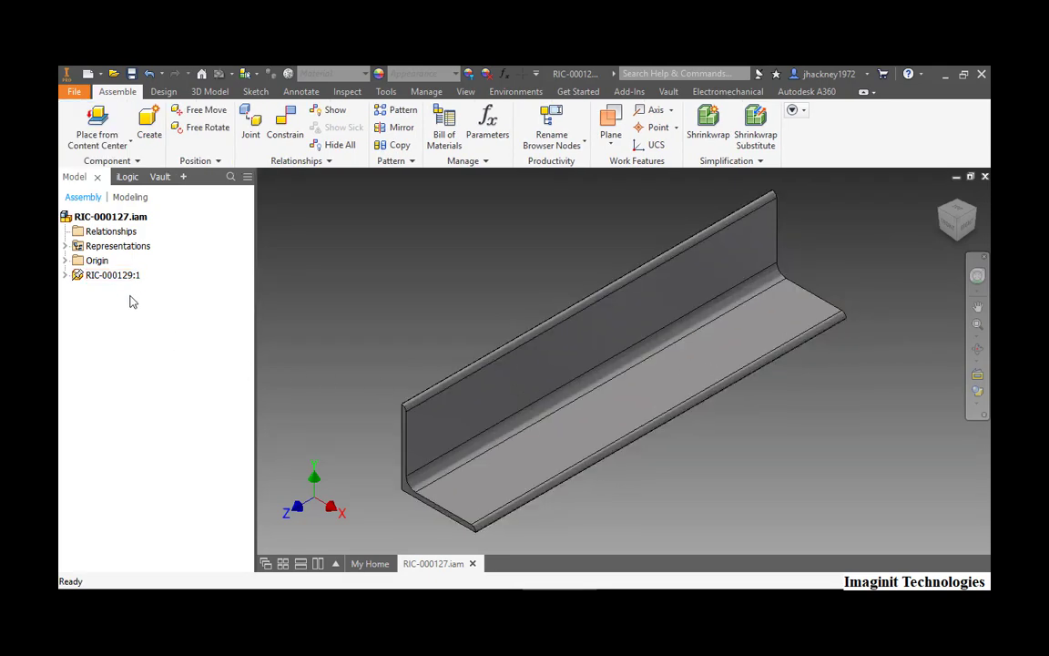
right_click(112, 275)
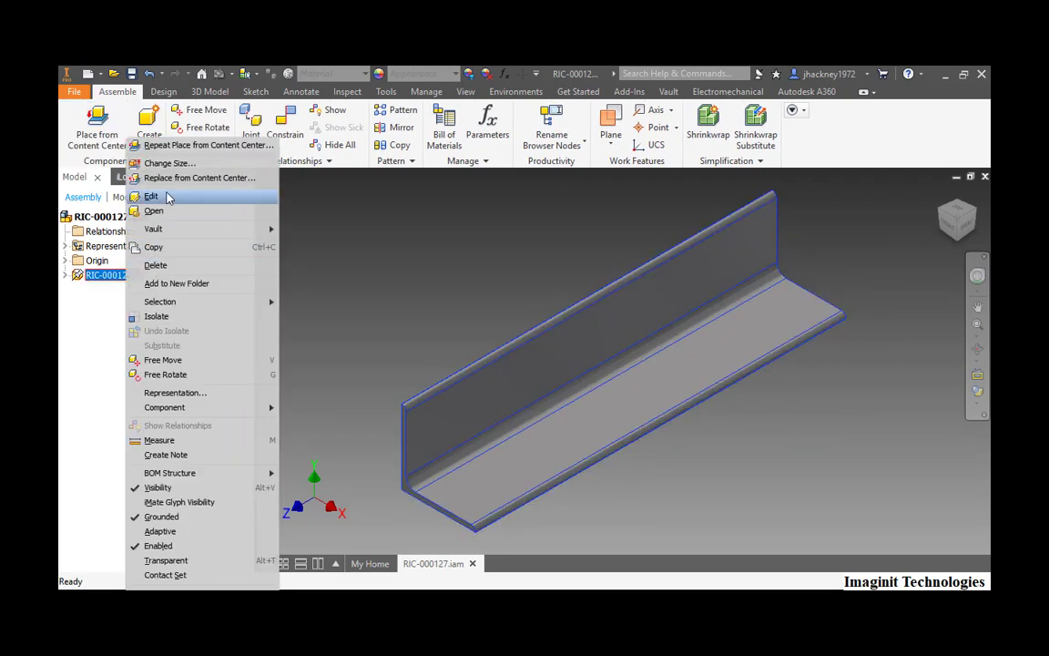
left_click(151, 195)
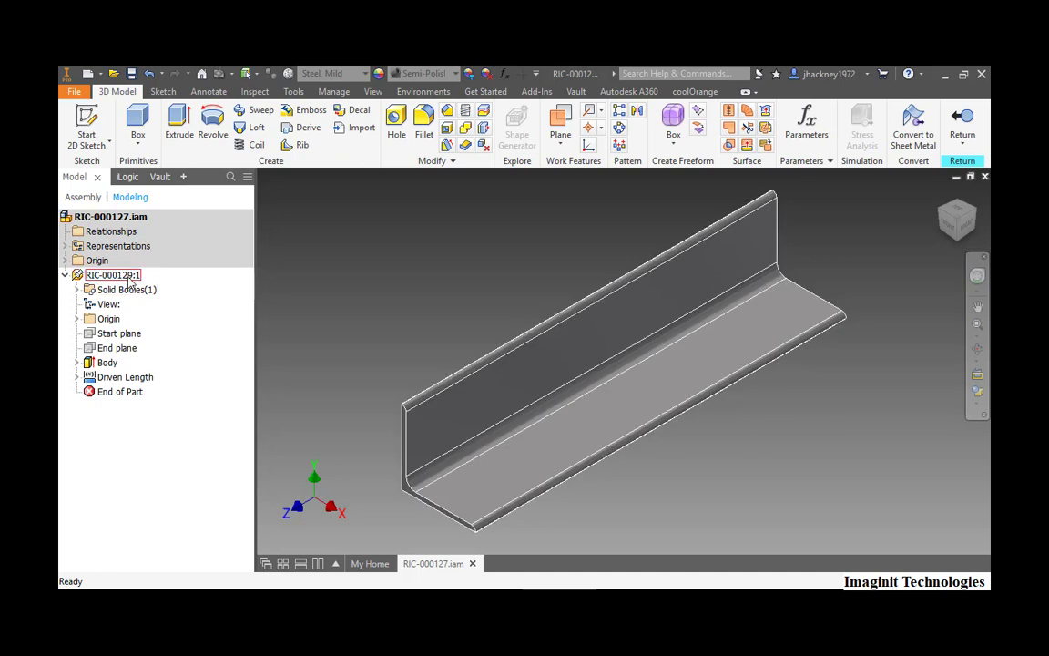
right_click(111, 274)
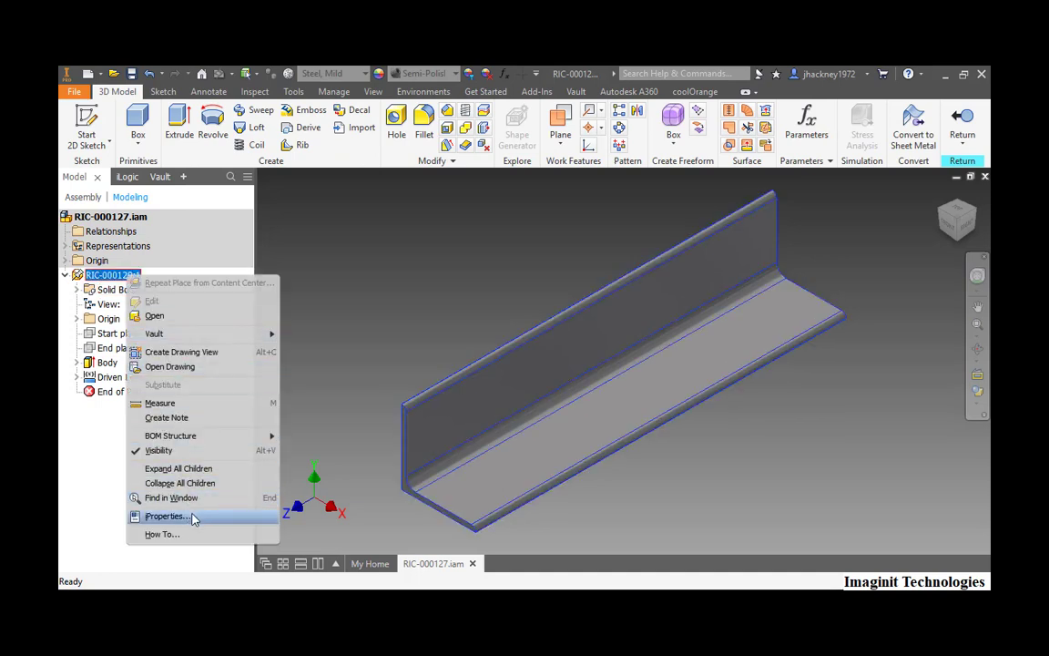
left_click(167, 516)
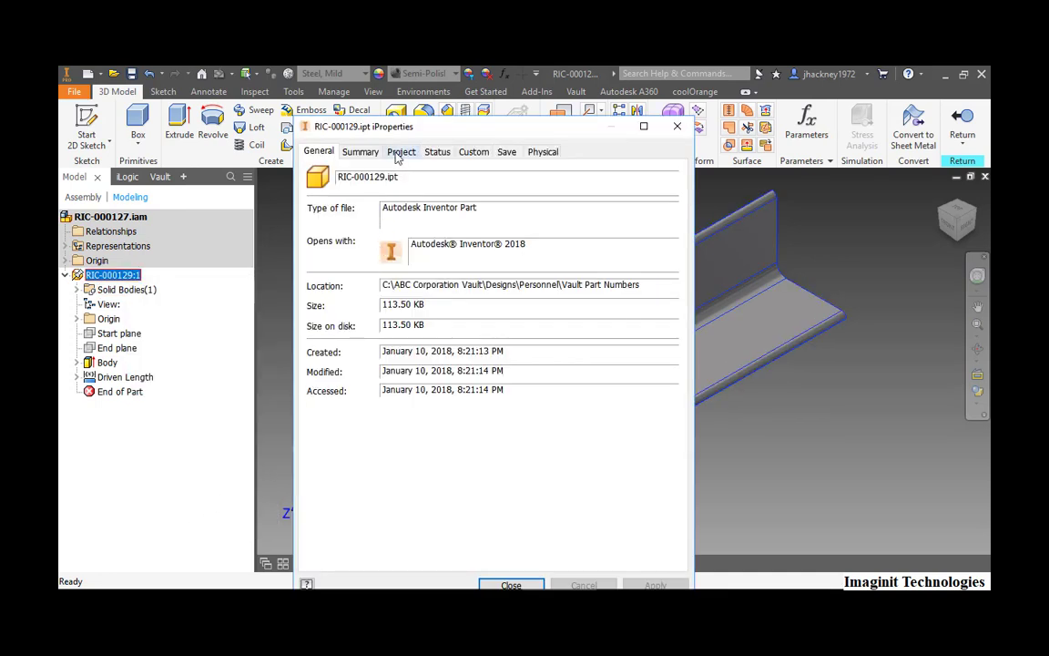
left_click(402, 152)
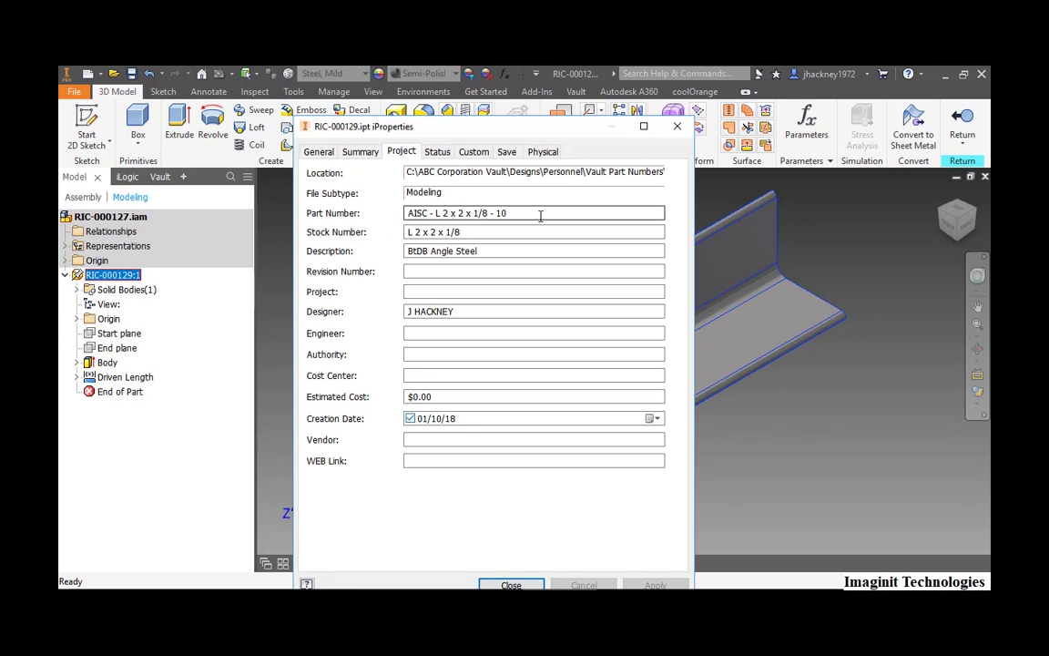
left_click(511, 585)
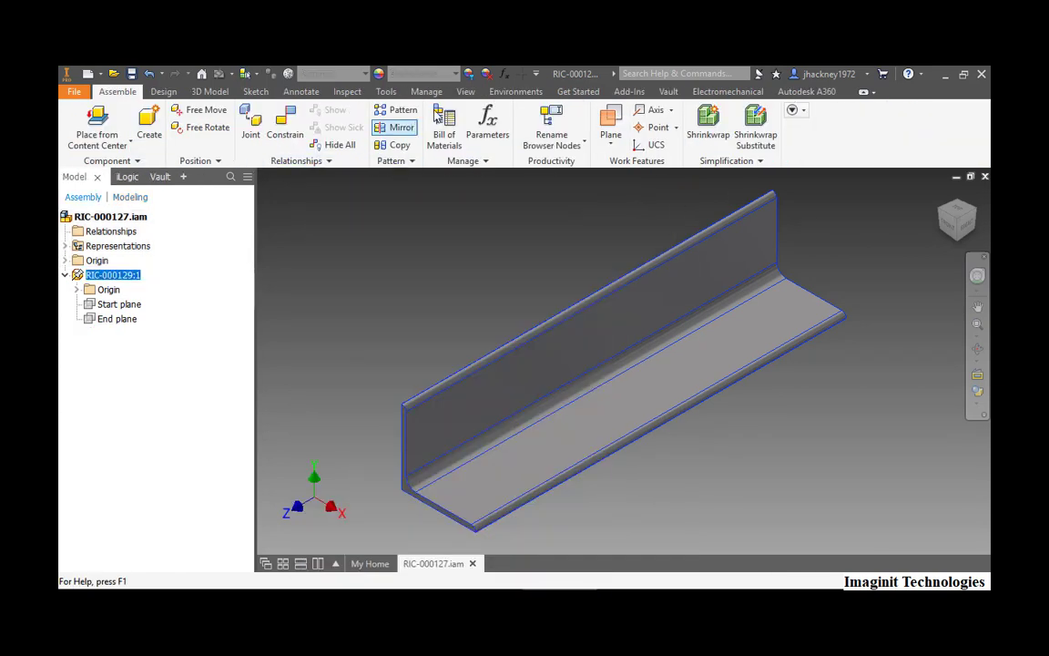
In Content Center Editor, map the BtDB L family's Part Number column to {FILENAME}
left_click(426, 91)
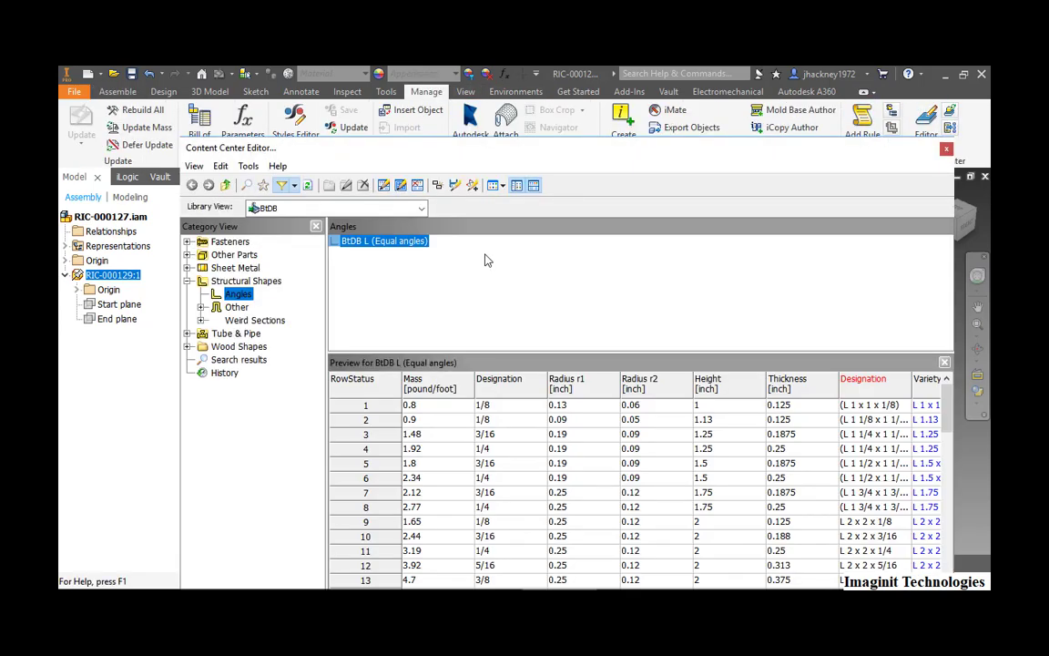
mouse_move(413, 272)
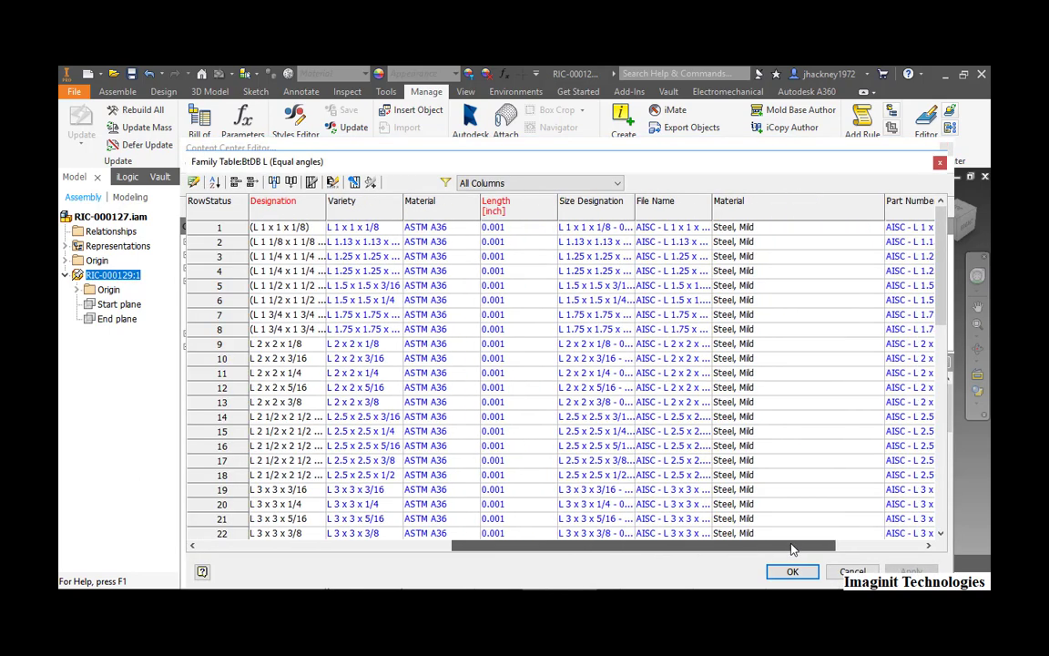
scroll("right", 3)
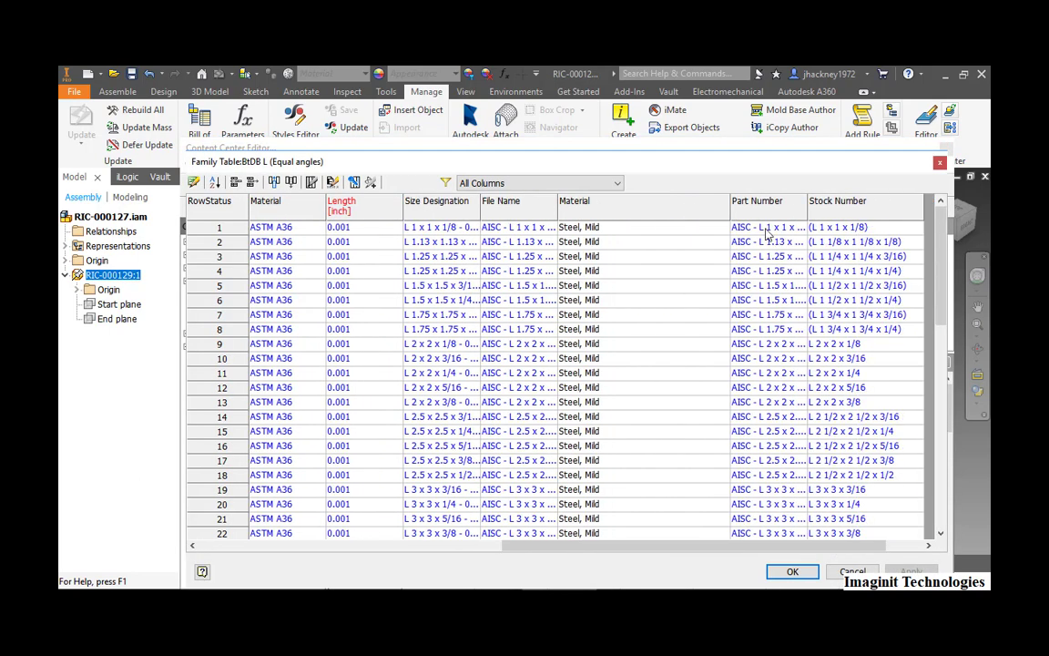
mouse_move(761, 218)
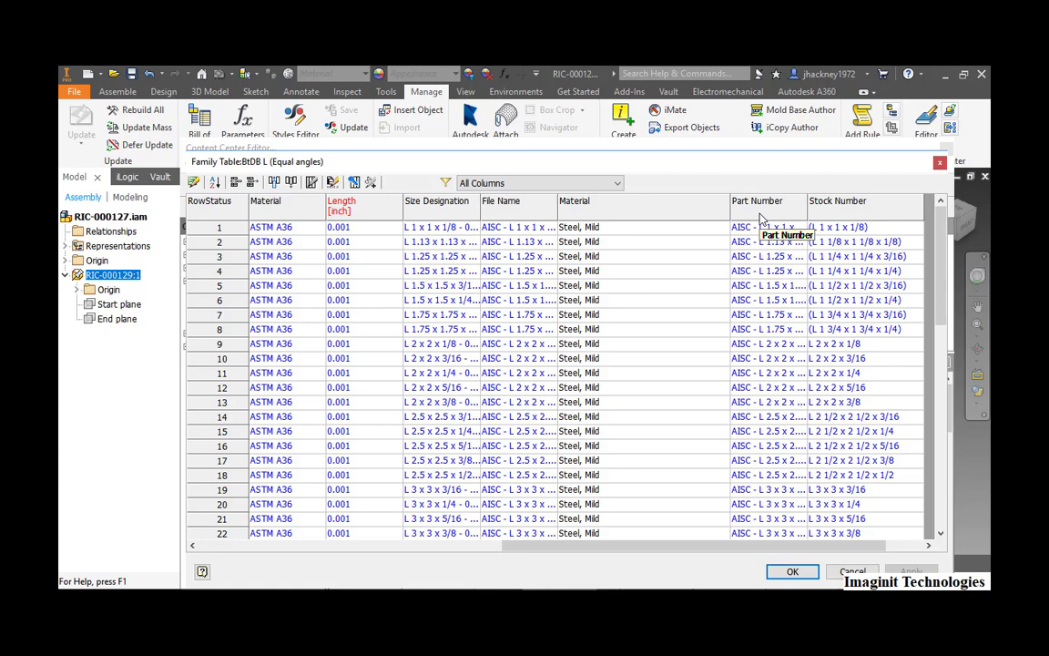
right_click(768, 201)
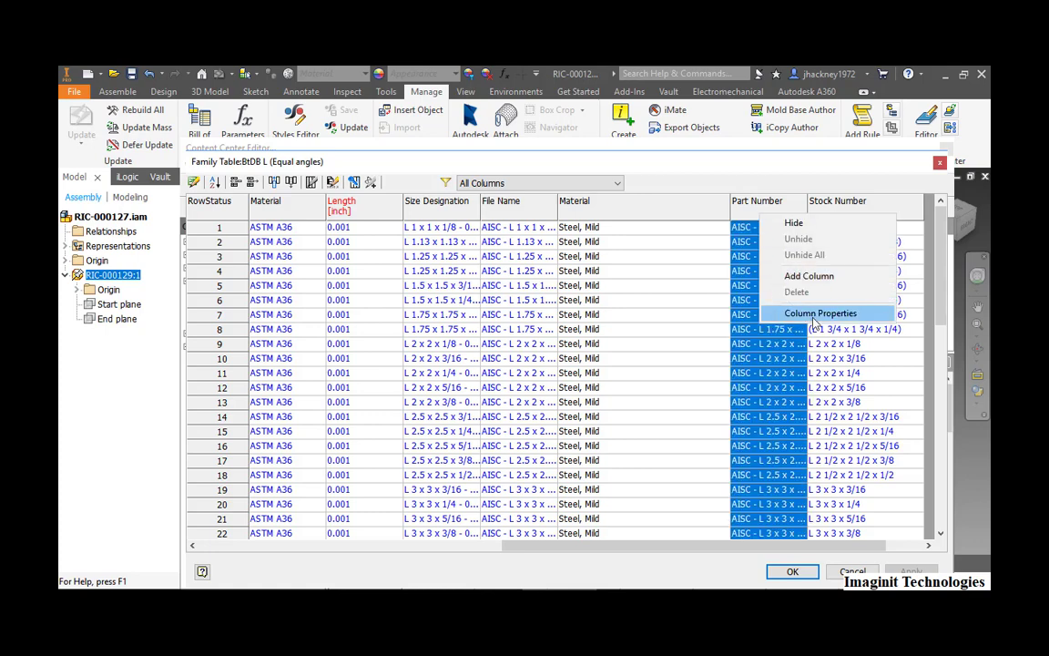
left_click(820, 312)
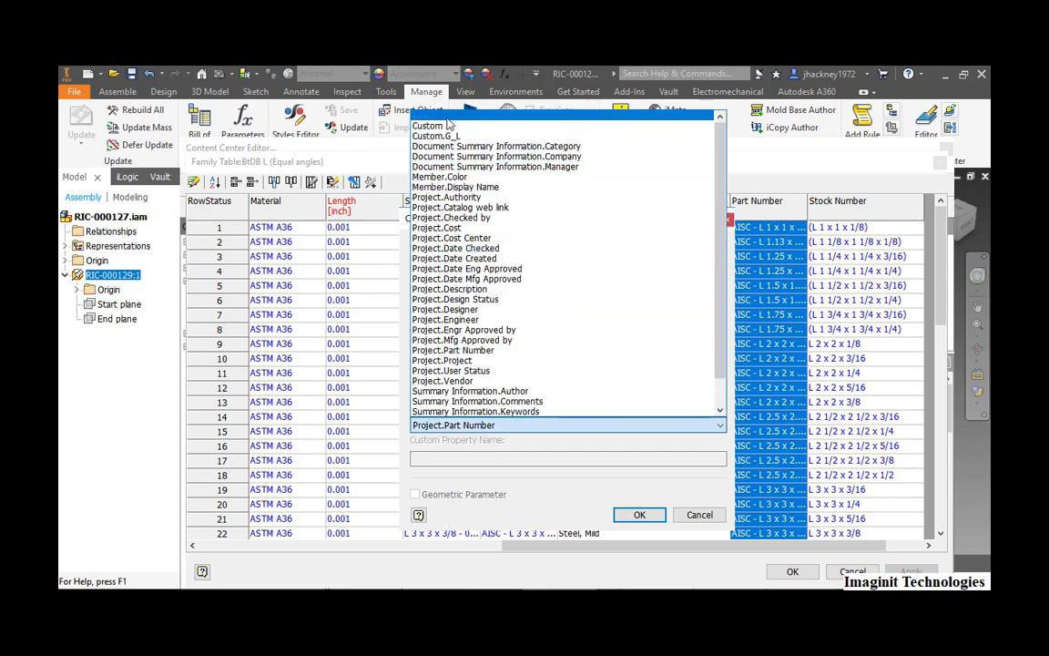
left_click(639, 515)
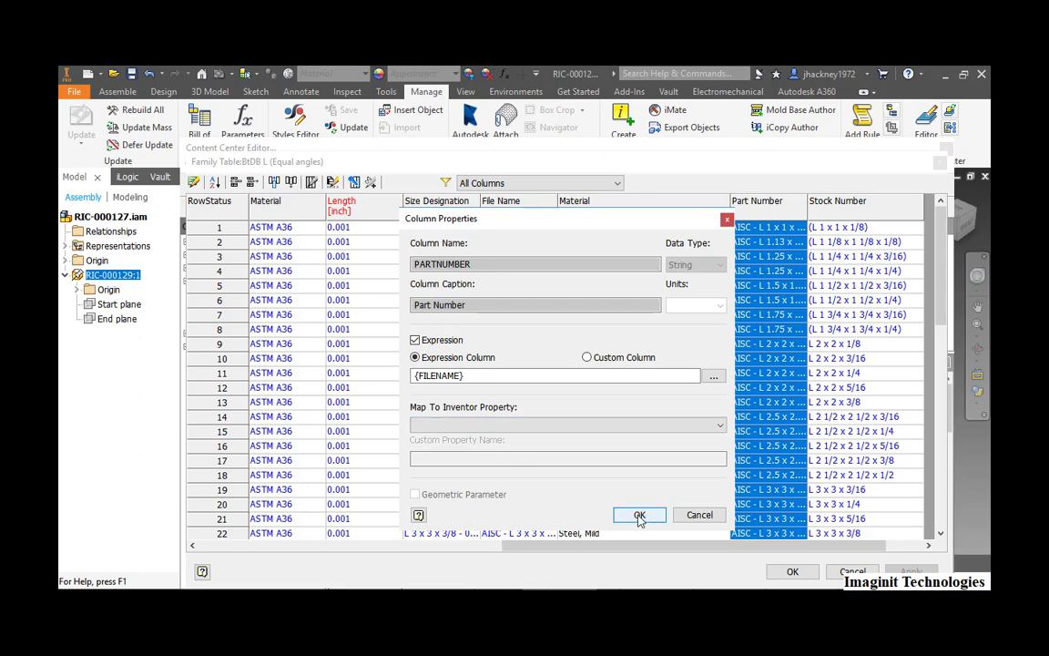
left_click(640, 515)
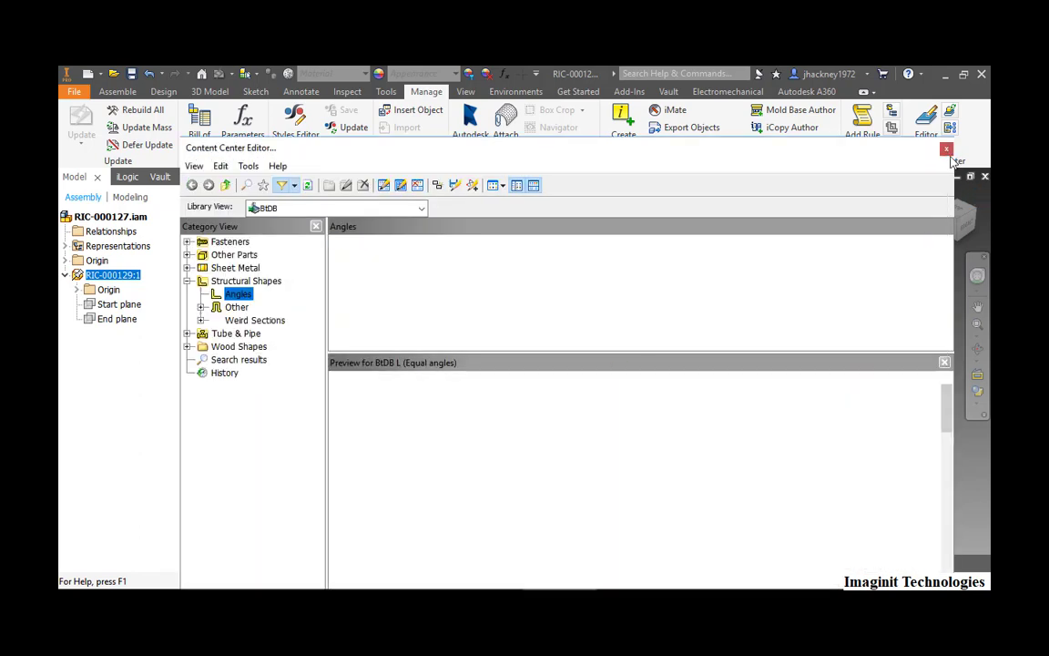
left_click(947, 149)
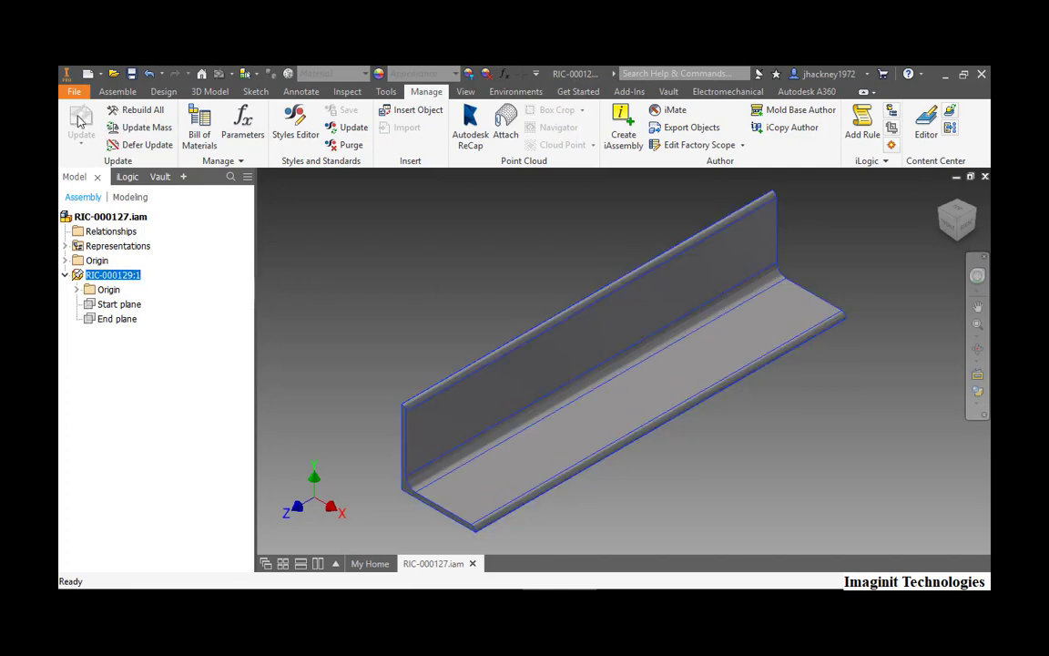
Place a 30-inch L 2x2x1/4 angle in the assembly, saved as RIC-000130
left_click(117, 91)
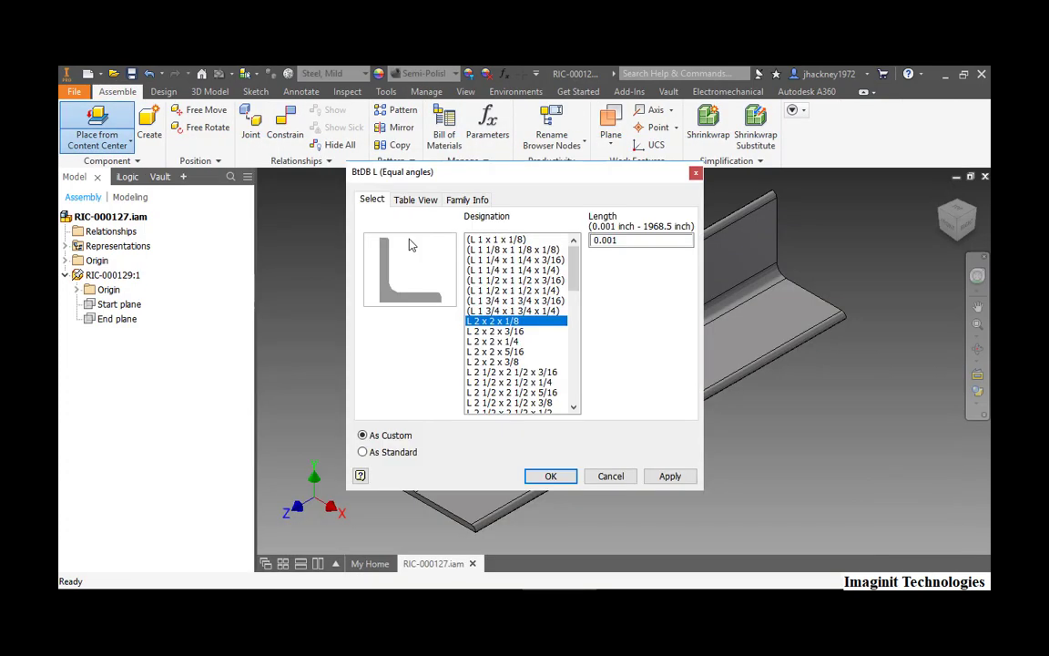
left_click(494, 341)
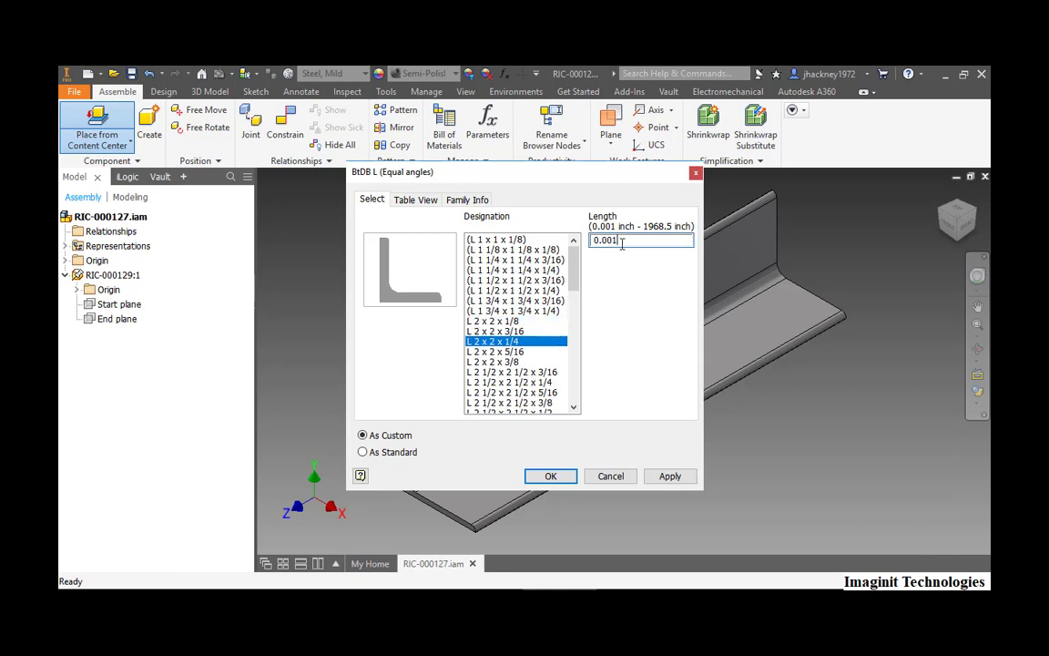
type("30")
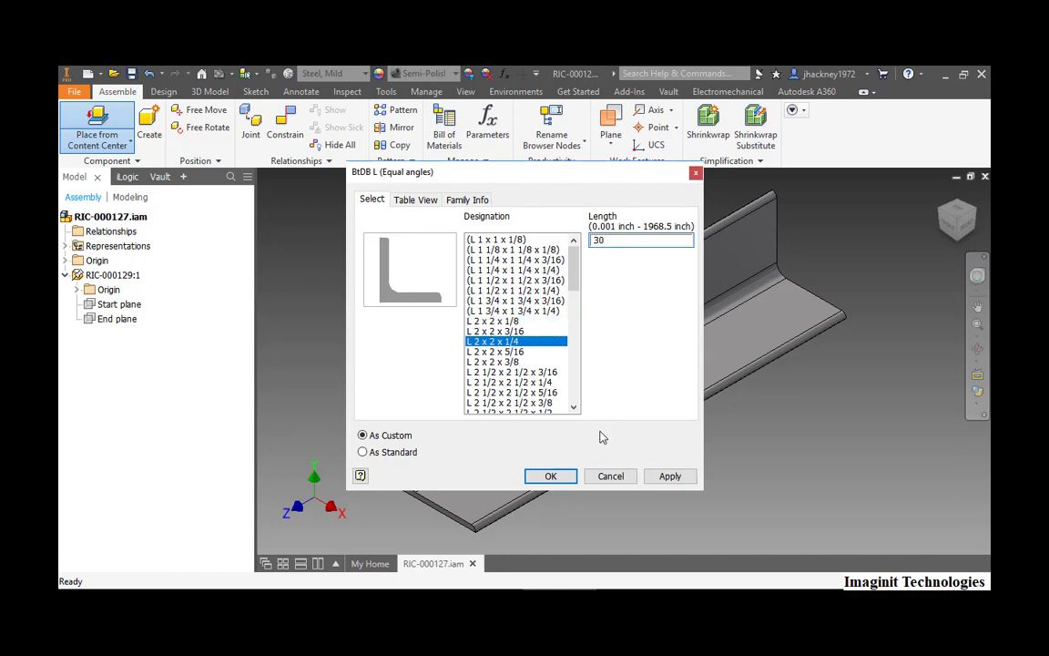
left_click(551, 475)
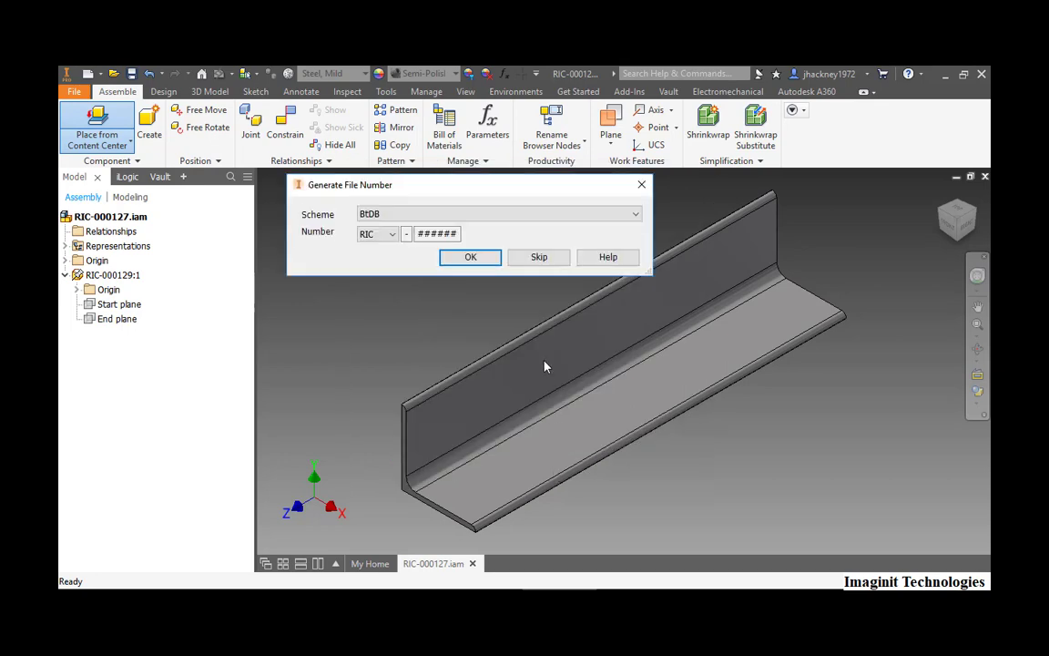
left_click(470, 257)
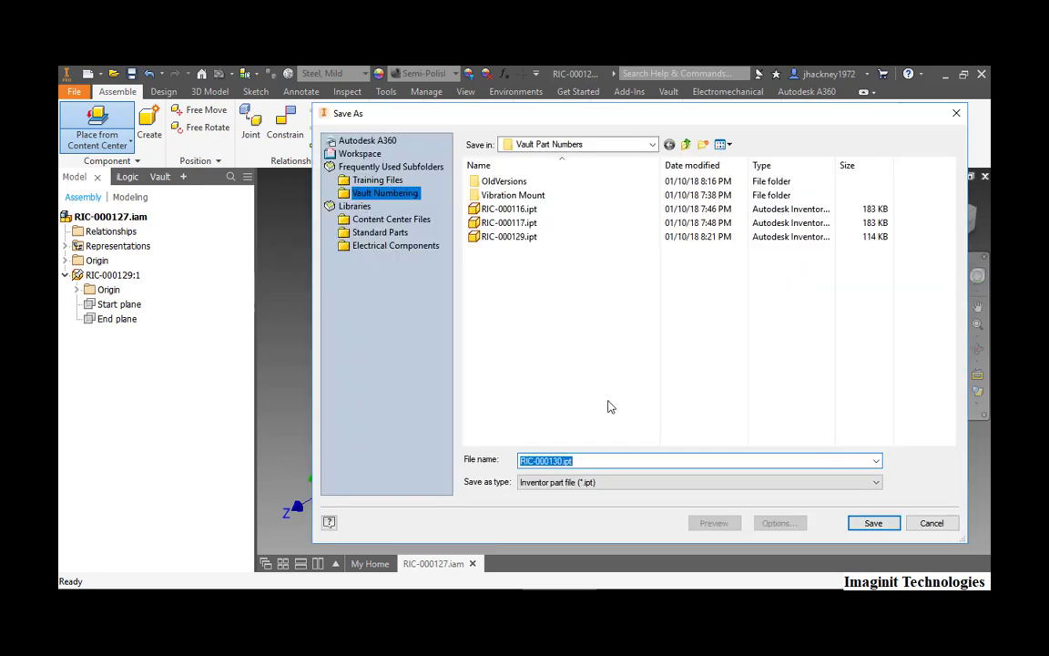
left_click(871, 523)
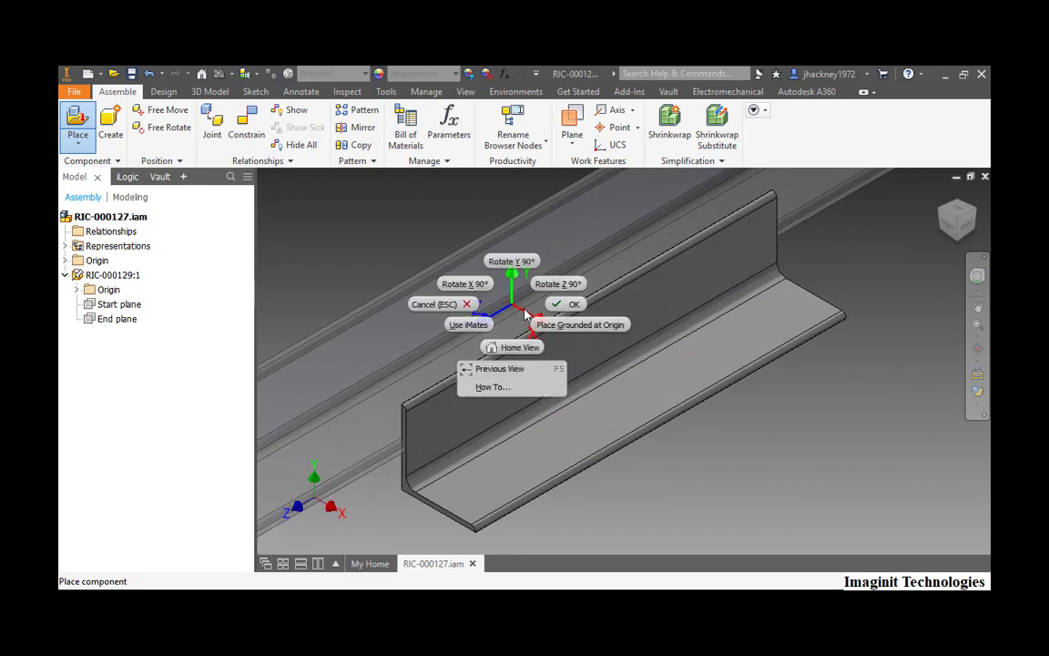
left_click(570, 303)
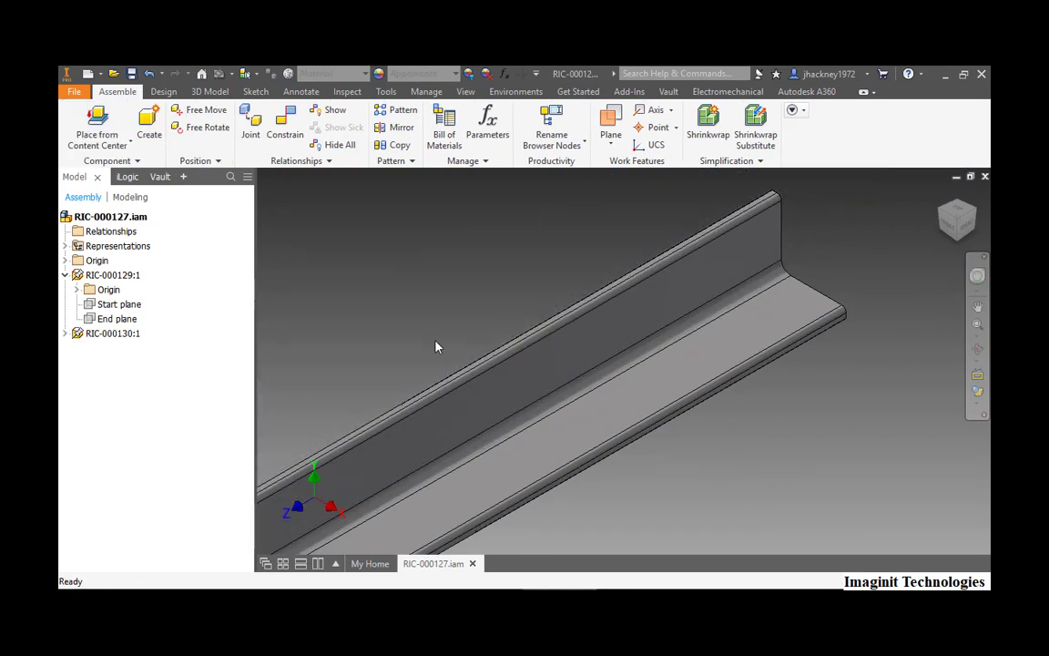
Open RIC-000130 on its own and bring up its iProperties
right_click(112, 333)
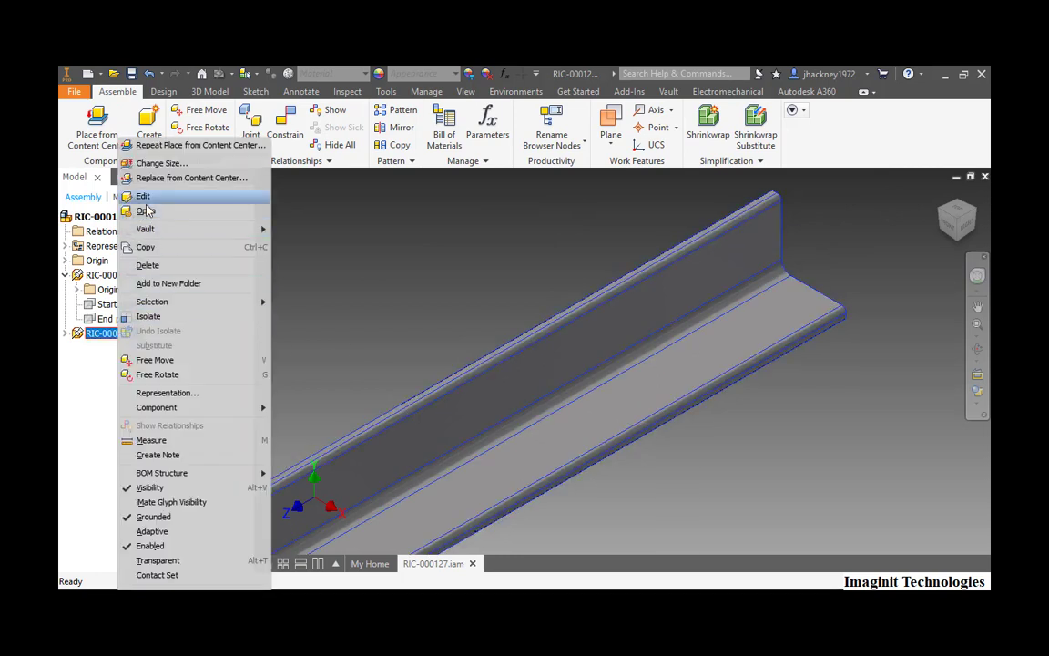
left_click(143, 195)
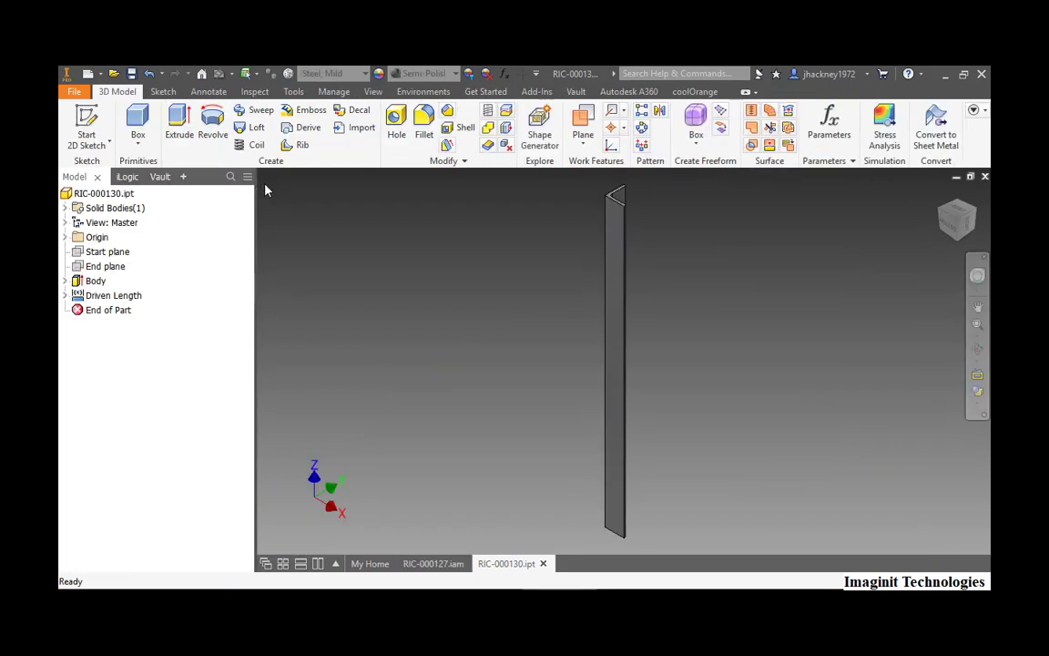
right_click(103, 193)
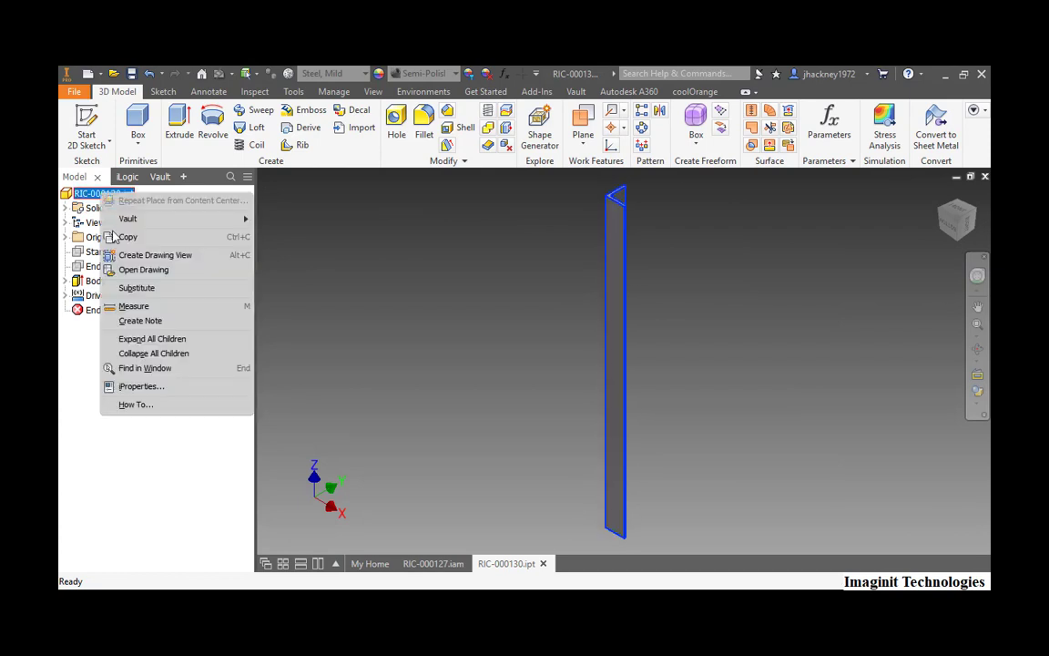
left_click(142, 386)
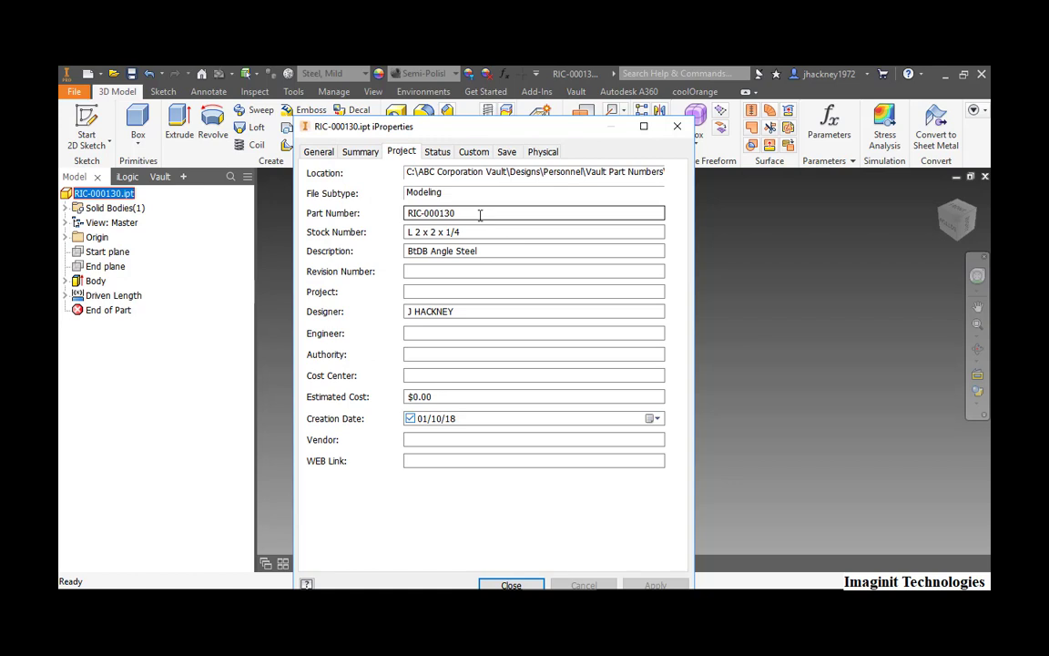
Close the part's iProperties and start Insert Frame on the Design tab
left_click(511, 585)
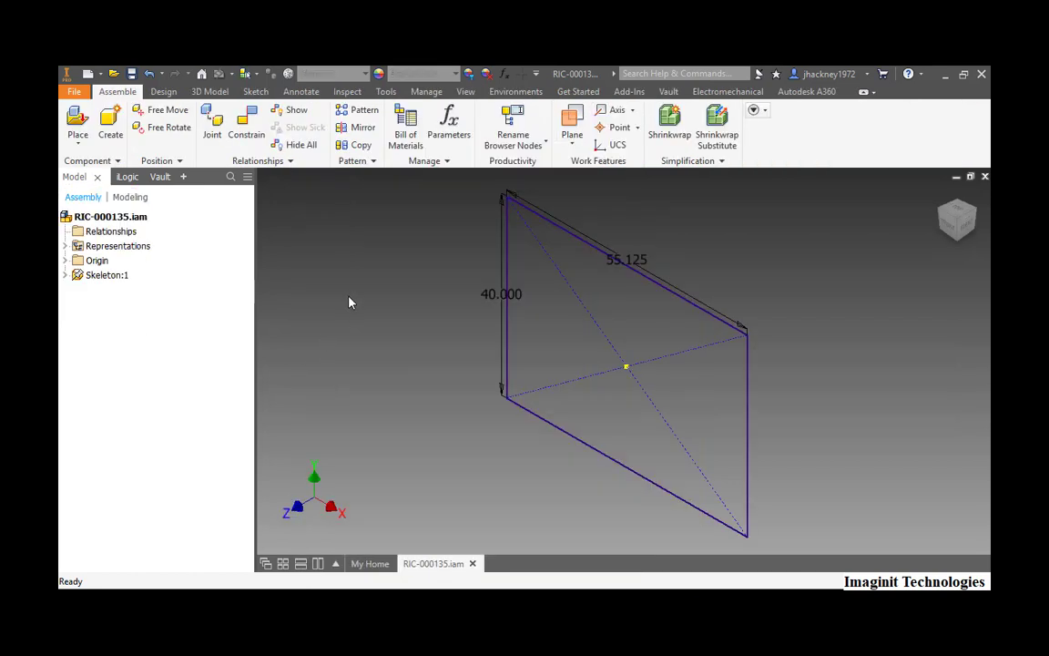
mouse_move(355, 281)
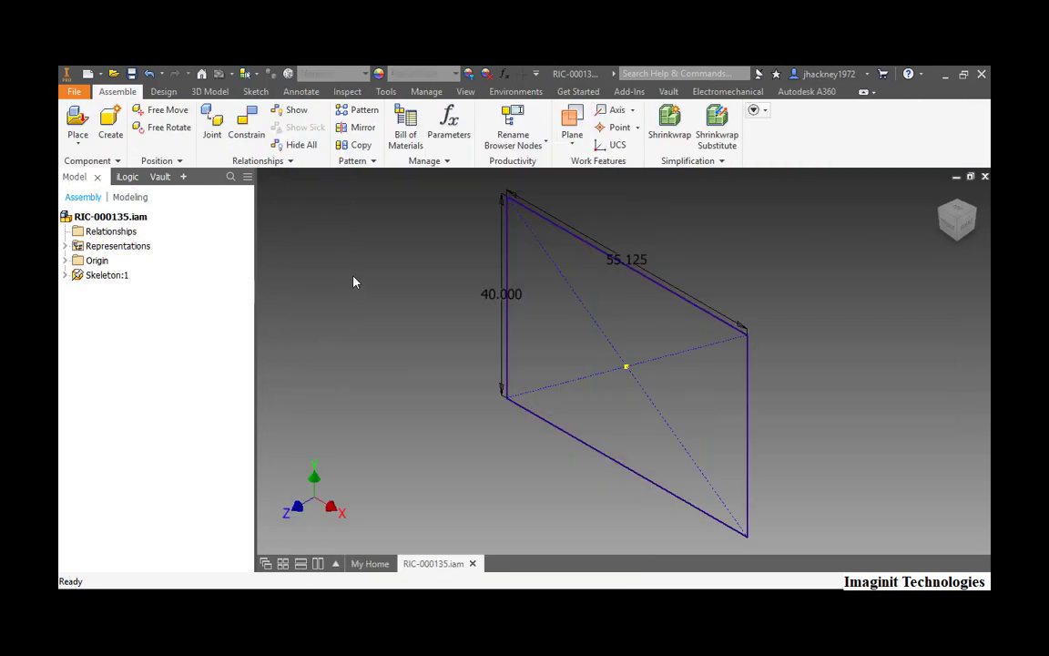
mouse_move(379, 272)
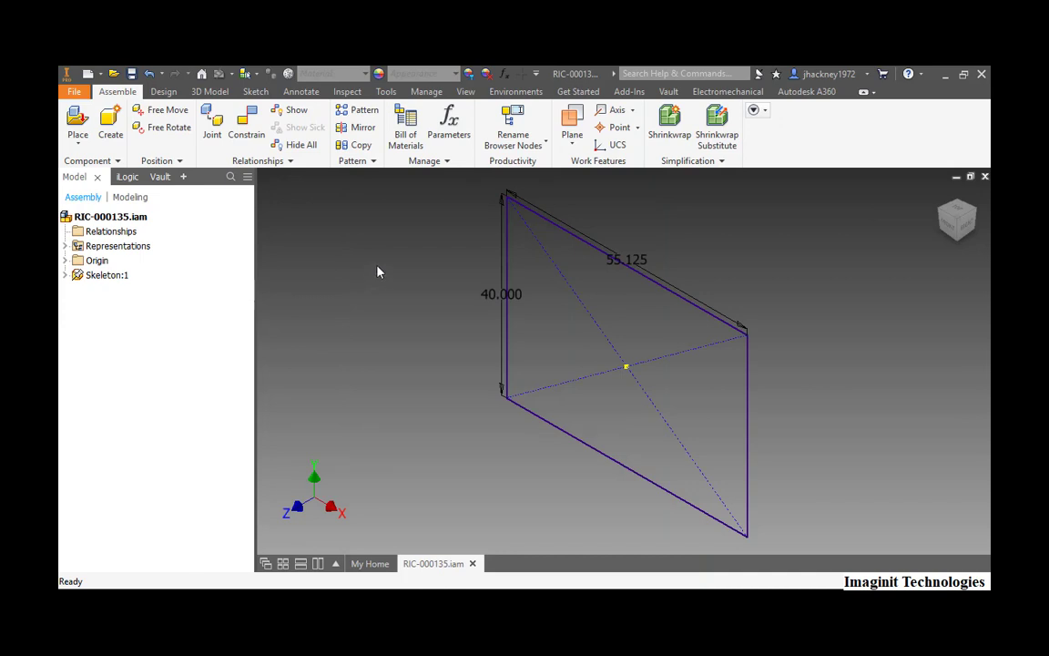
left_click(109, 217)
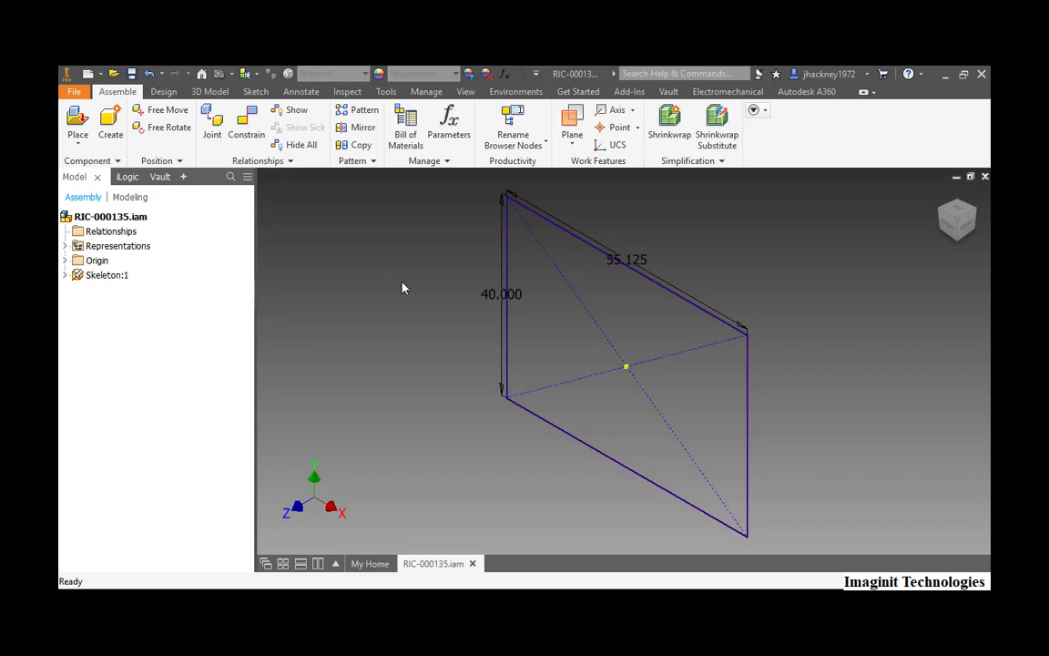
left_click(163, 91)
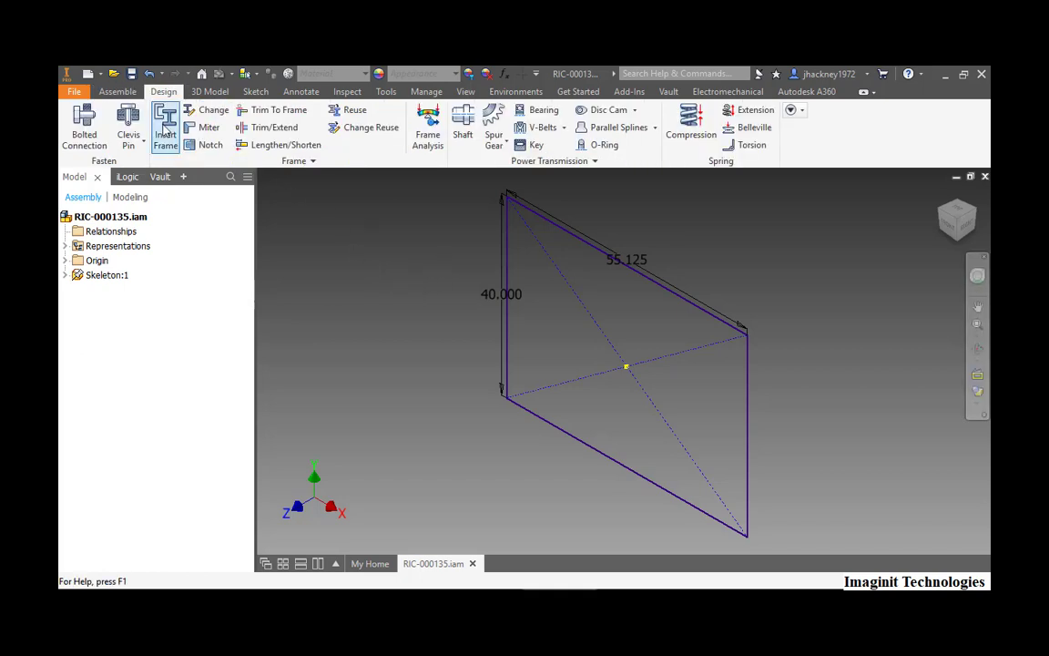
left_click(164, 127)
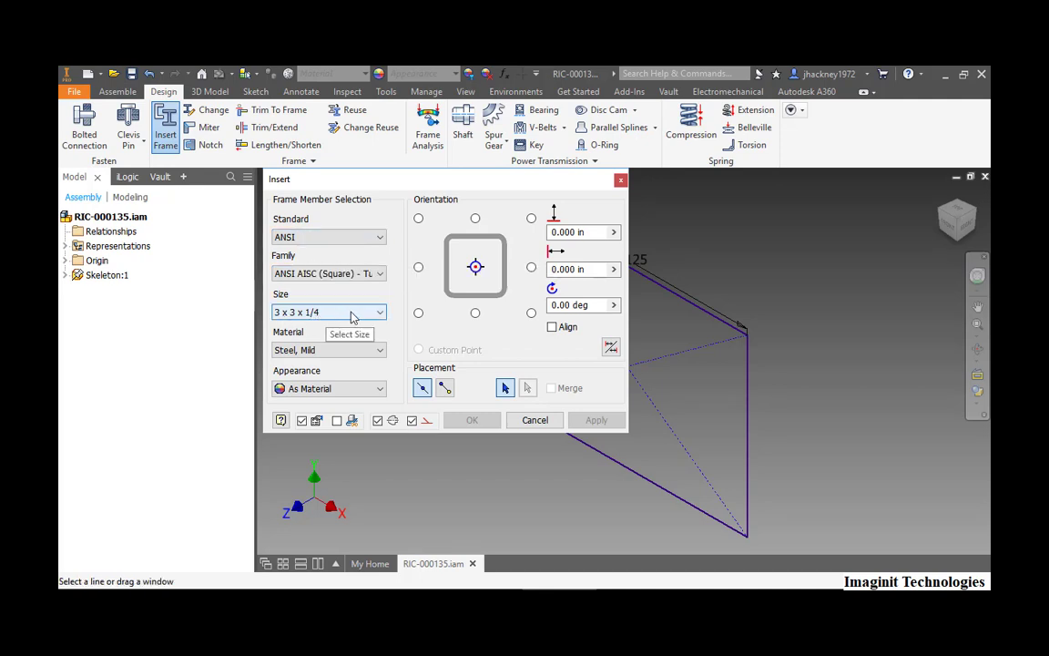
mouse_move(364, 367)
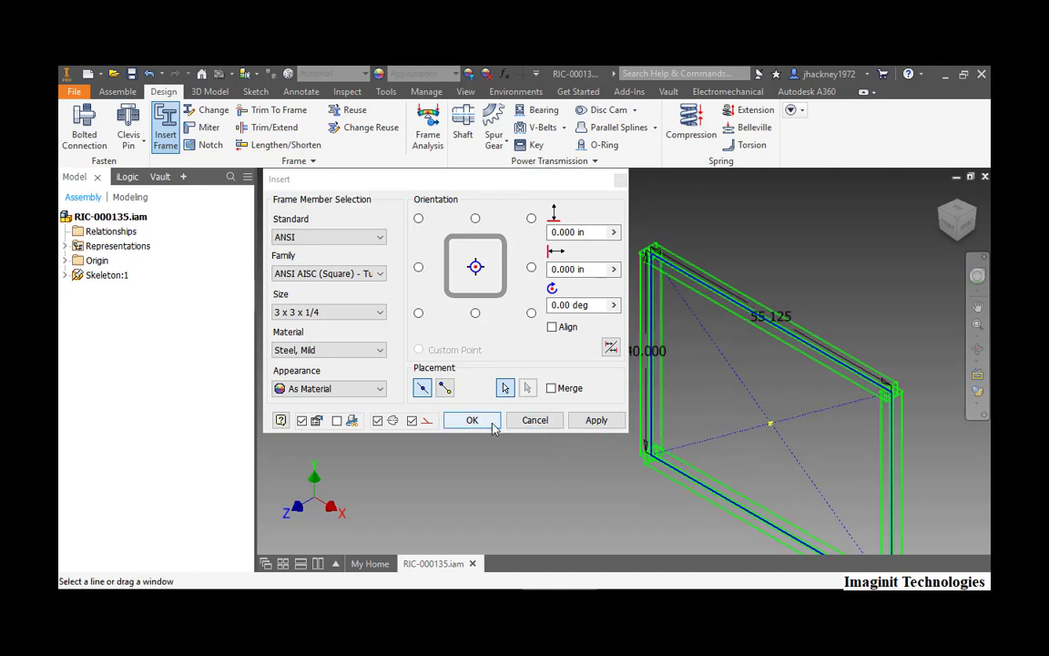
Confirm the frame members and keep Frame0001 and Skeleton0001 names with scheme None
left_click(472, 420)
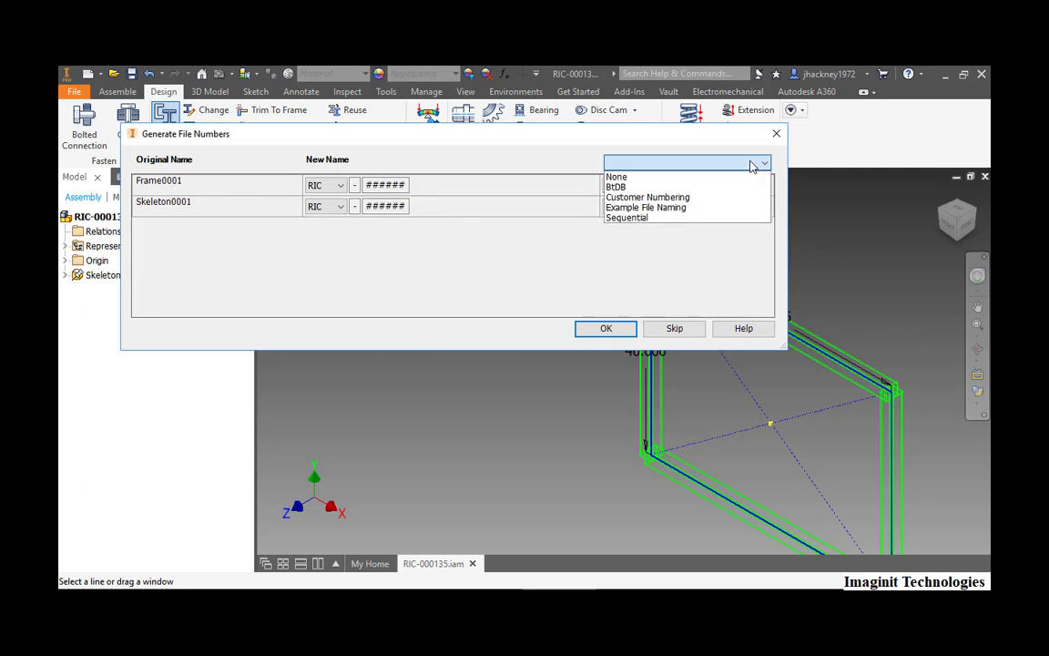
left_click(616, 176)
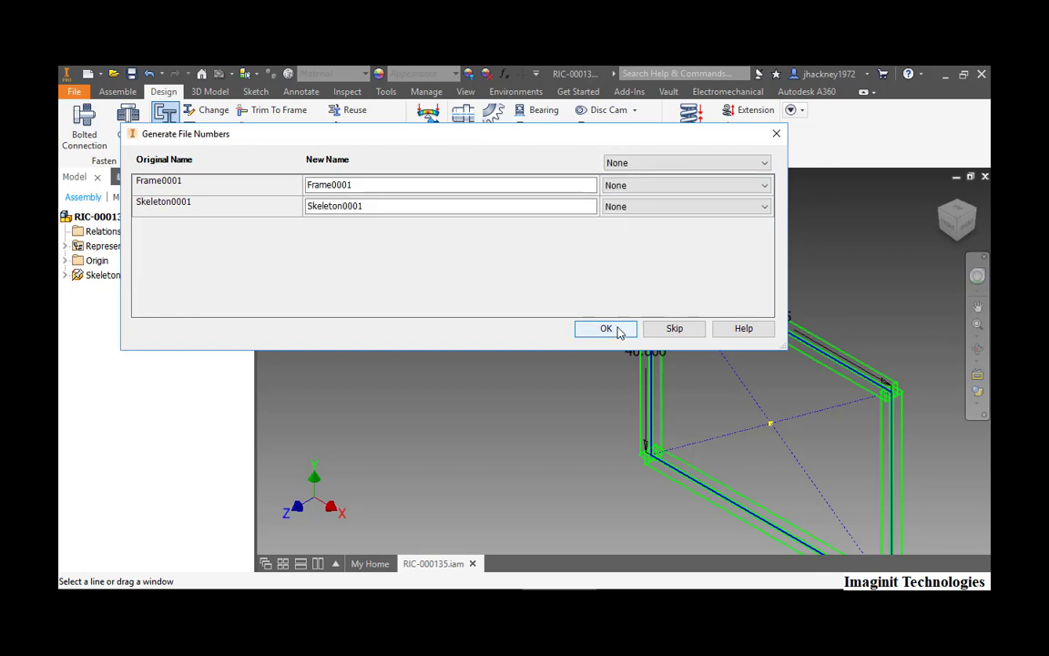
left_click(605, 328)
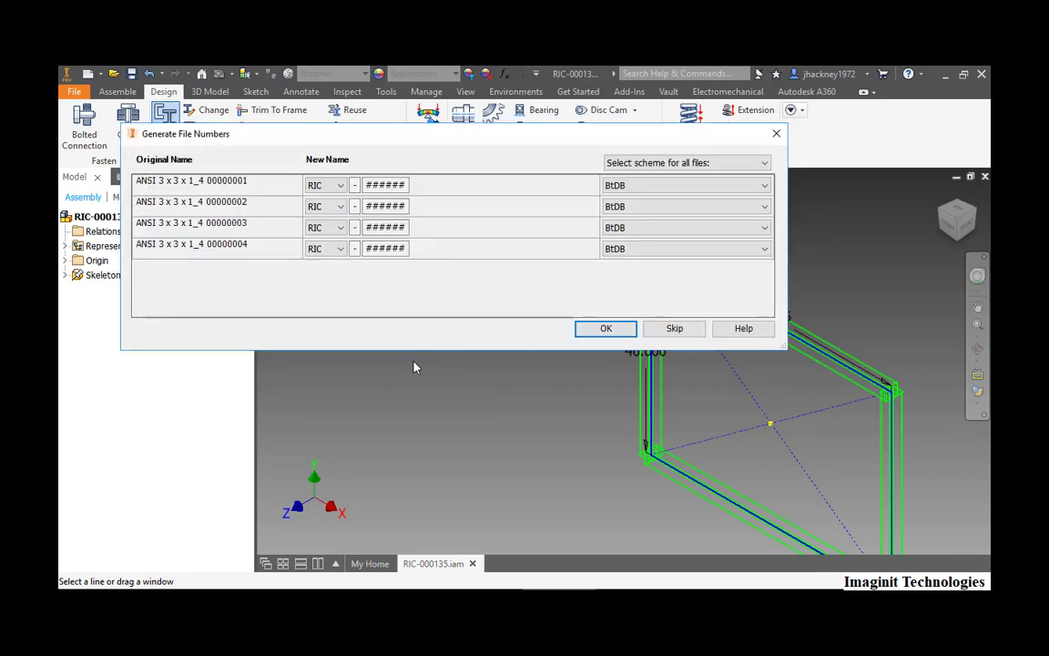
Give the frame members the NOR (Norfolk) prefix for their file numbers
left_click(340, 185)
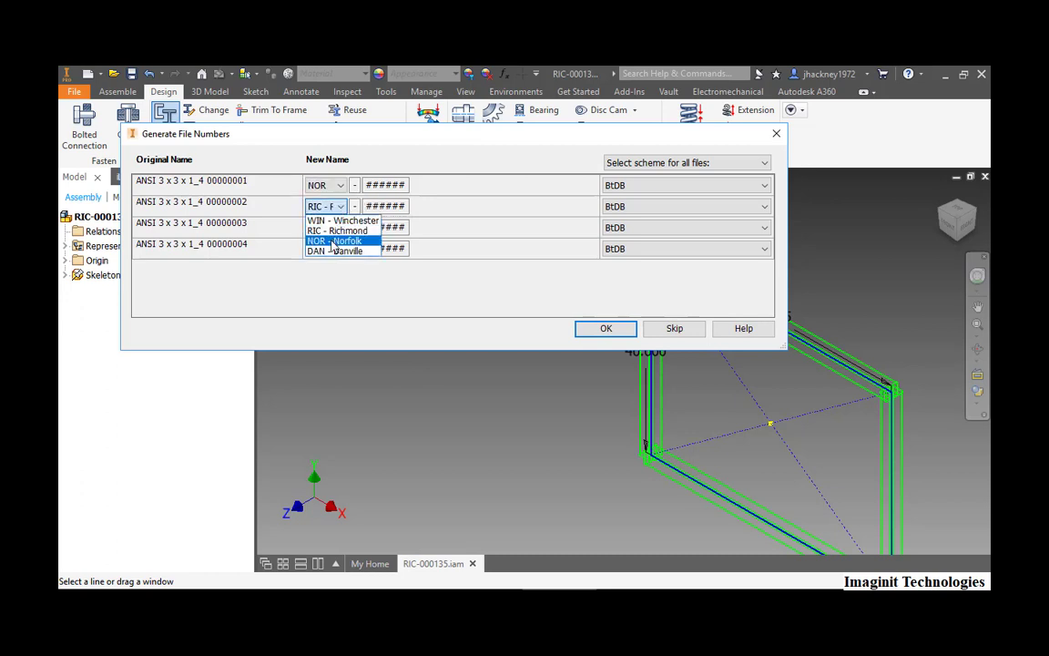
left_click(337, 229)
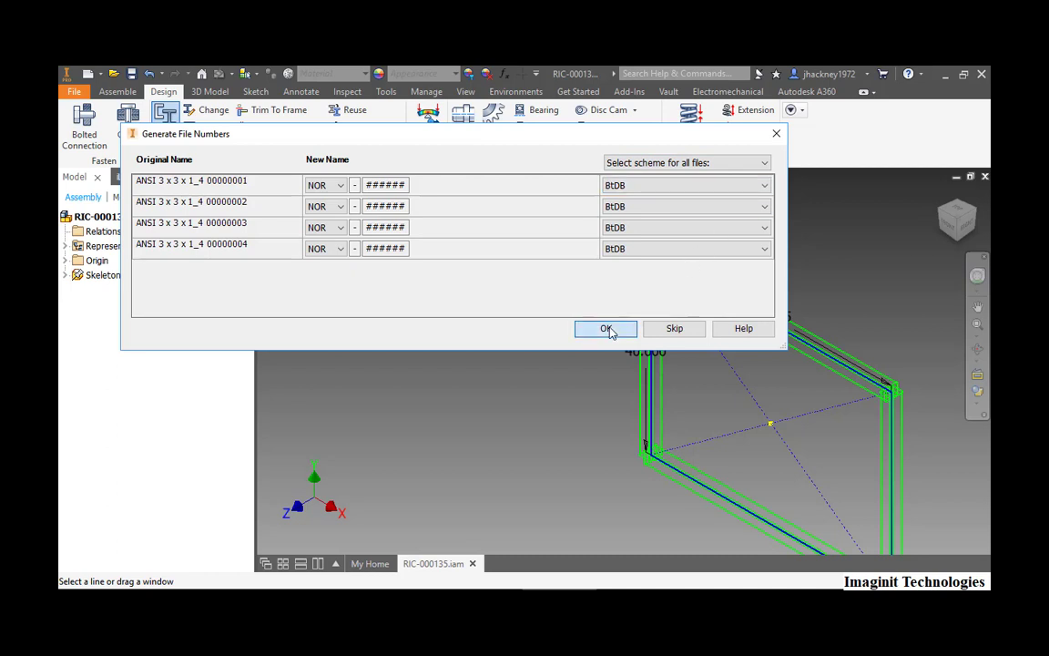
left_click(606, 328)
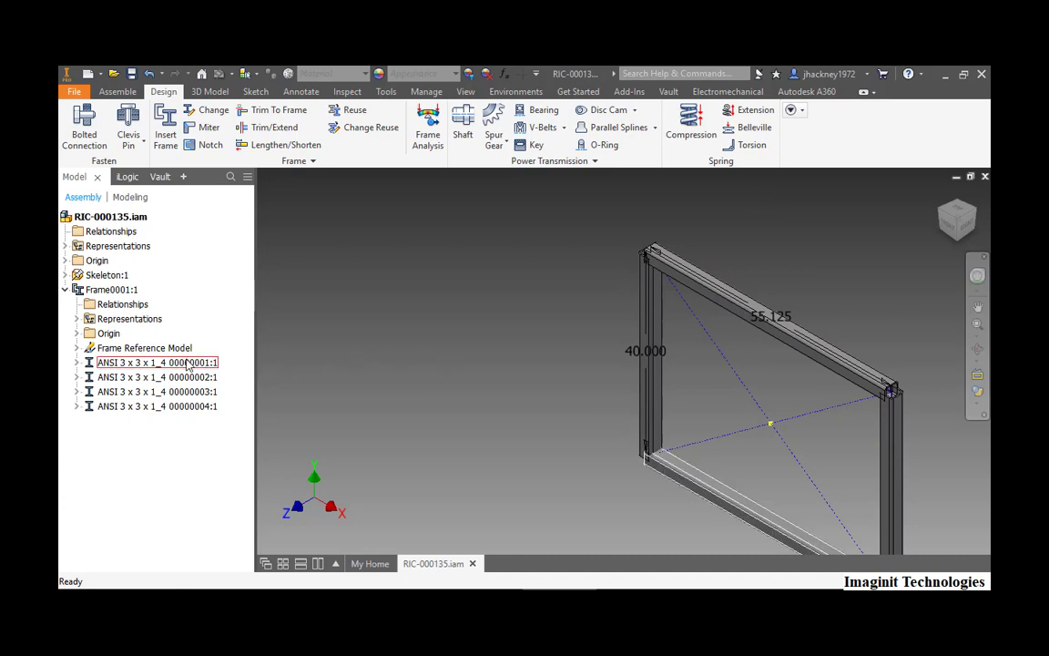
View the first ANSI tube member's Project iProperties, showing NOR-000115.ipt
double_click(154, 361)
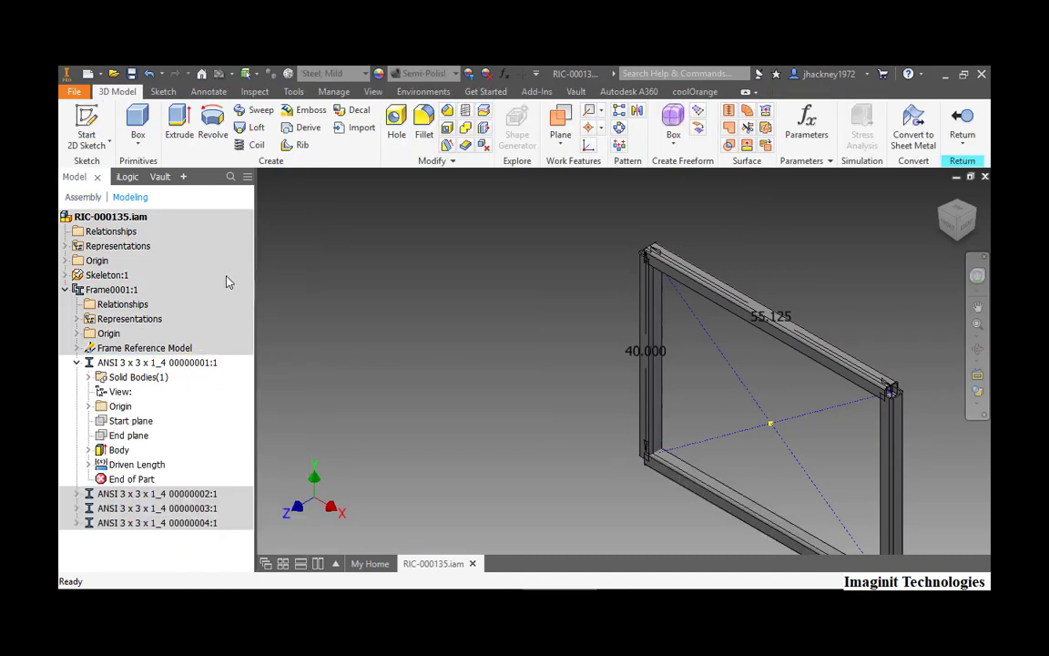
right_click(155, 362)
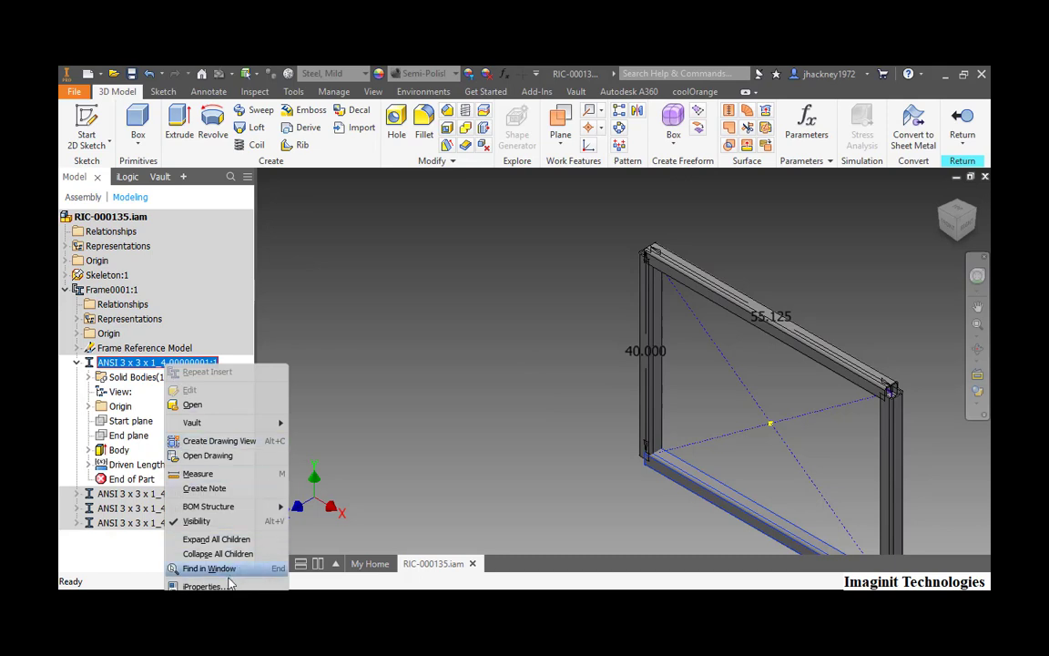
left_click(201, 586)
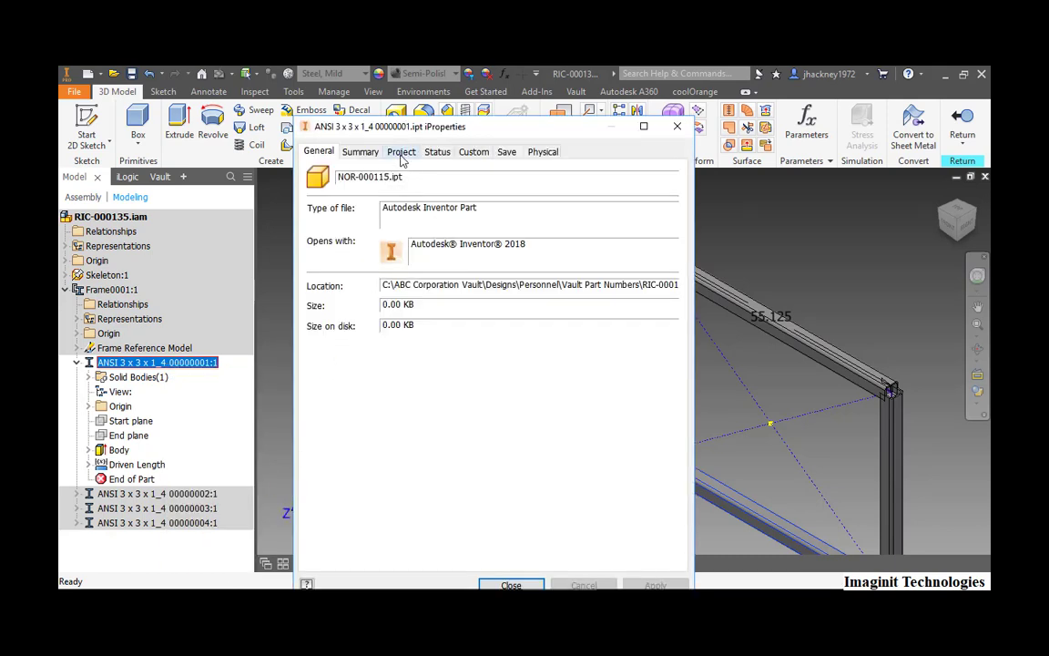
left_click(400, 151)
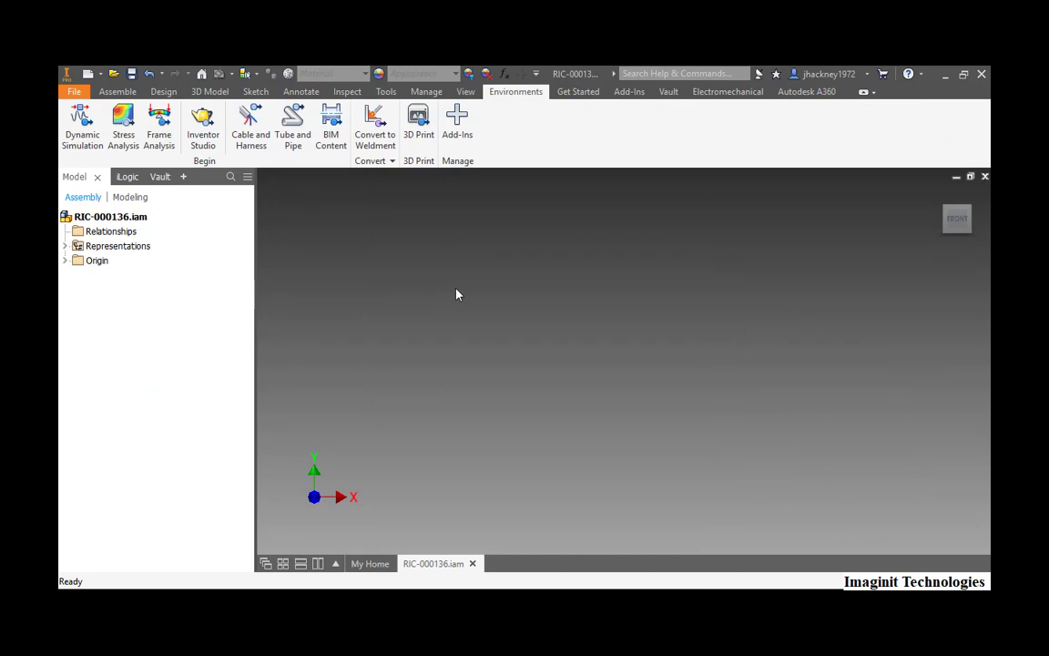
mouse_move(449, 290)
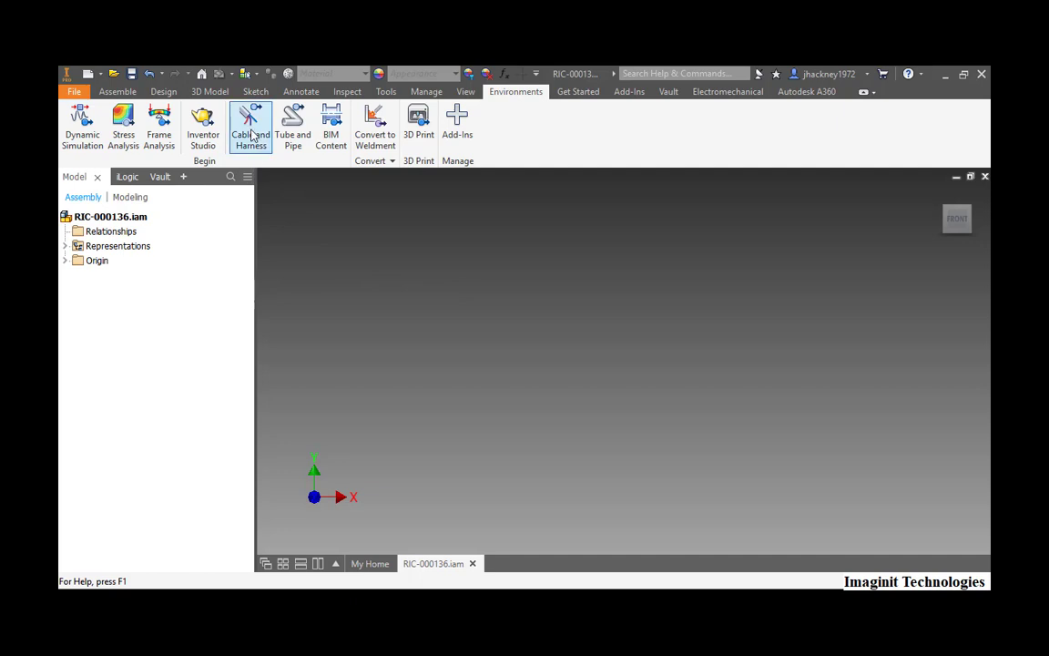
Create cable harness subassembly RIC-000142 with its BtDB RIC number, then exit harness editing
left_click(250, 126)
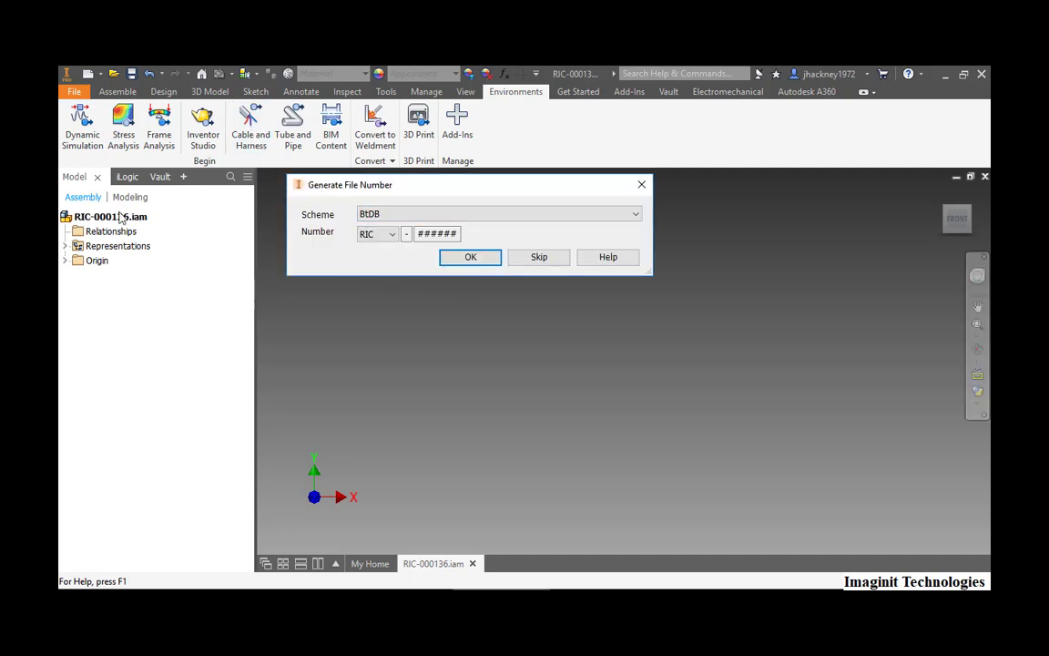
left_click(499, 213)
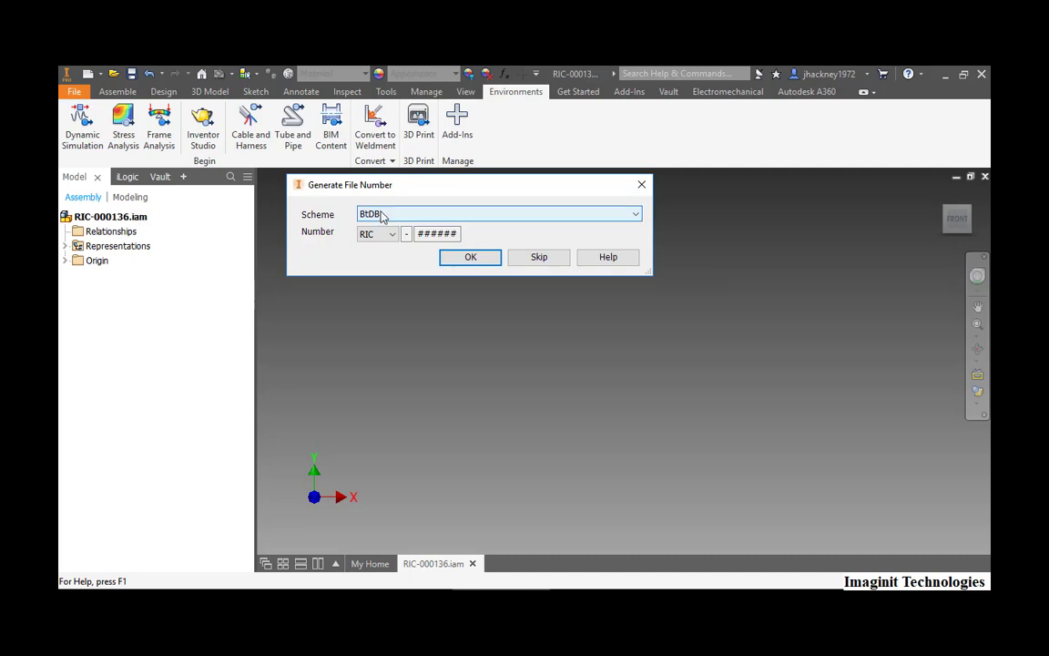
left_click(635, 213)
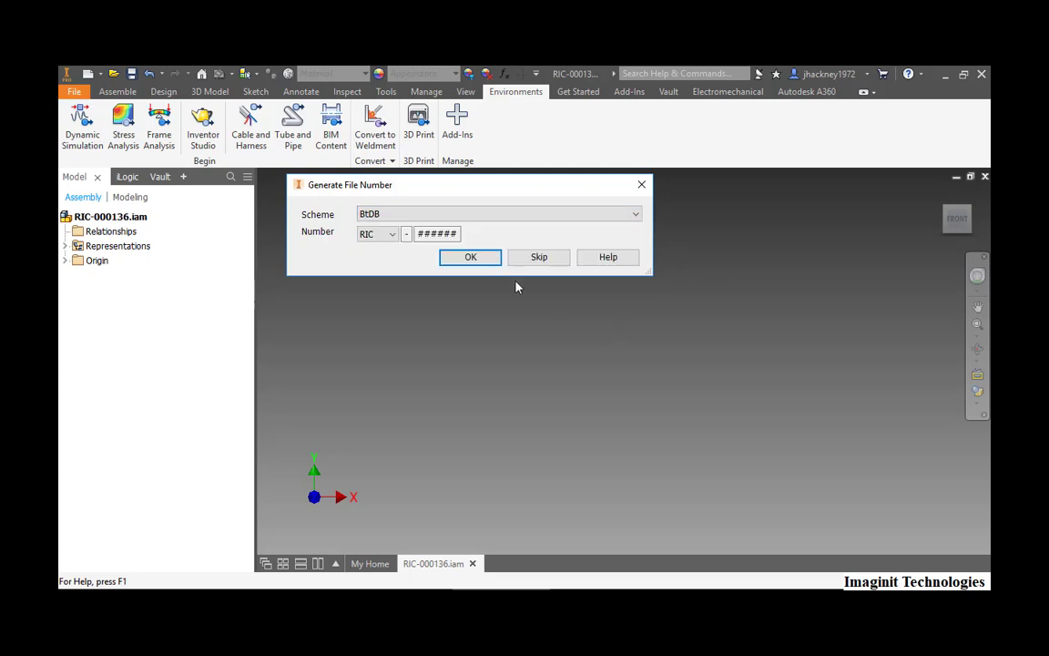
left_click(470, 256)
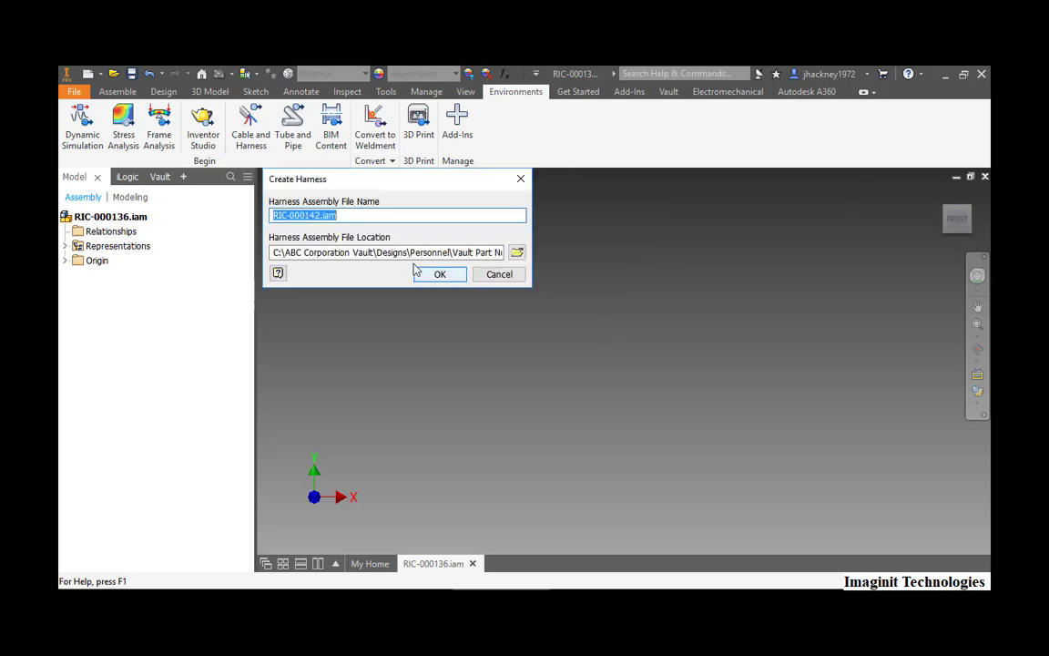
left_click(439, 274)
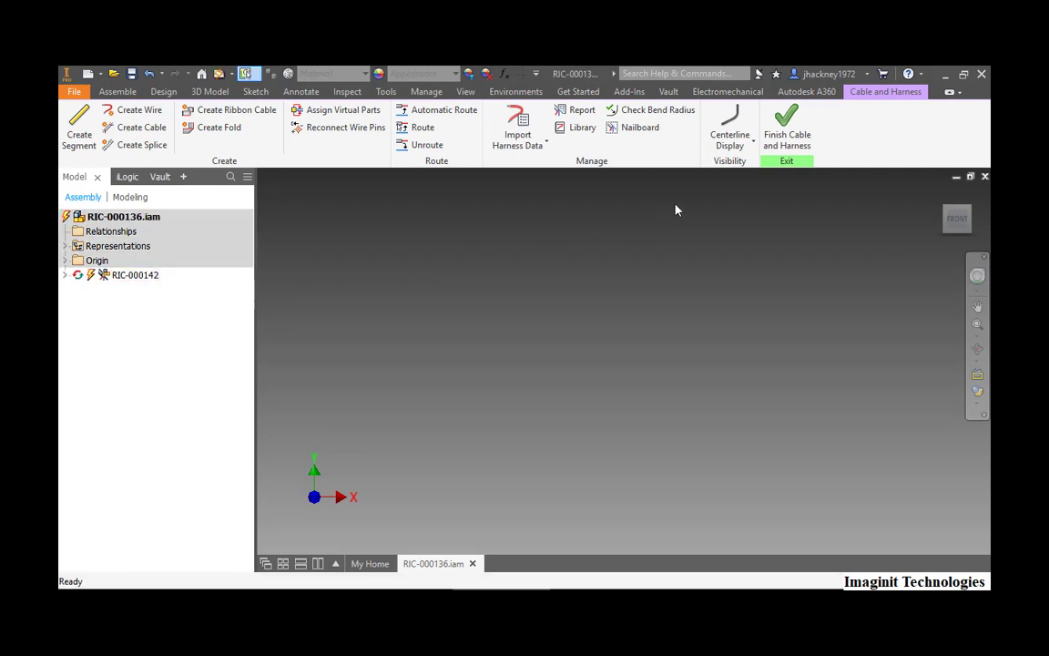
left_click(116, 91)
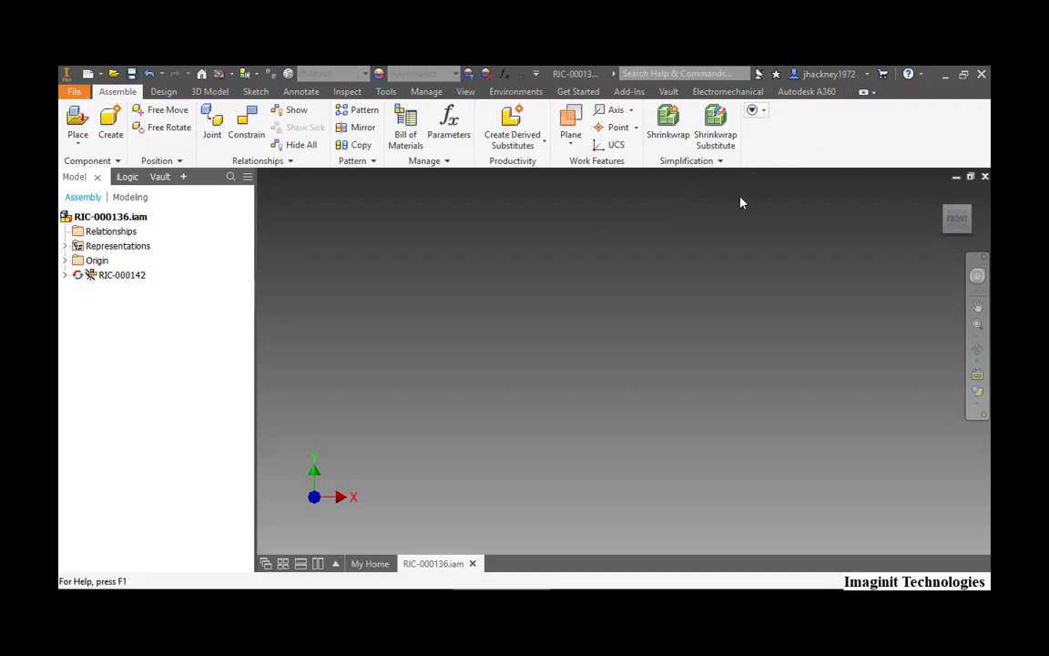
Create a tube and pipe run with BtDB-numbered files RIC-000143 and RIC-000144
left_click(516, 91)
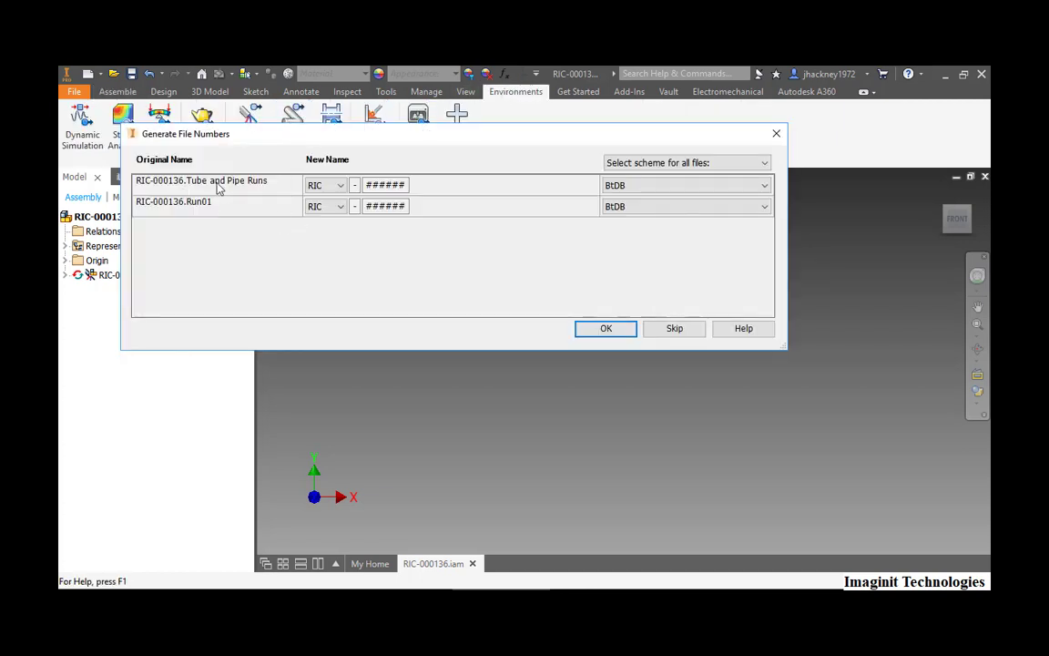
mouse_move(280, 185)
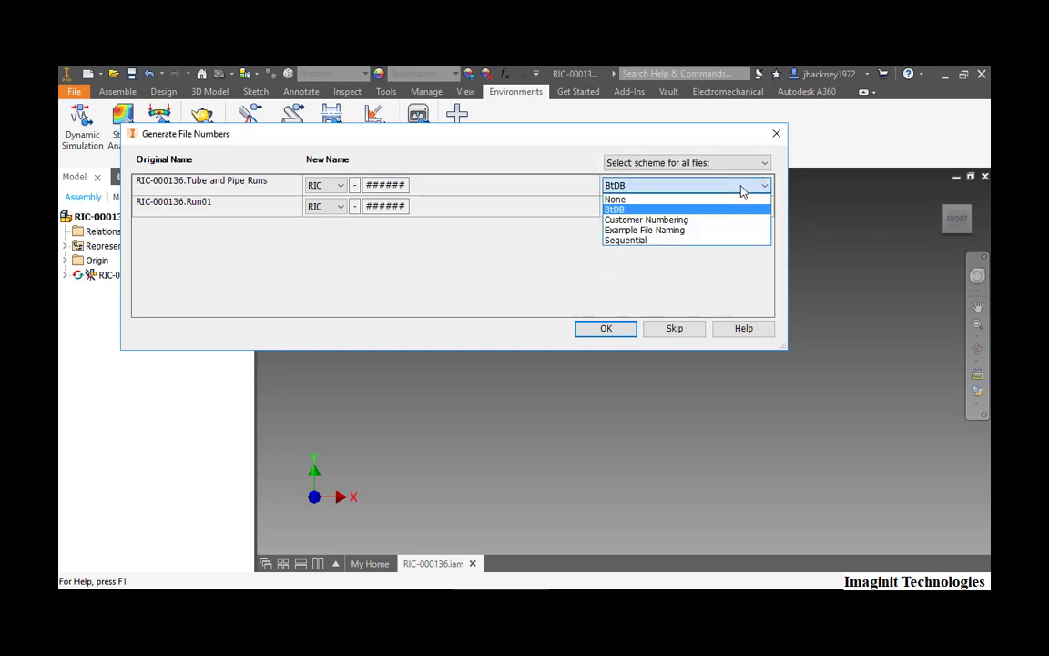
left_click(614, 210)
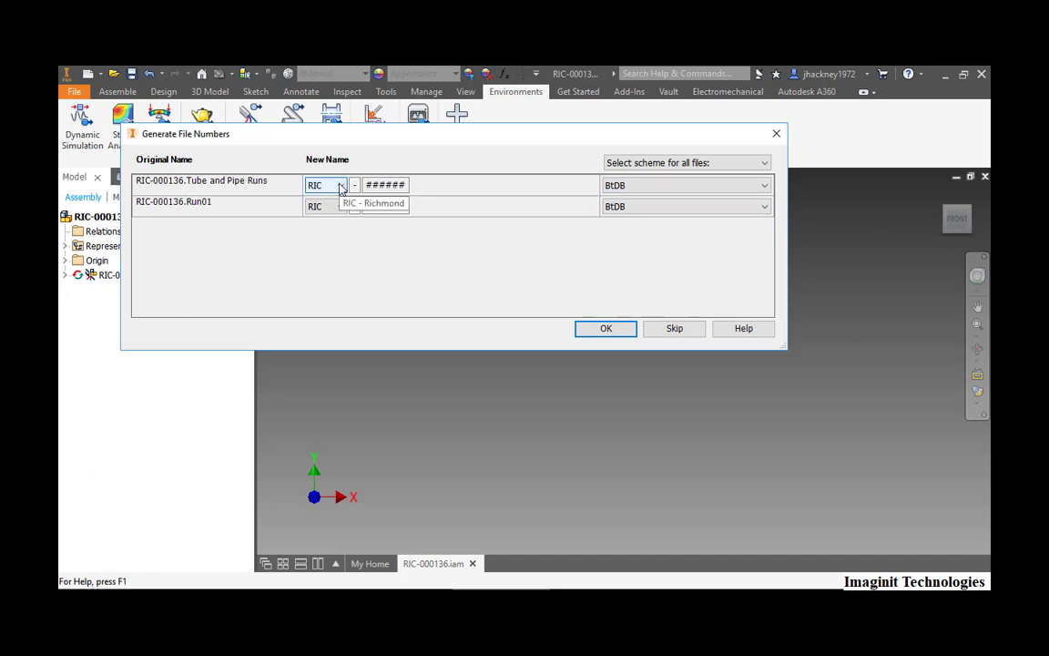
left_click(606, 327)
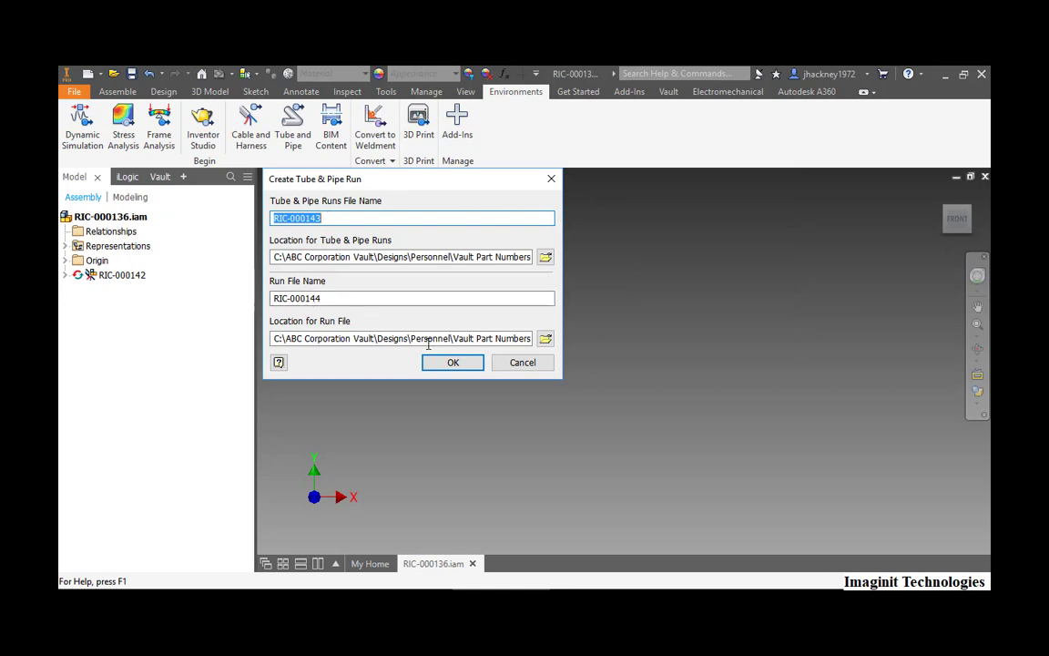
left_click(452, 362)
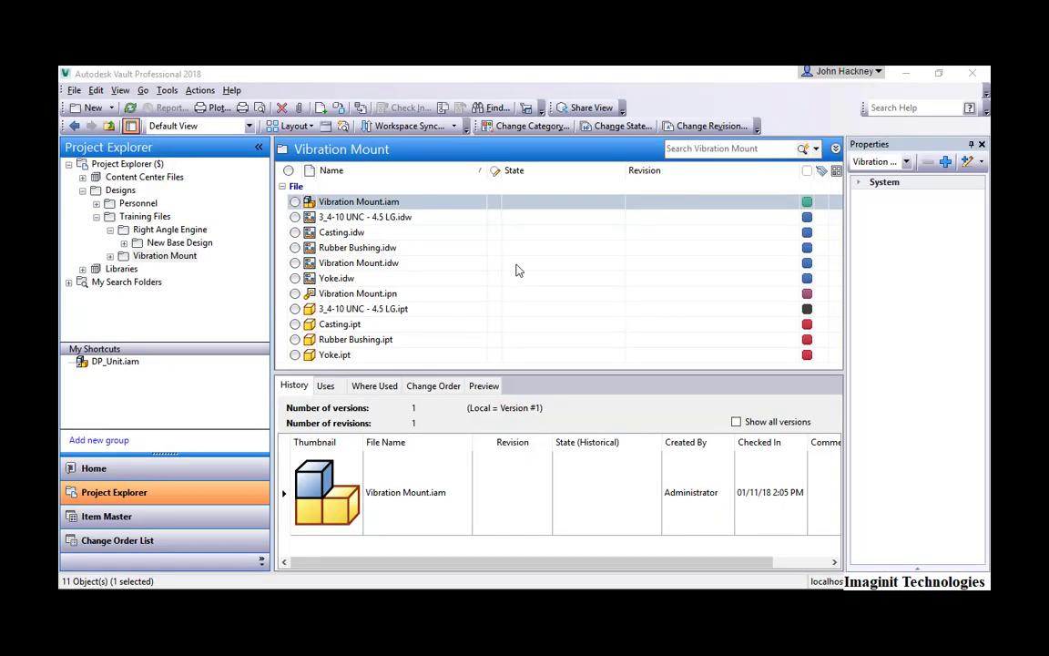
mouse_move(508, 256)
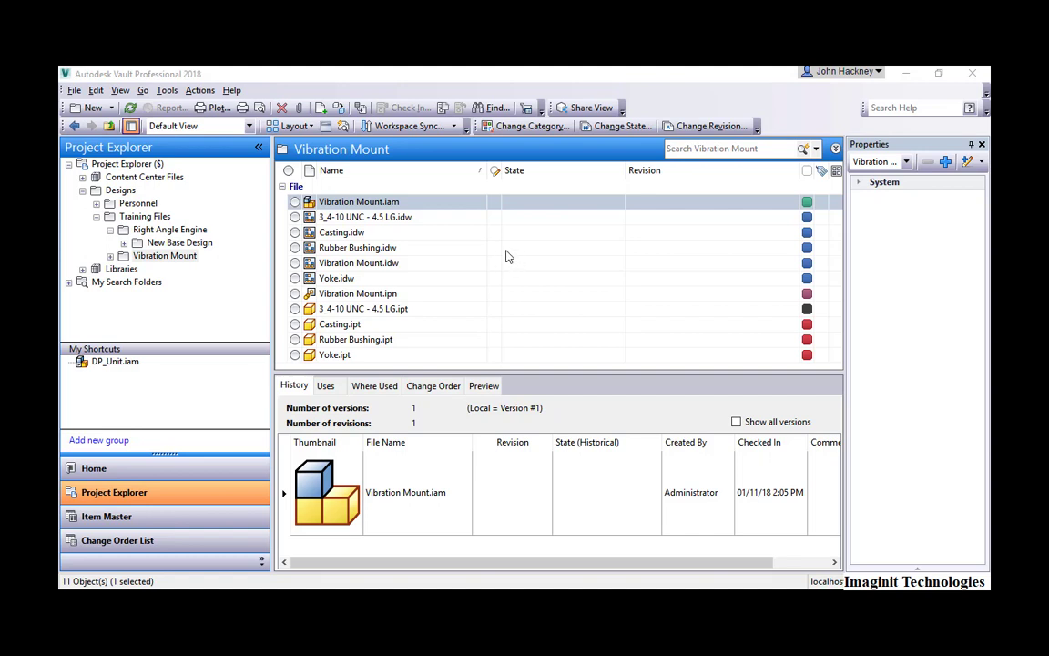
mouse_move(421, 221)
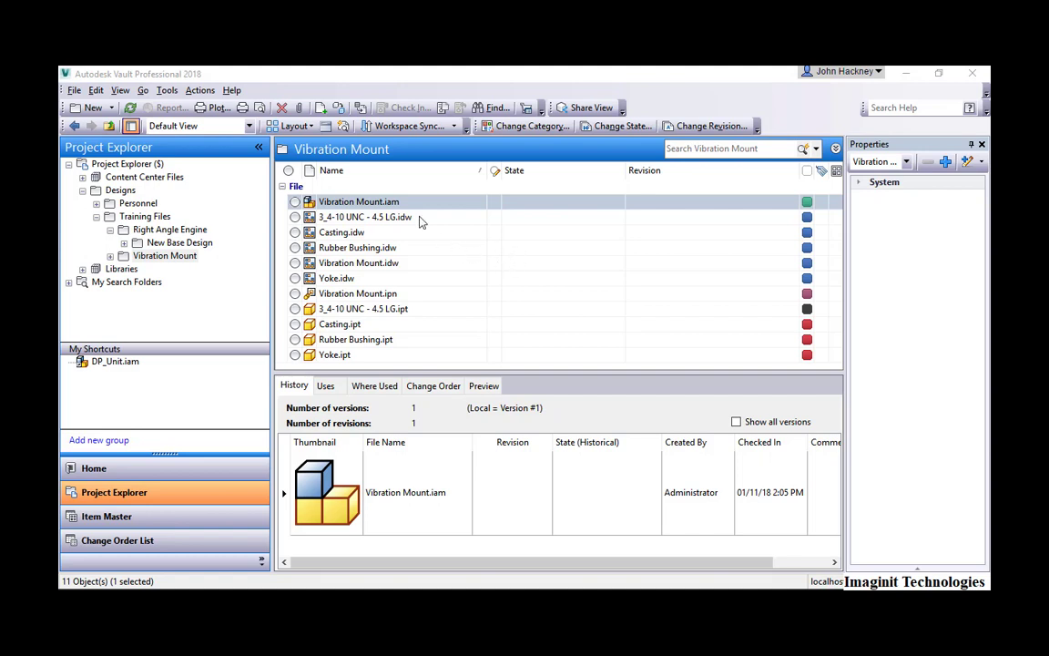
mouse_move(412, 202)
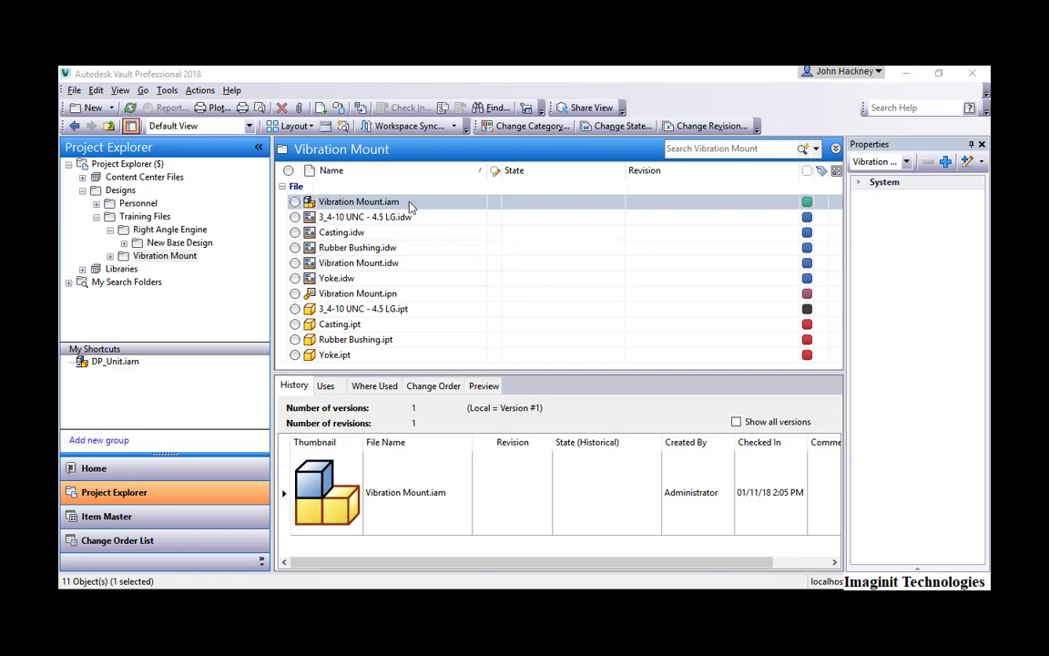
Select Vibration Mount.iam plus Casting.ipt, Rubber Bushing.ipt and Yoke.ipt in Vault
left_click(359, 201)
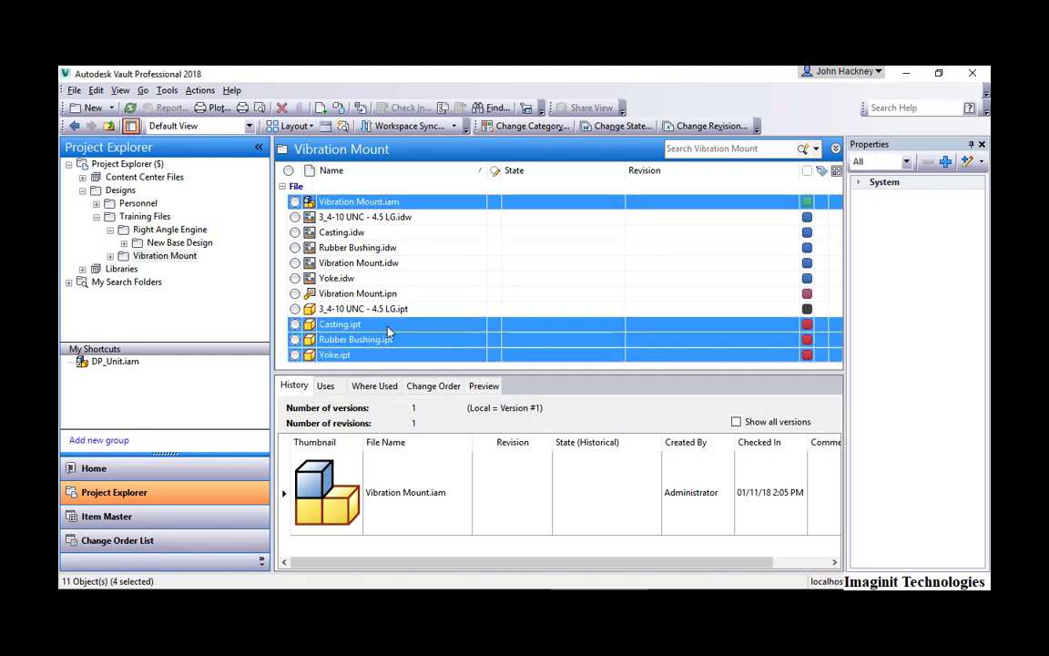
Start renaming the four selected files and apply the BtDB numbering scheme
right_click(340, 324)
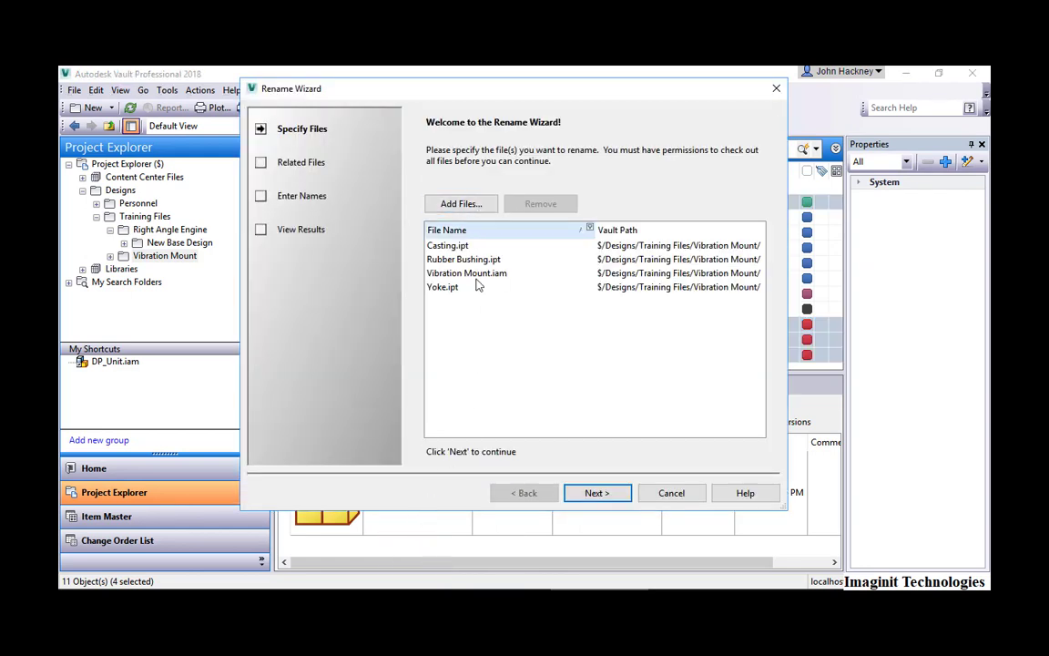
left_click(597, 493)
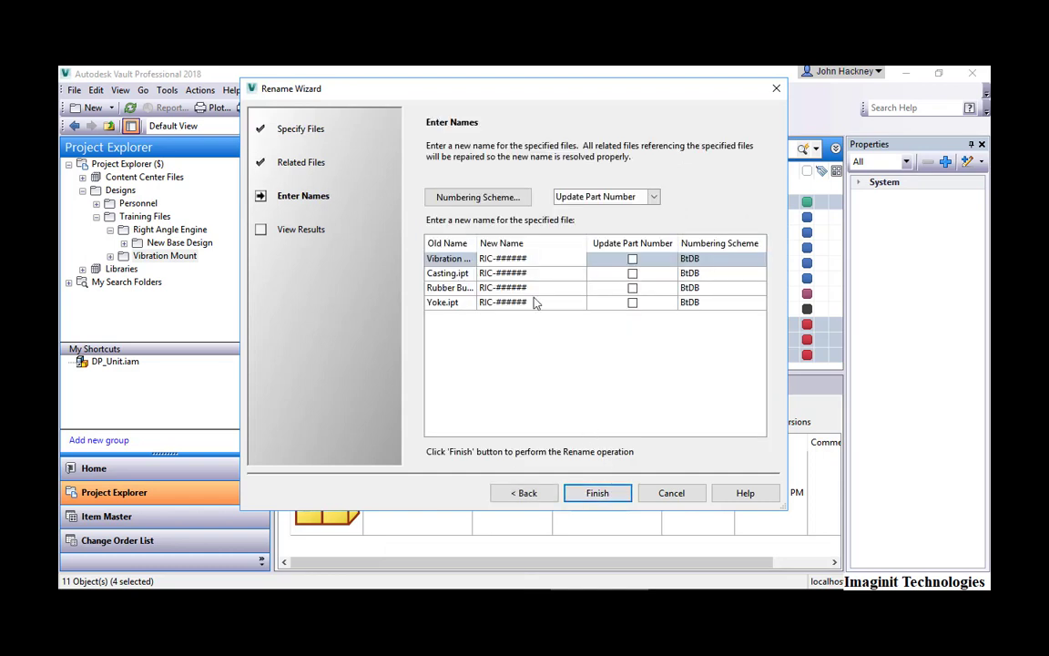
left_click(478, 197)
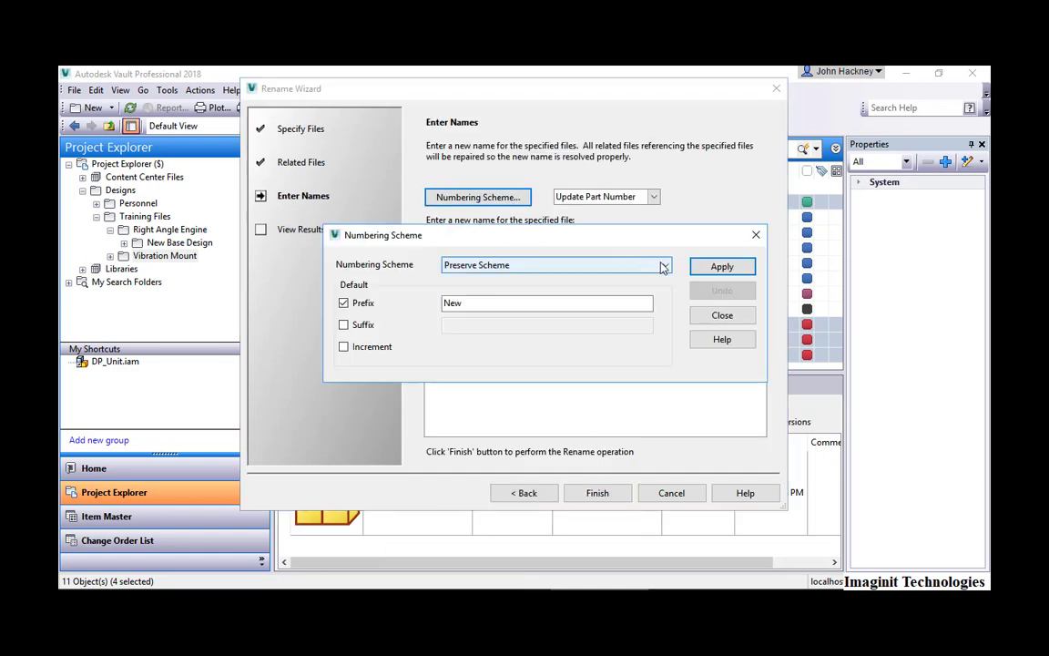
left_click(665, 265)
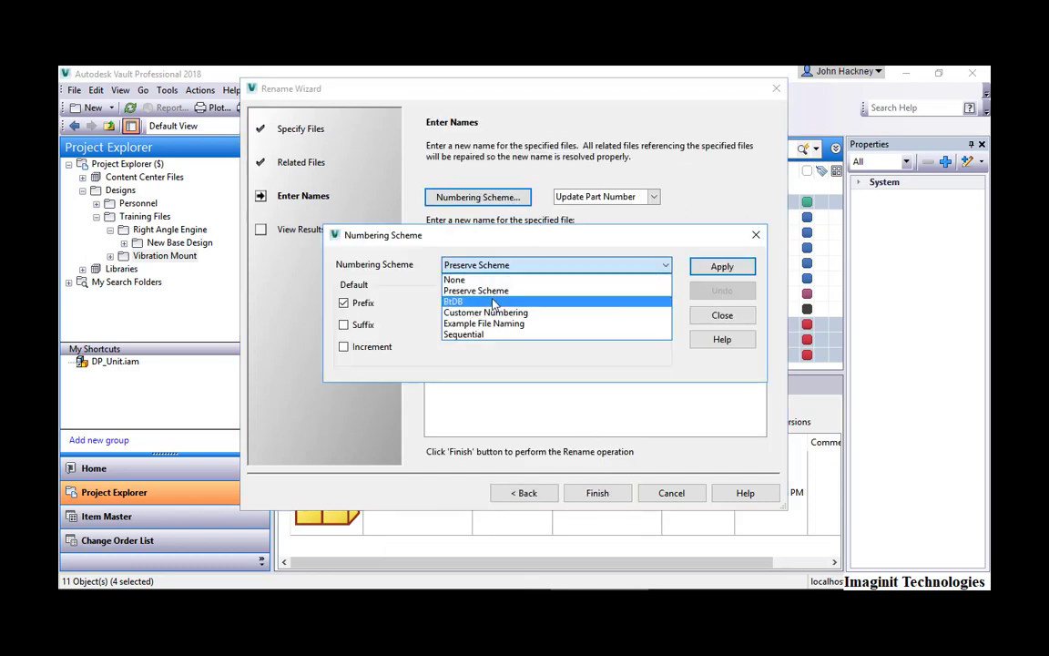
left_click(454, 301)
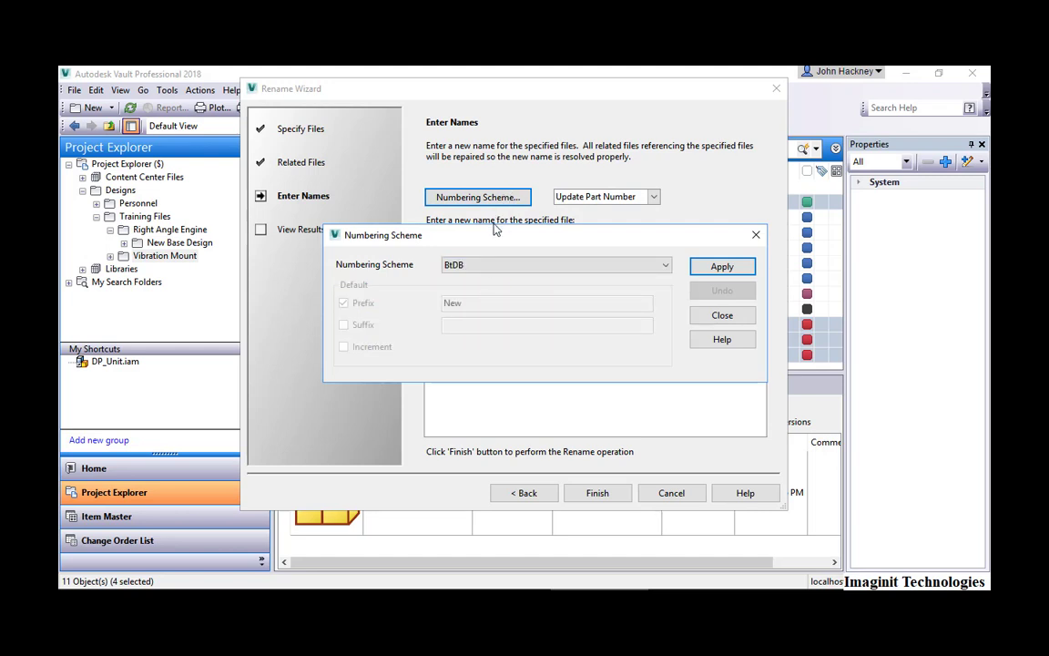
left_click(721, 265)
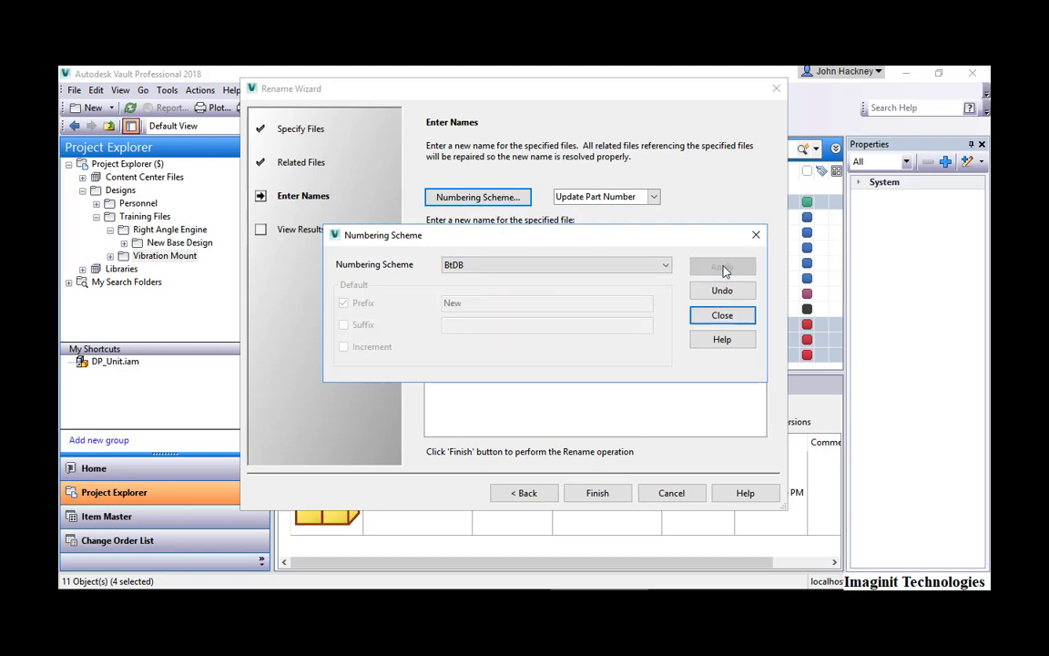
left_click(722, 314)
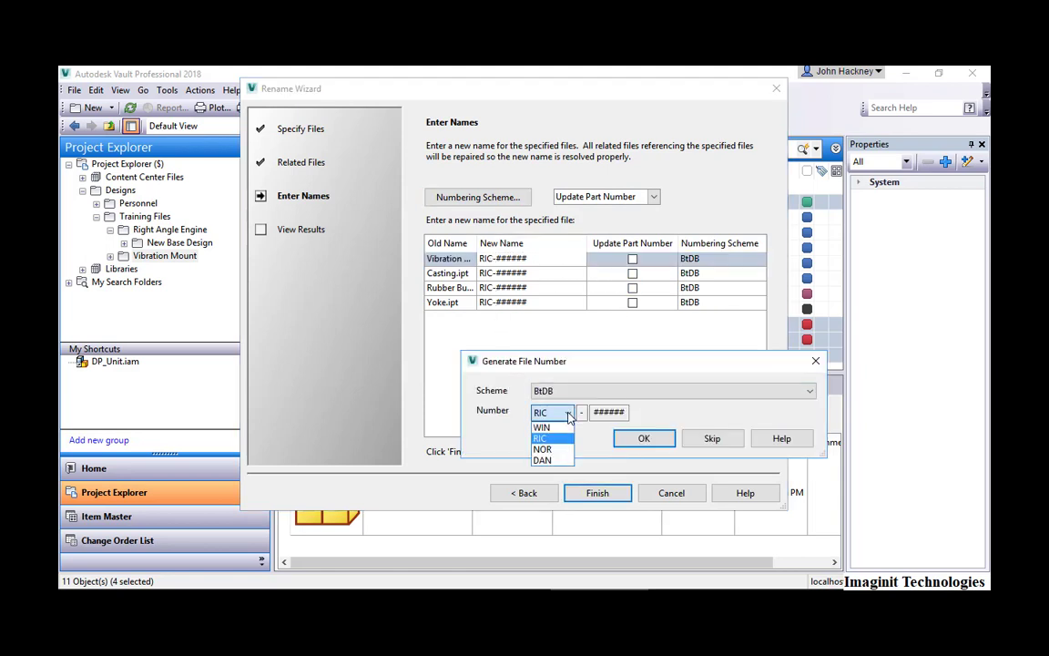
mouse_move(543, 460)
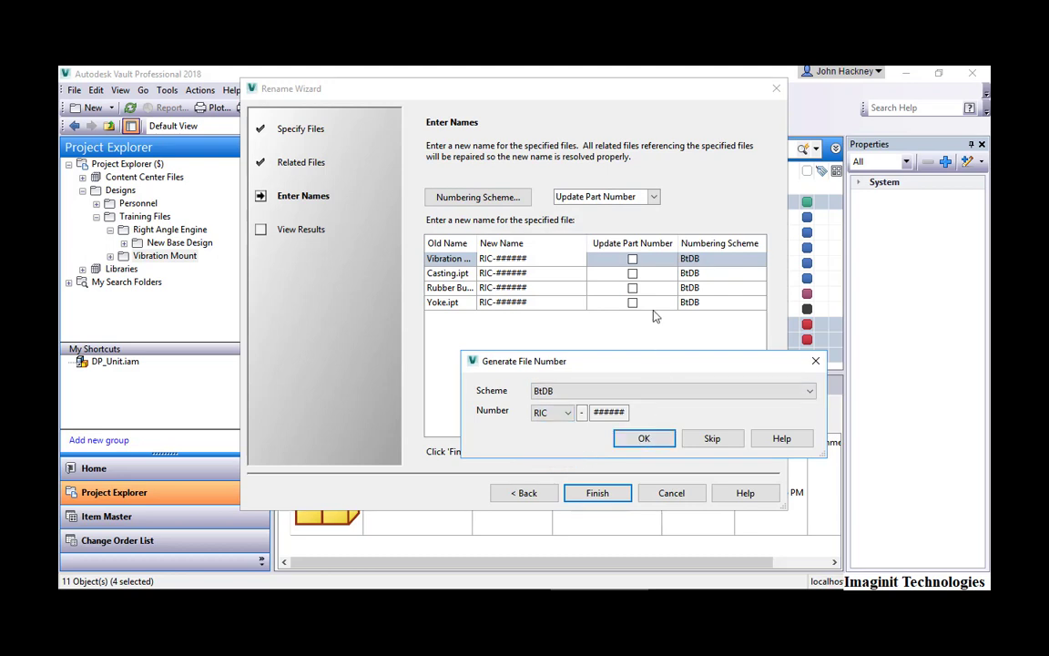
Accept RIC numbers, update part numbers for all files, and finish the rename
left_click(644, 439)
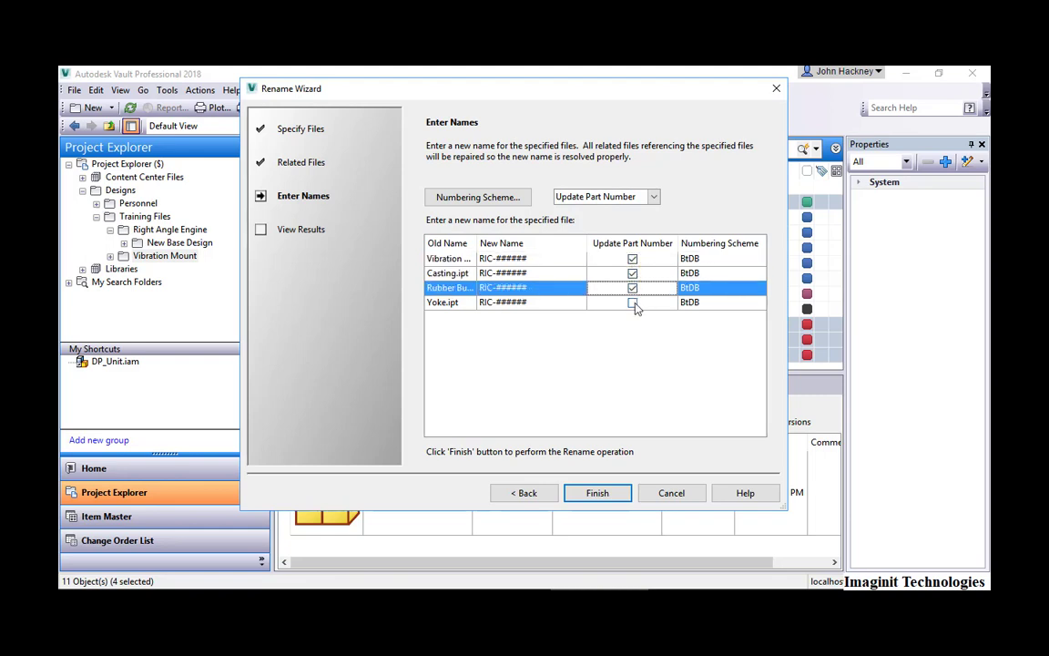
left_click(632, 301)
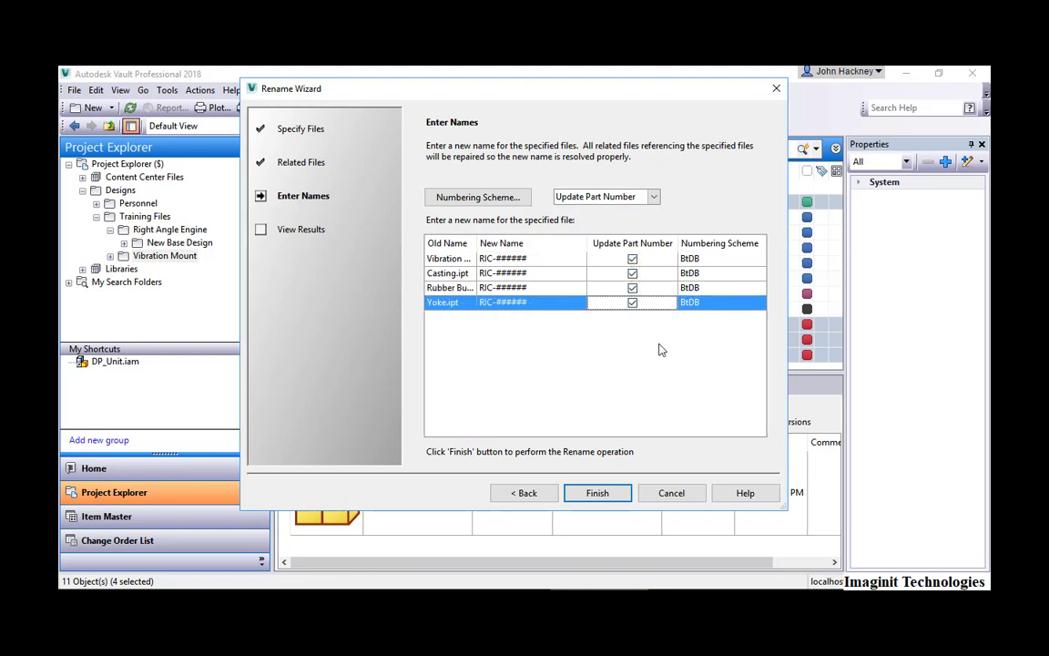
mouse_move(619, 484)
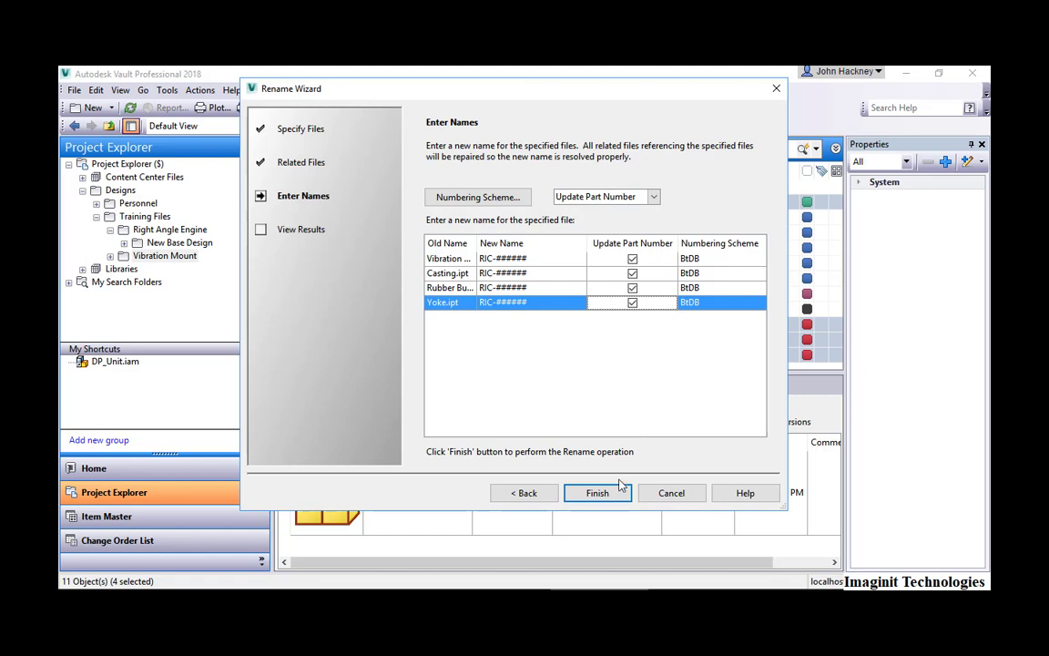
left_click(598, 493)
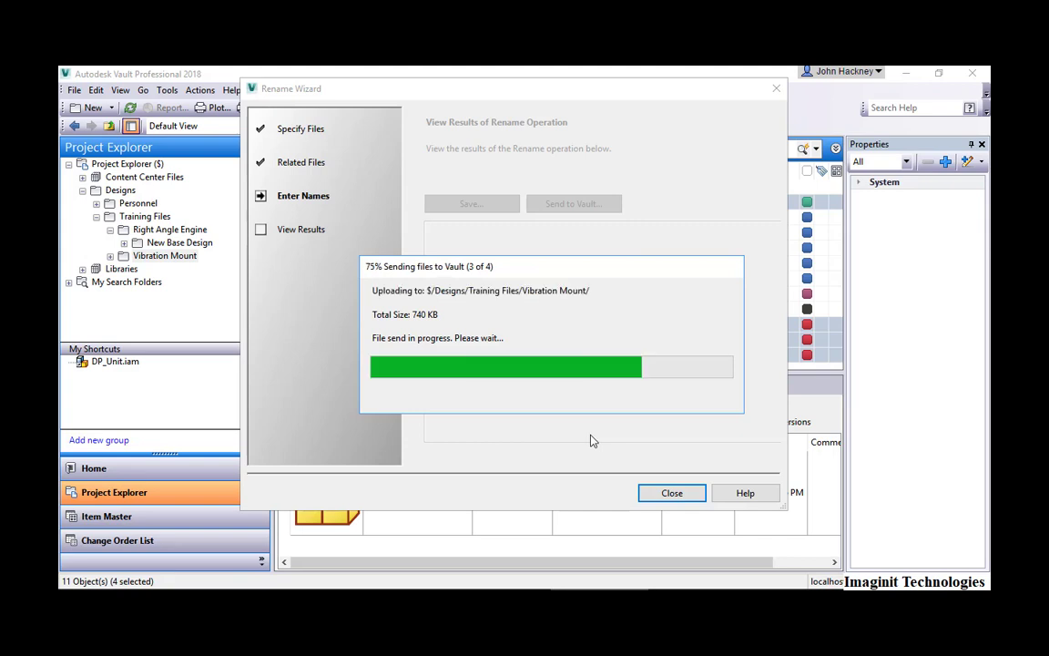
Close the rename wizard and select the assembly in the Right Angle Engine folder
left_click(671, 493)
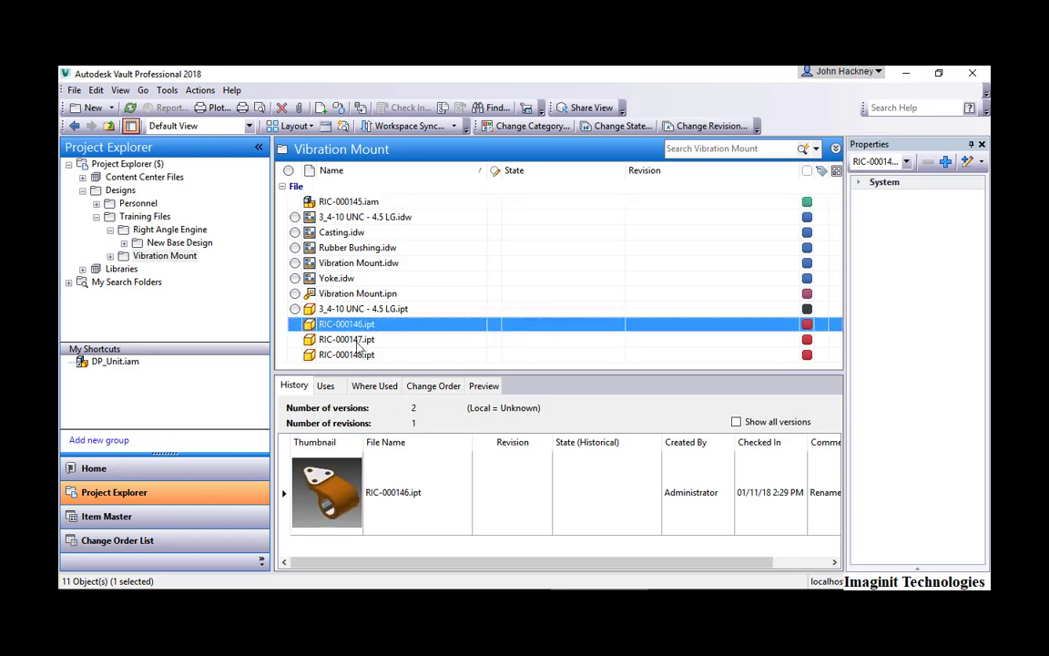
left_click(346, 355)
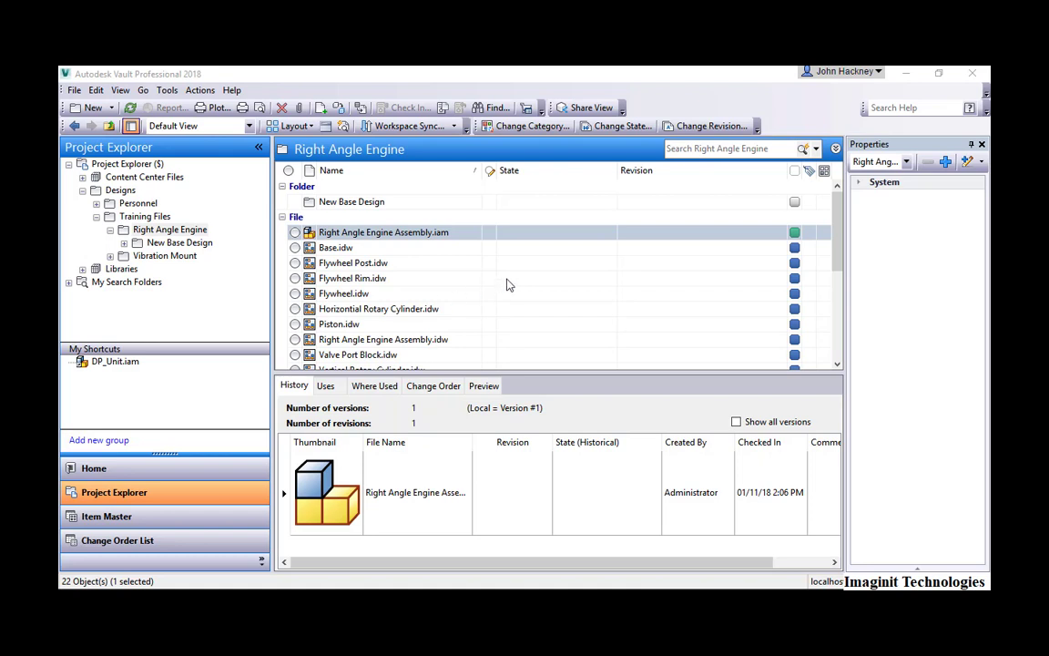
mouse_move(513, 270)
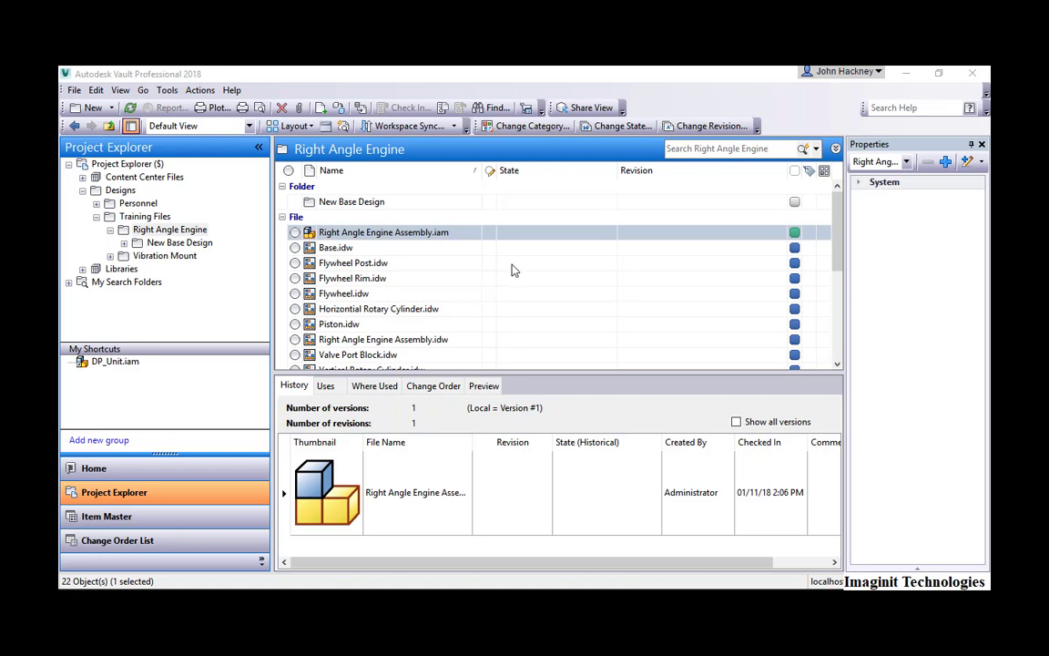
mouse_move(419, 238)
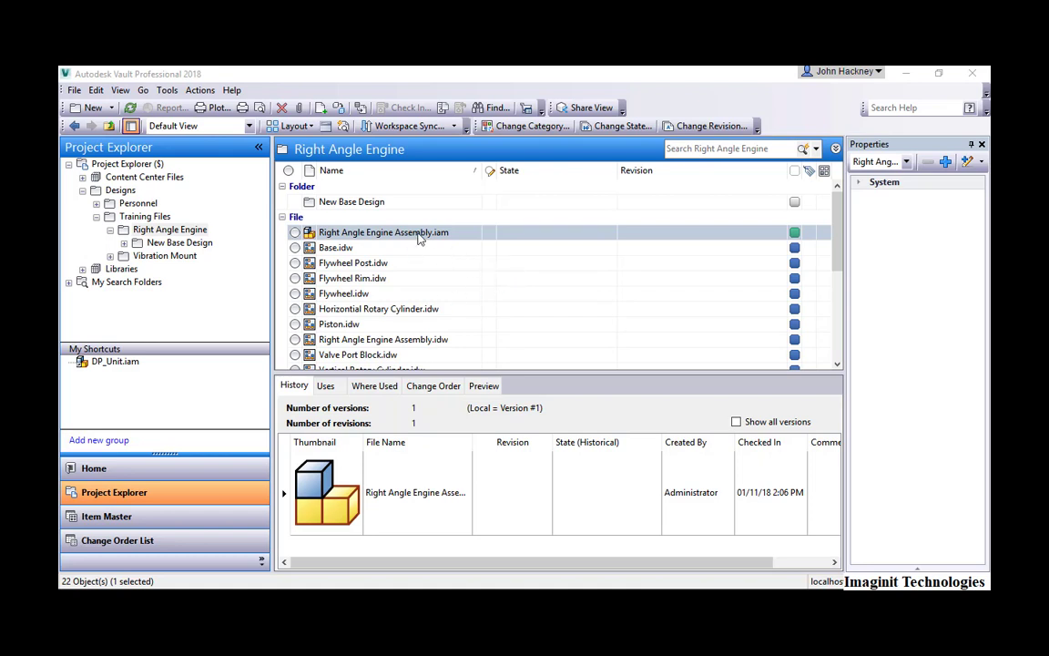
left_click(383, 232)
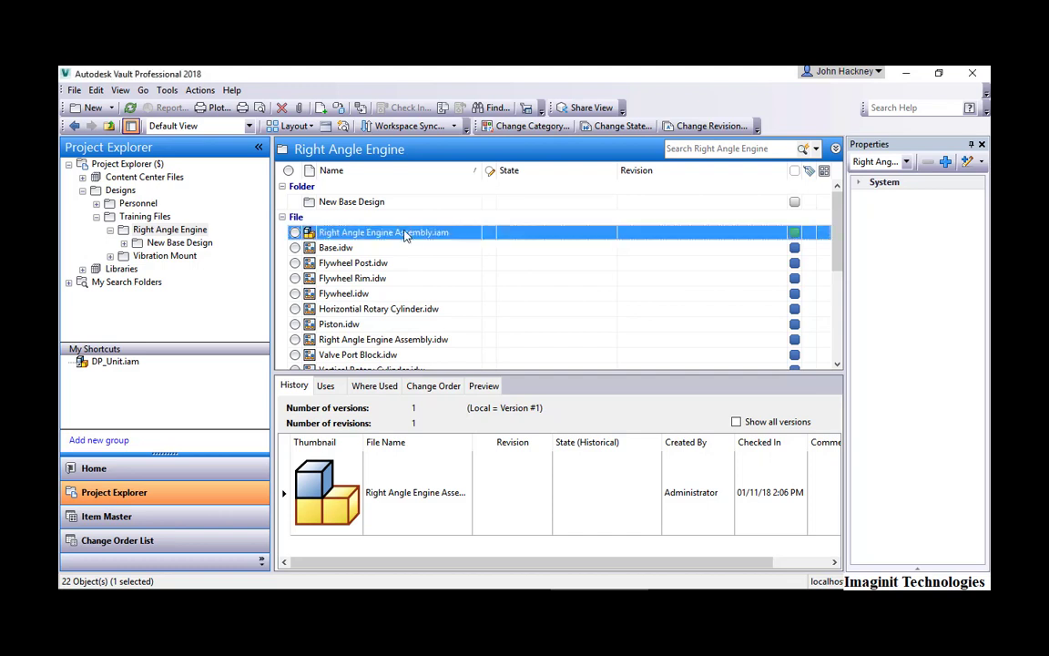
Start Copy Design on the engine assembly and show Customer Numbering alongside BtDB
right_click(405, 232)
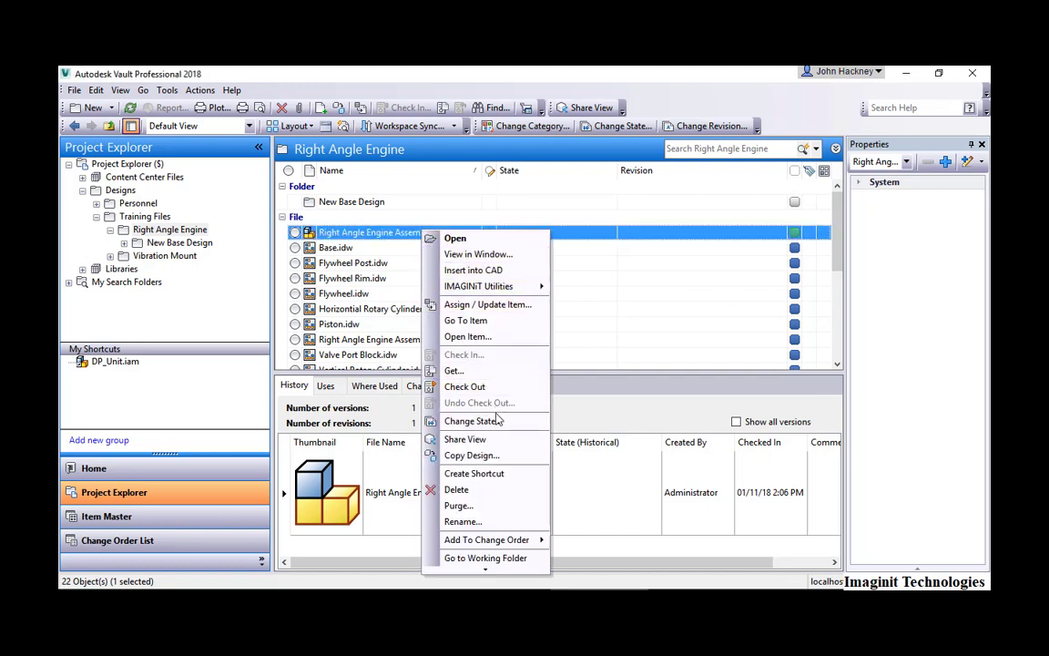
left_click(471, 455)
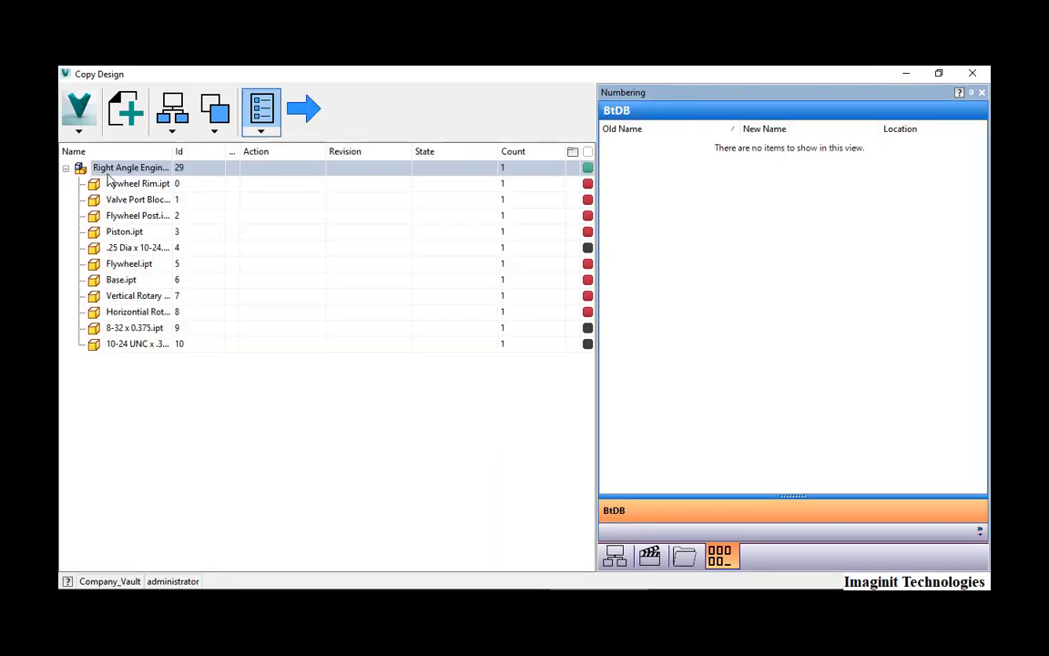
left_click(78, 109)
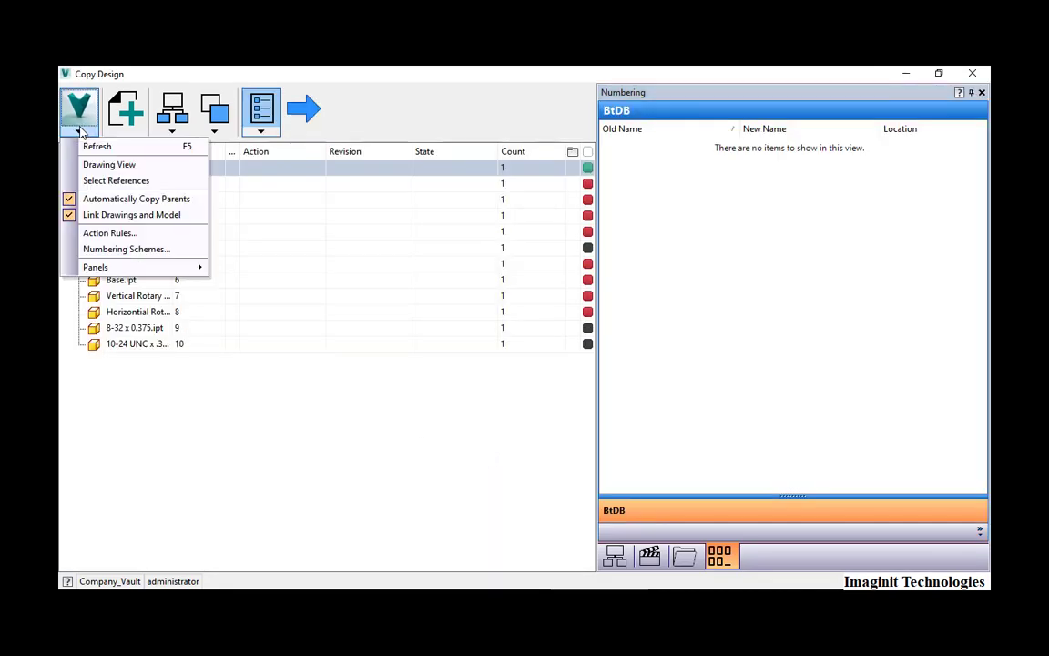
mouse_move(127, 248)
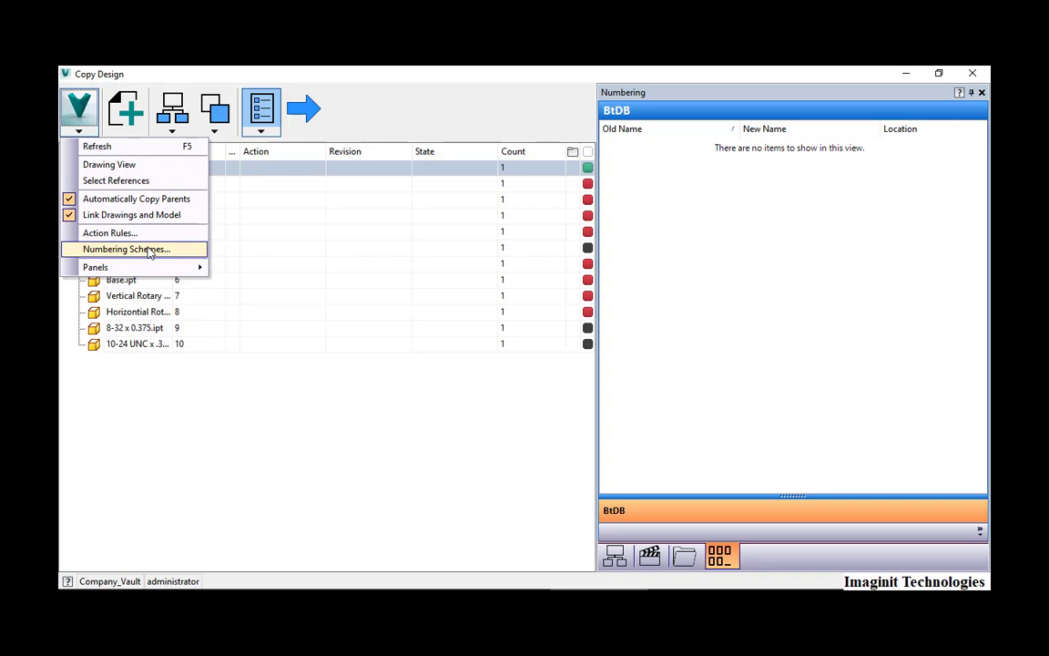
left_click(126, 248)
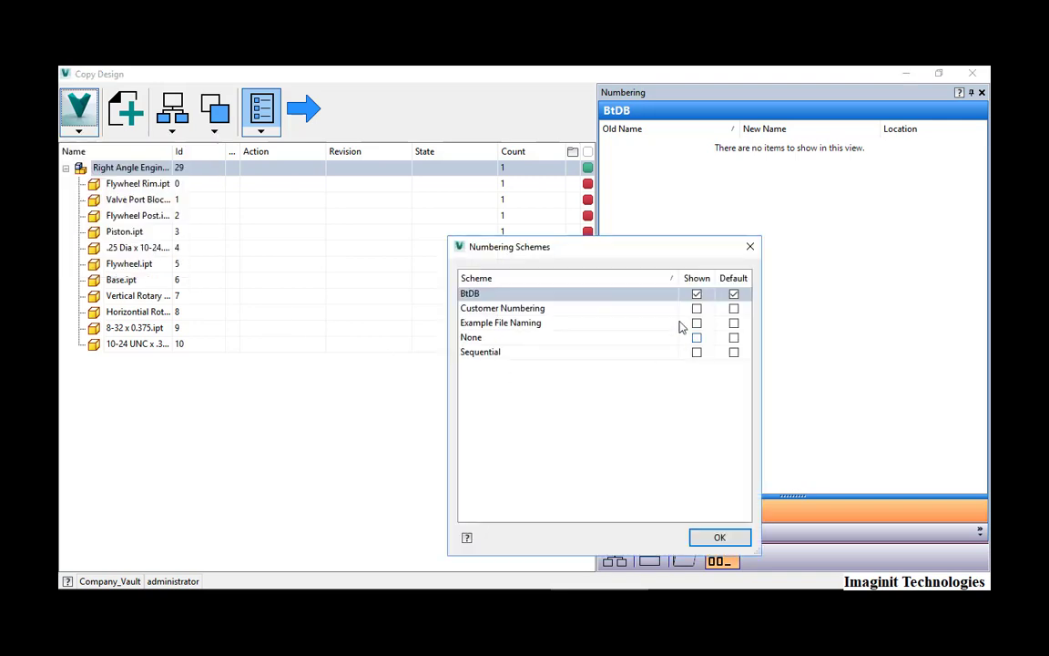
left_click(697, 294)
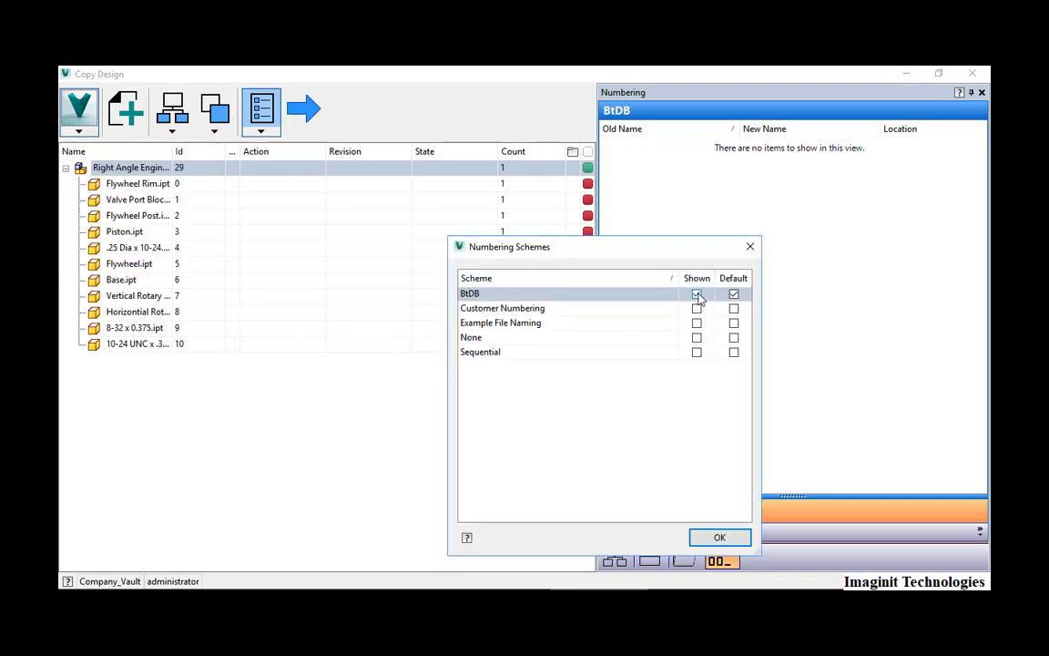
left_click(697, 294)
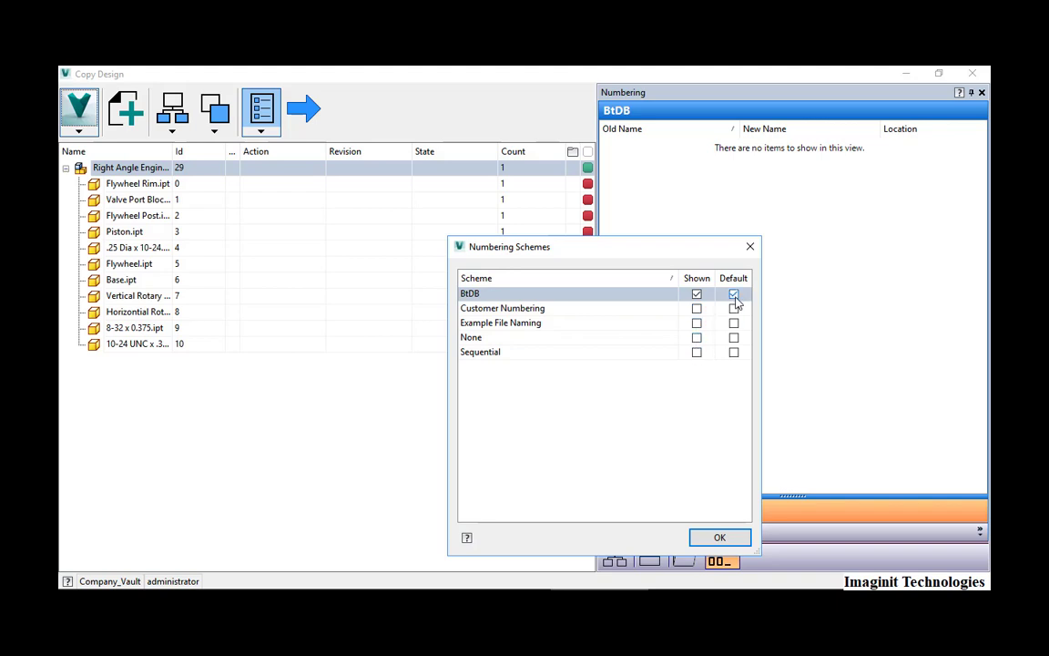
left_click(697, 308)
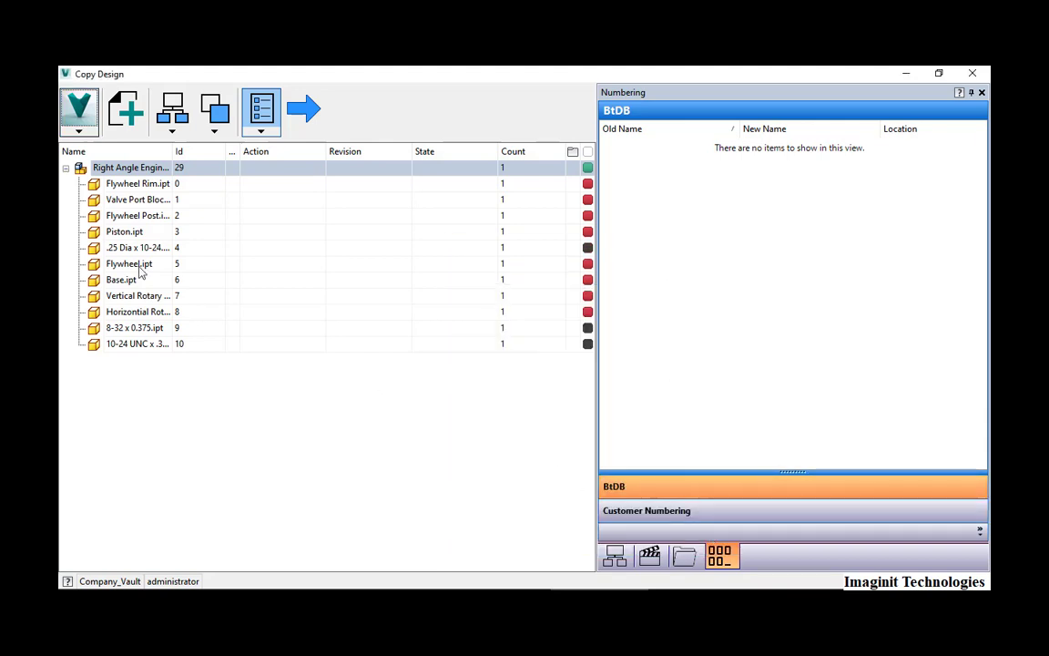
Set the engine assembly and Base.ipt to copy into the New Base Design folder
left_click(79, 130)
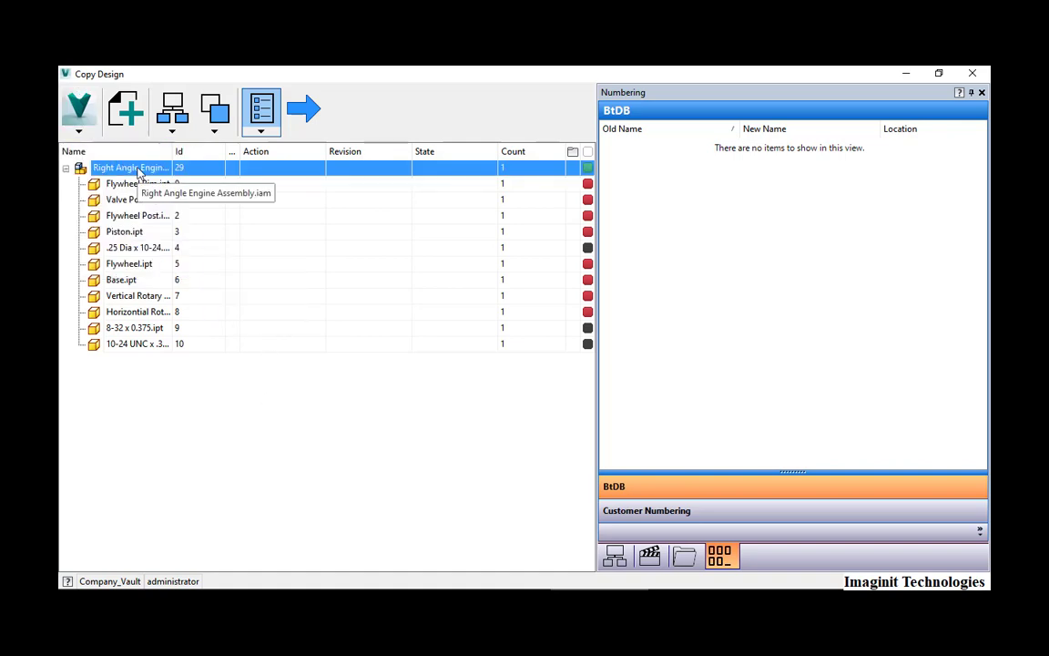
mouse_move(132, 285)
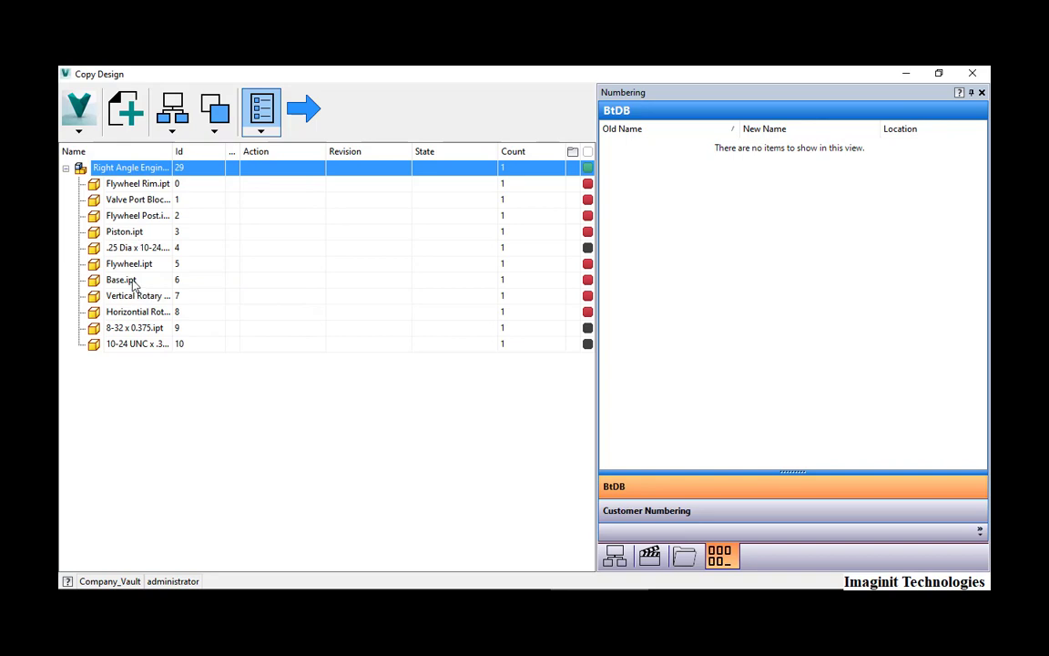
left_click(121, 280)
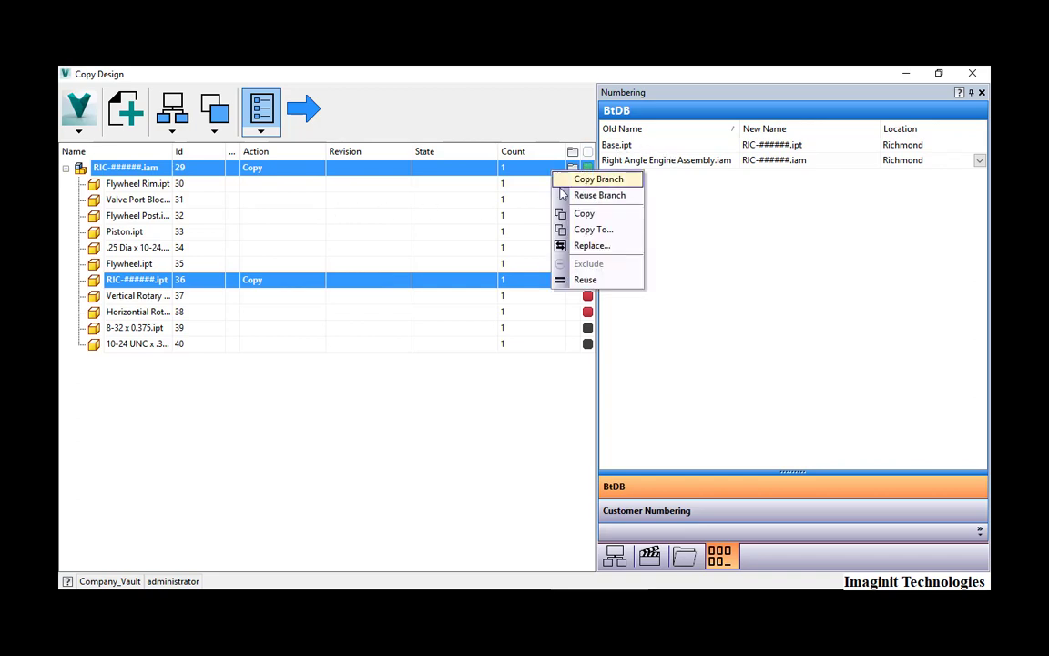
left_click(593, 229)
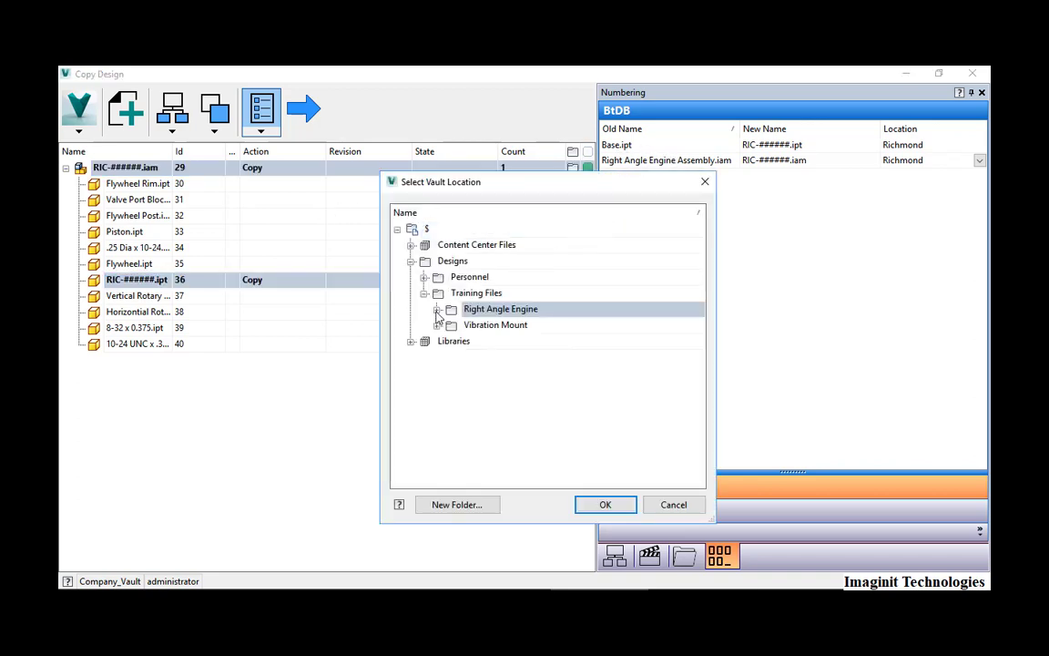
left_click(438, 309)
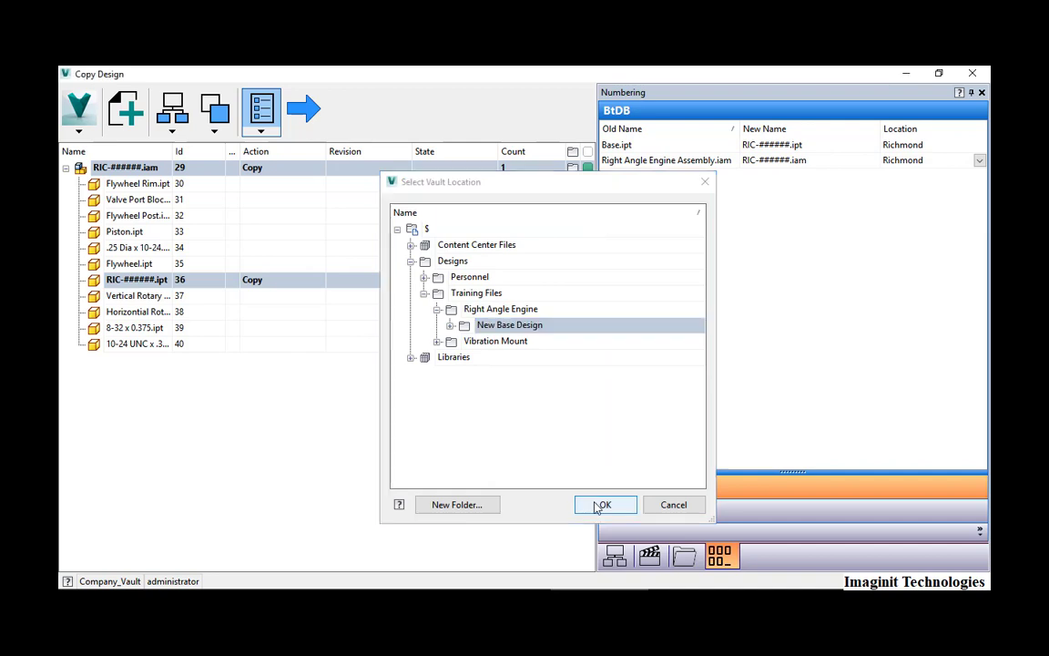
left_click(603, 504)
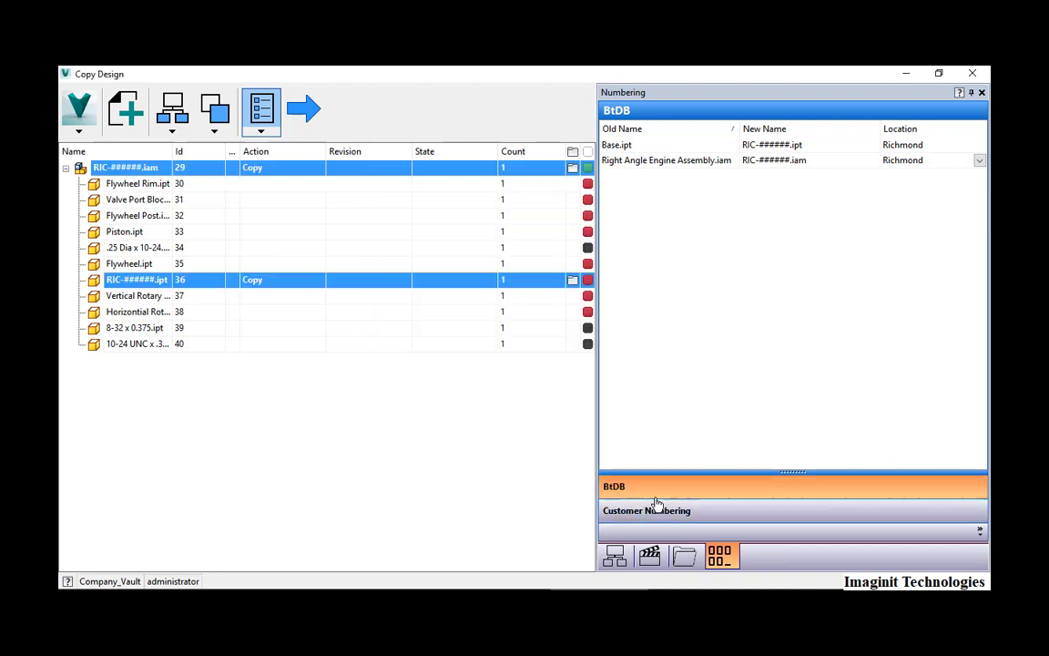
mouse_move(719, 556)
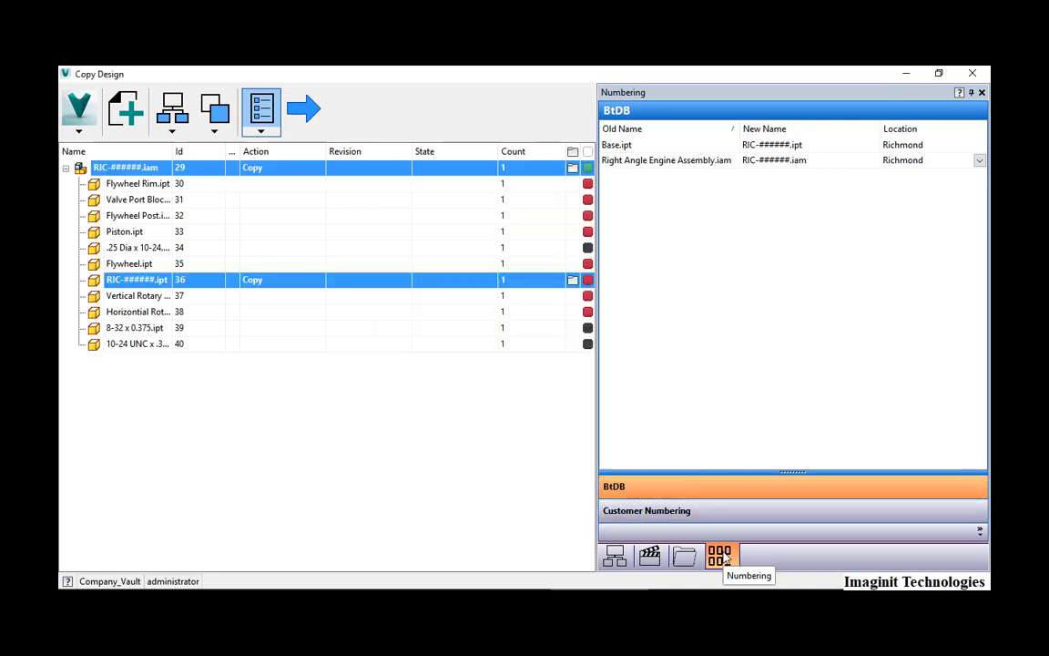
left_click(647, 510)
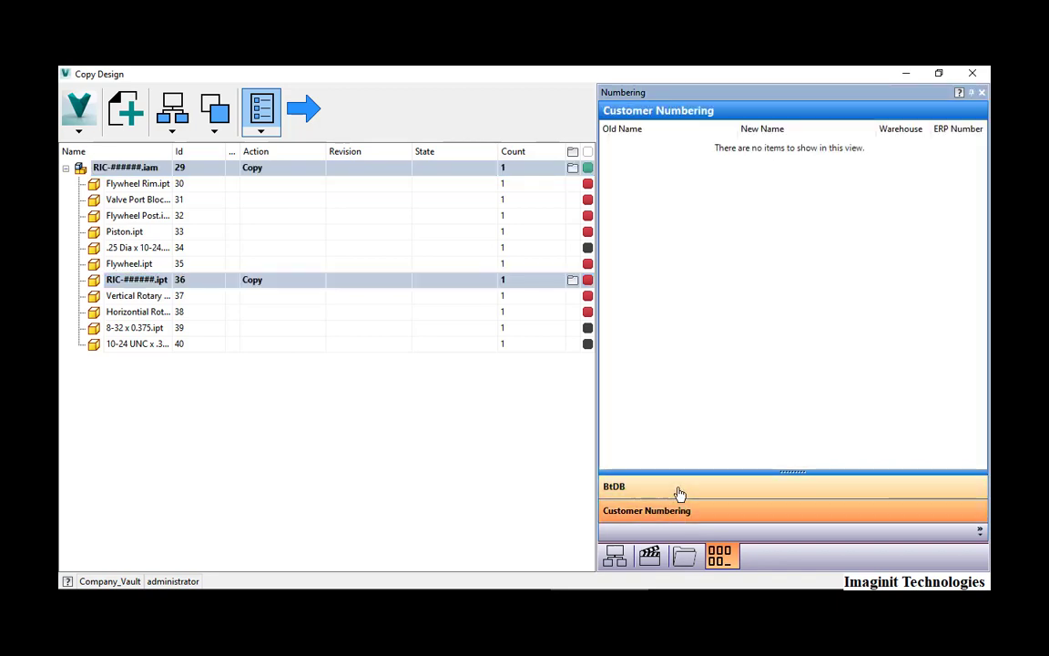
left_click(614, 485)
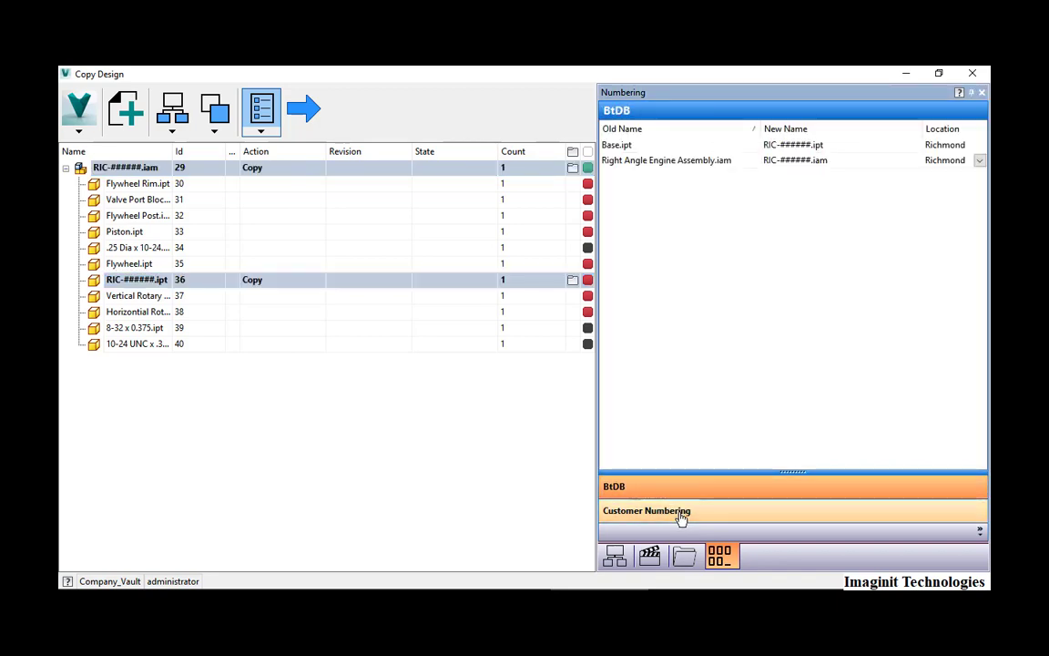
mouse_move(713, 484)
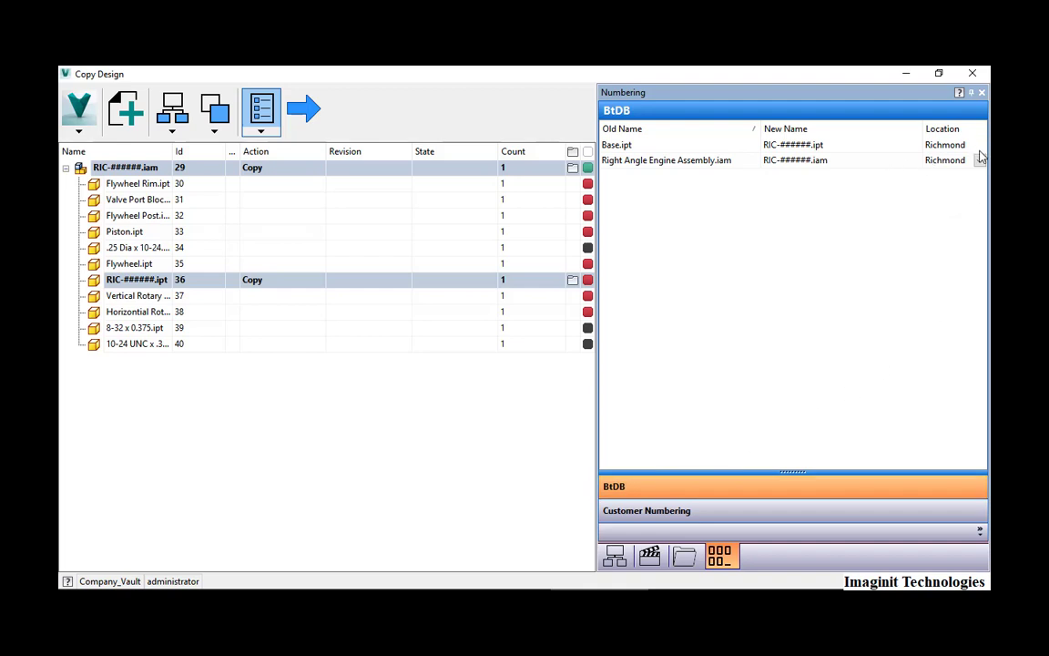
left_click(979, 159)
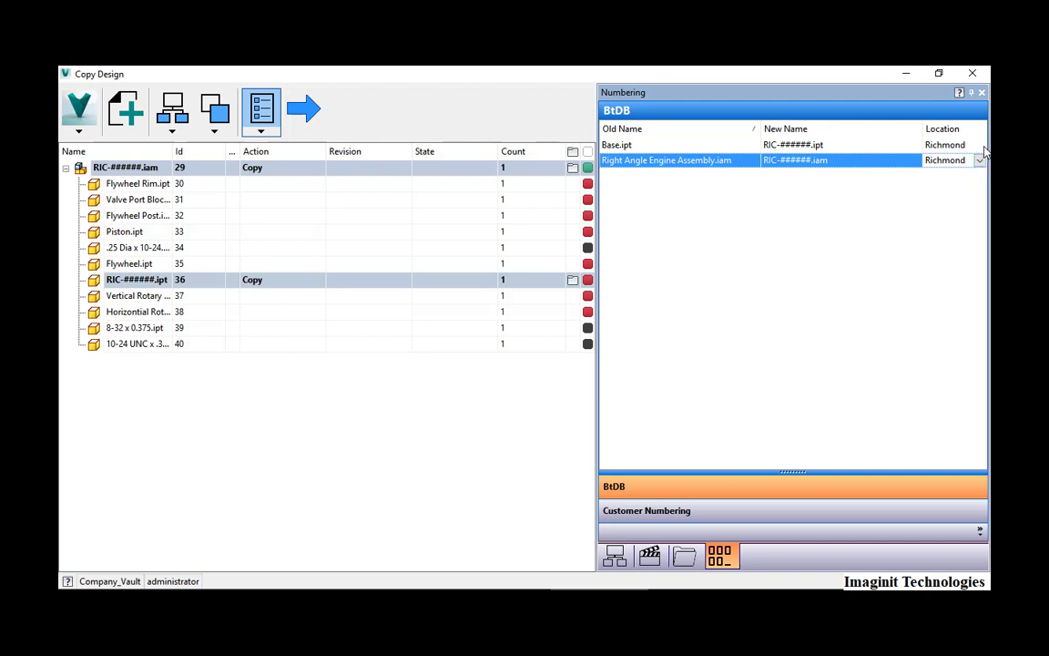
left_click(679, 145)
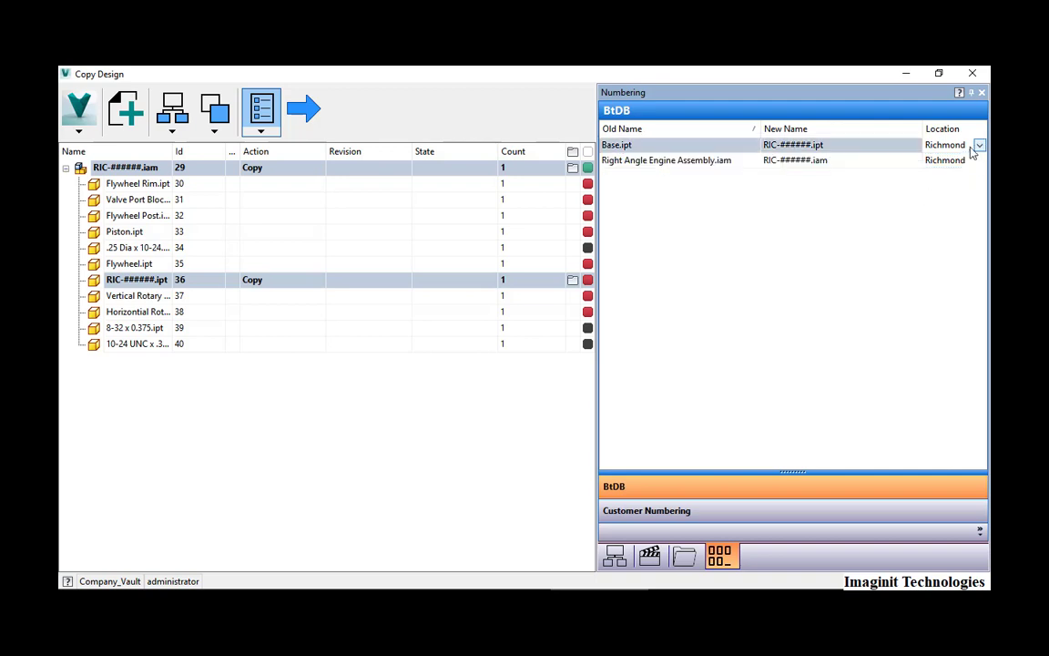
mouse_move(304, 109)
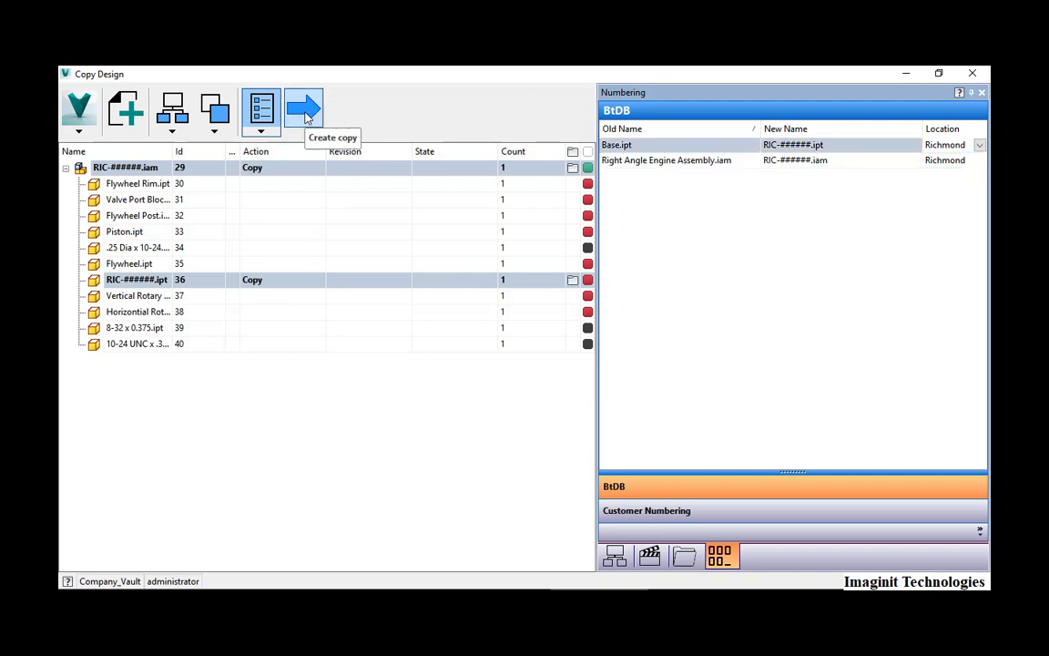
Create the copy and view the RIC-000149 and RIC-000150 files in New Base Design
left_click(303, 109)
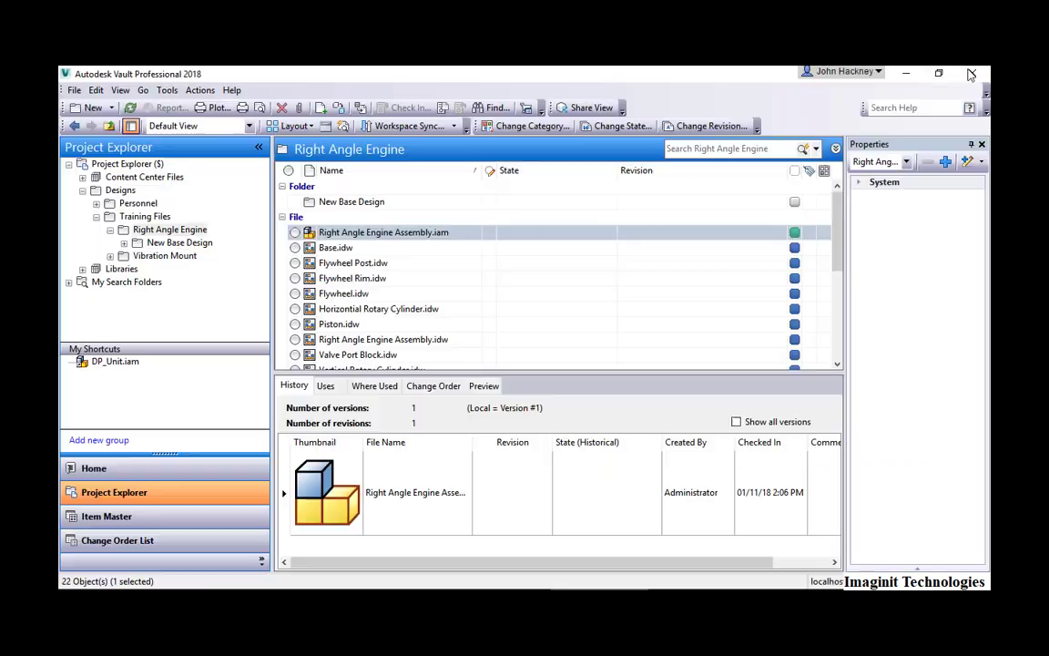
left_click(383, 232)
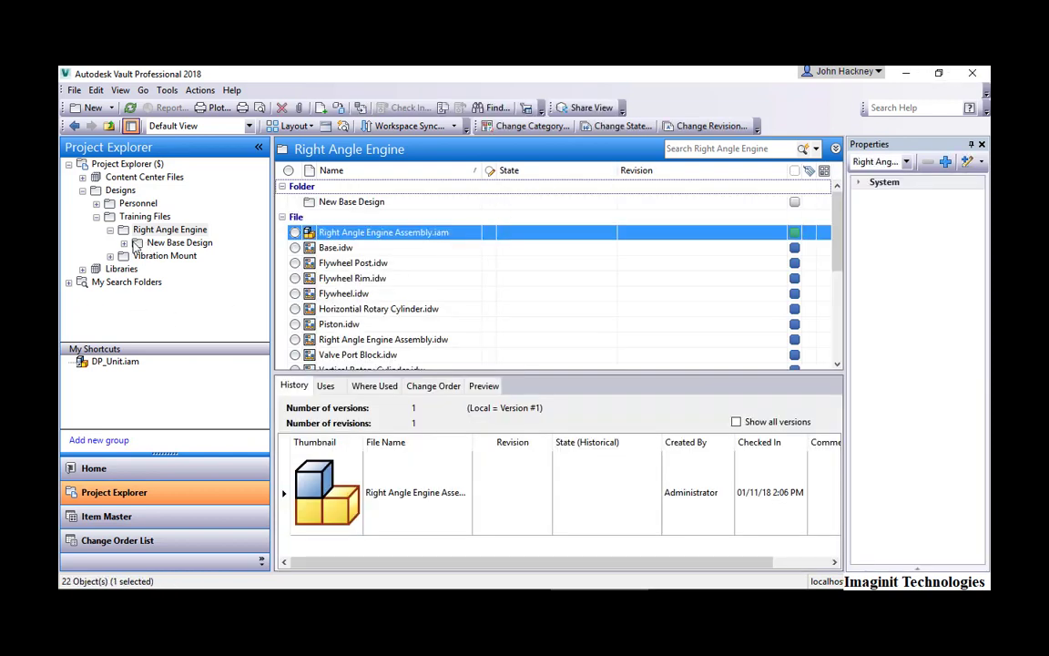
left_click(179, 242)
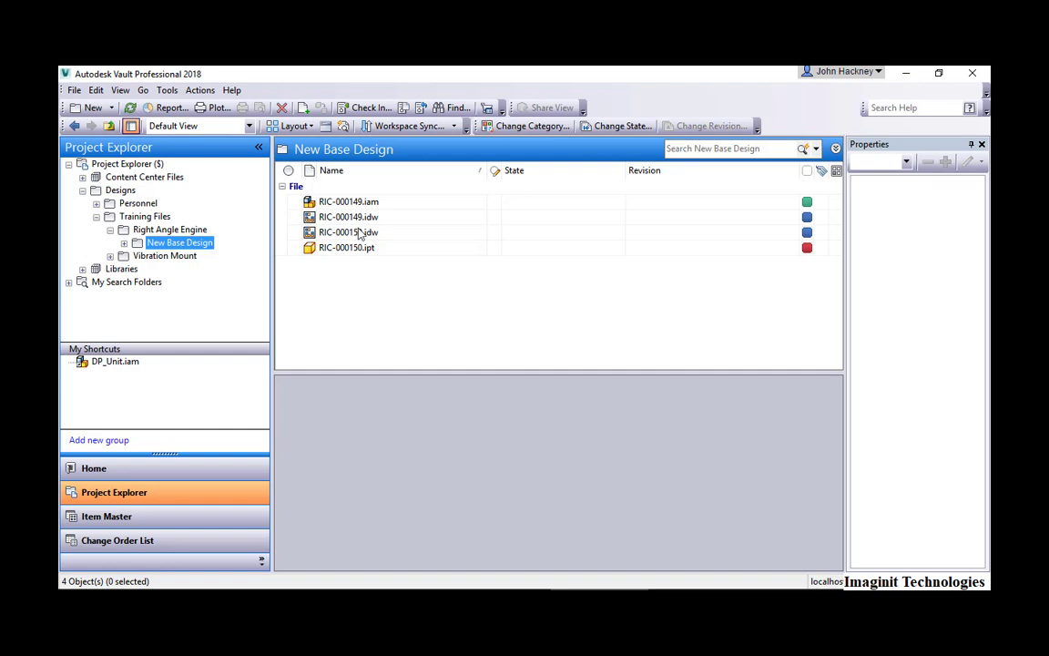
mouse_move(360, 241)
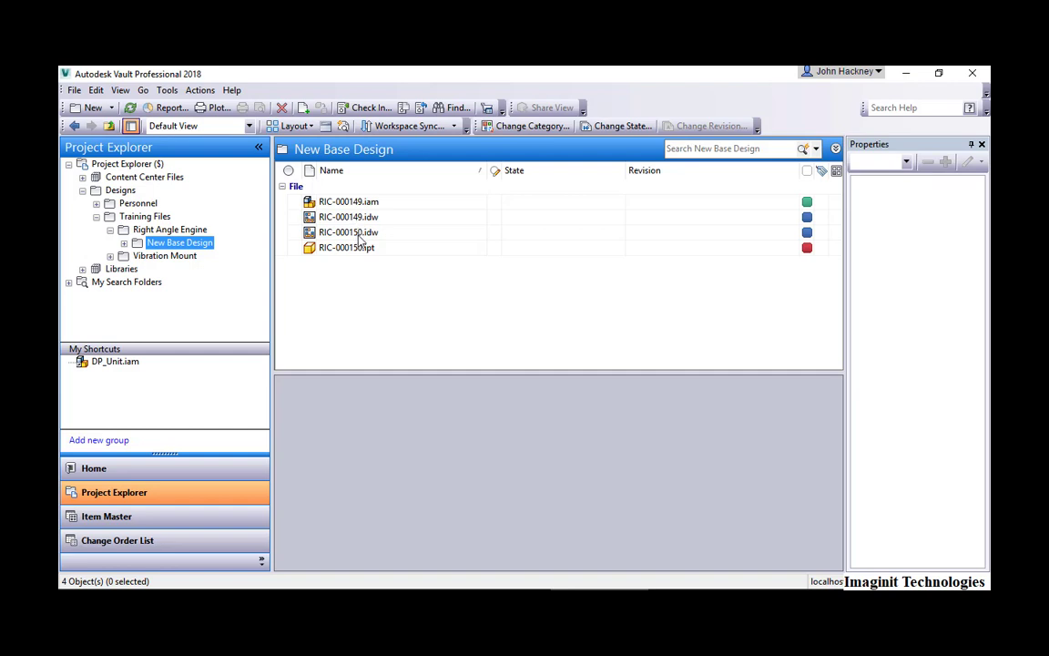
mouse_move(359, 241)
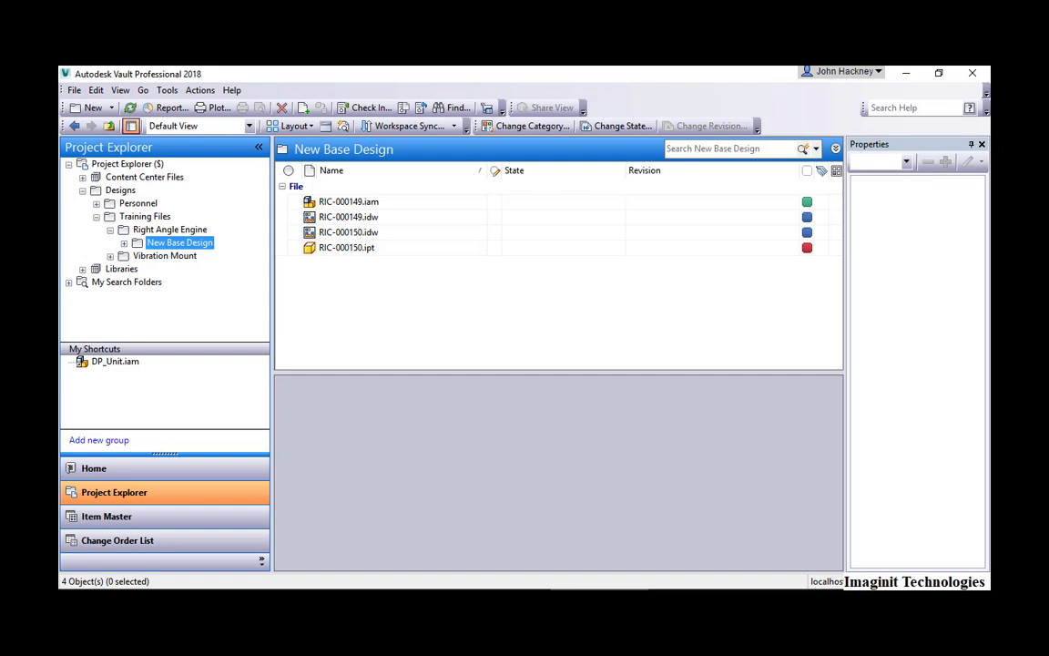